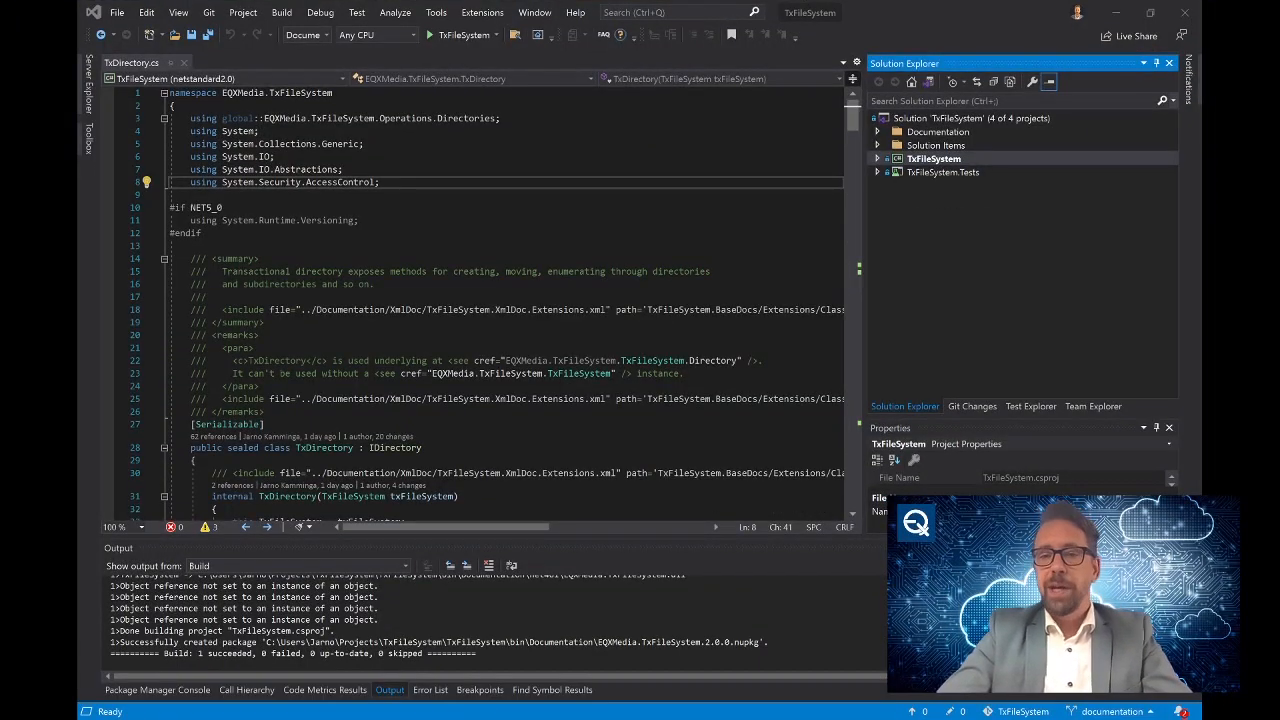
pyautogui.moveTo(660, 574)
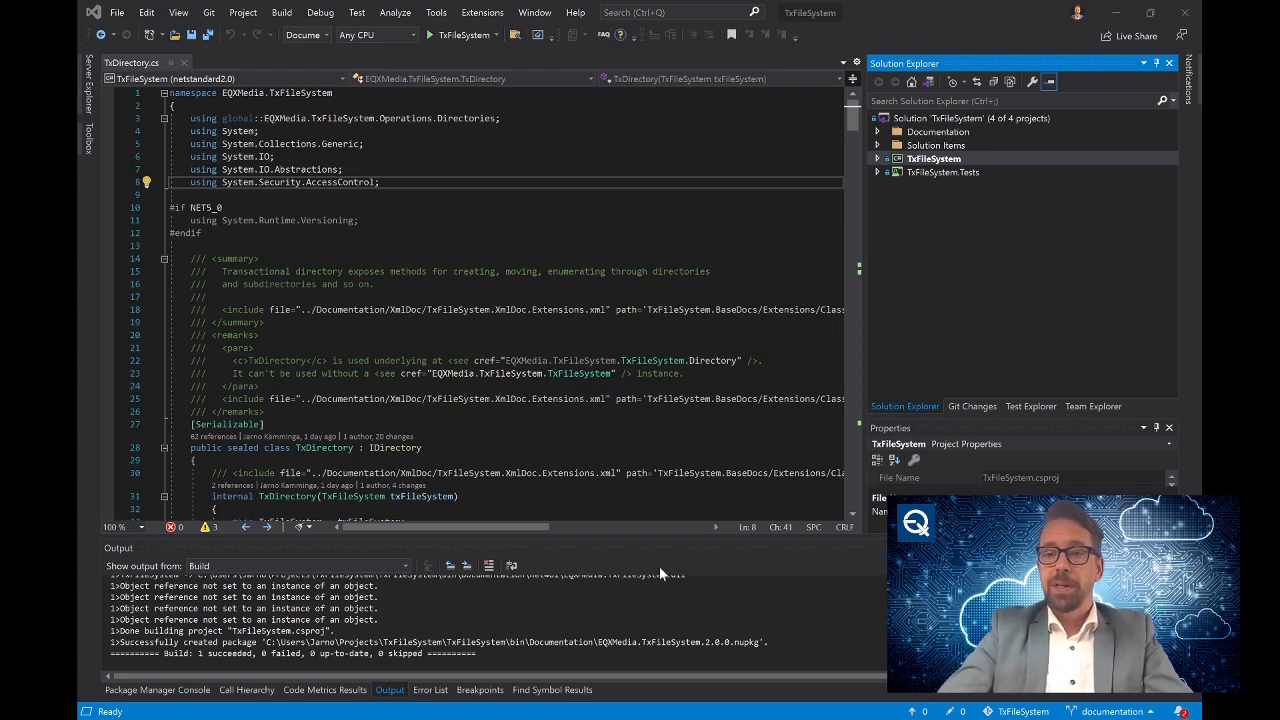
pyautogui.moveTo(878, 168)
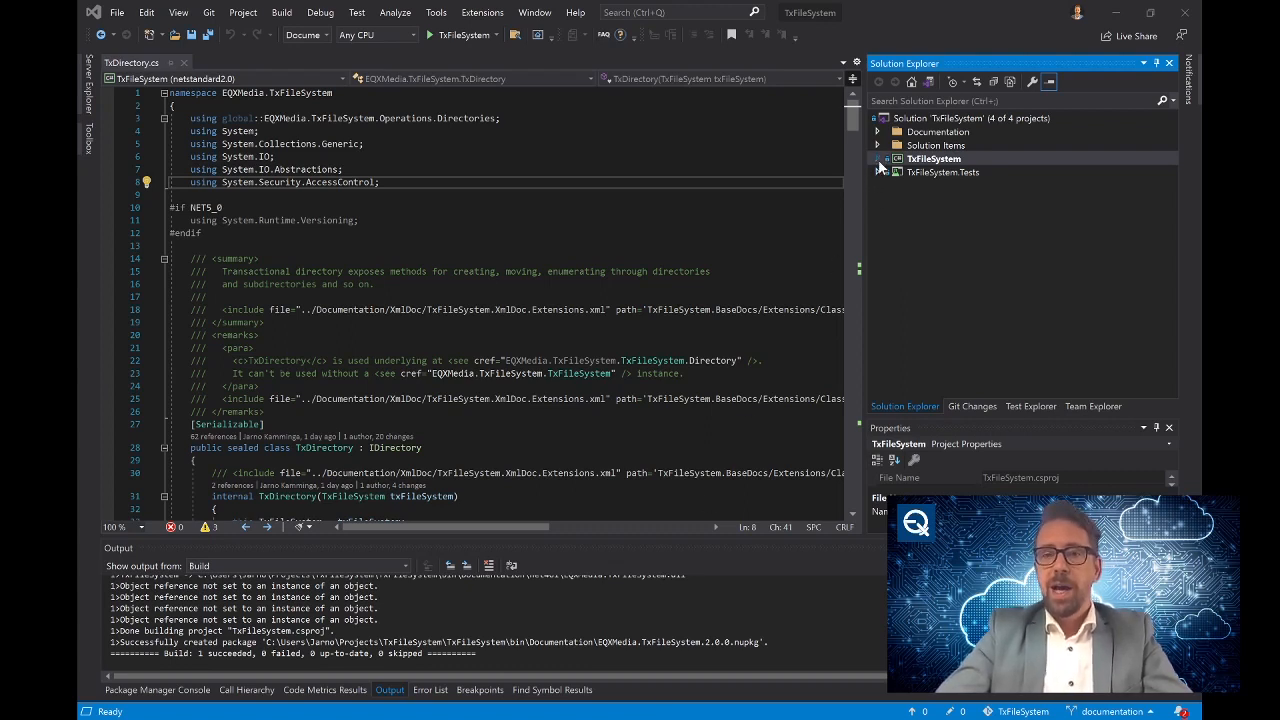
# Expand the TxFileSystem project node and select TxFileSystem.cs in Solution Explorer.
pyautogui.click(884, 158)
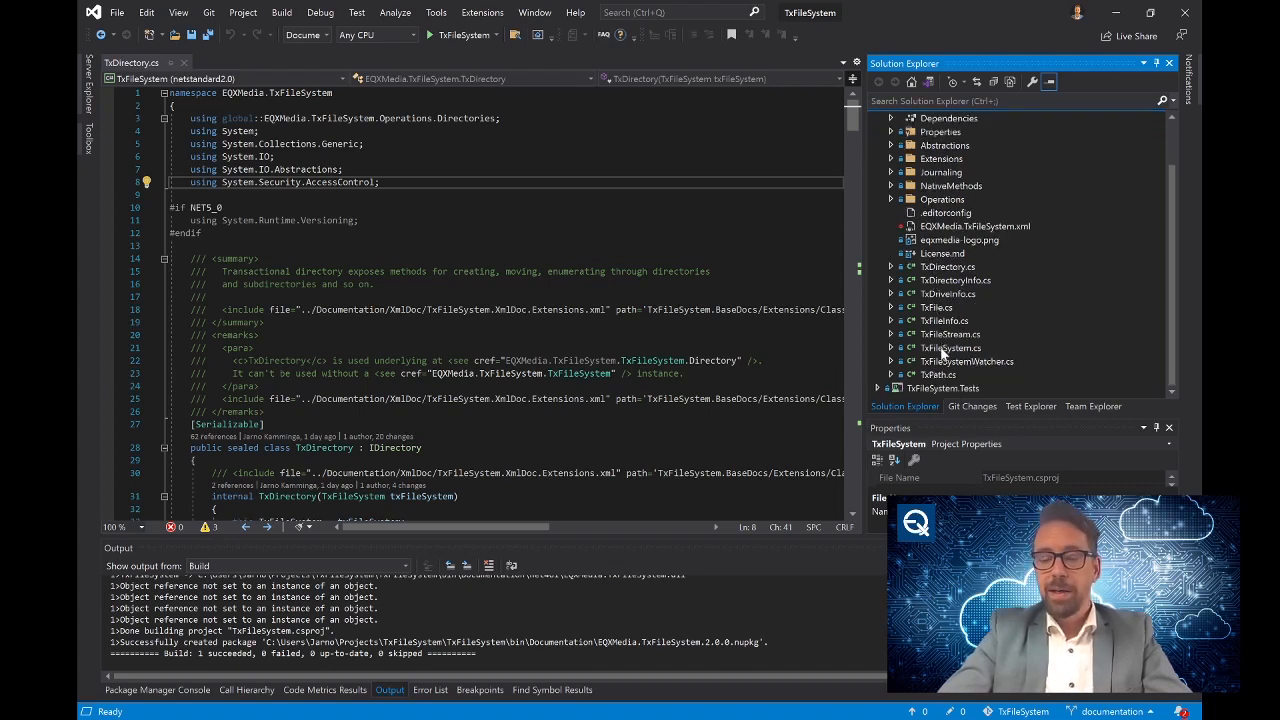
pyautogui.click(952, 348)
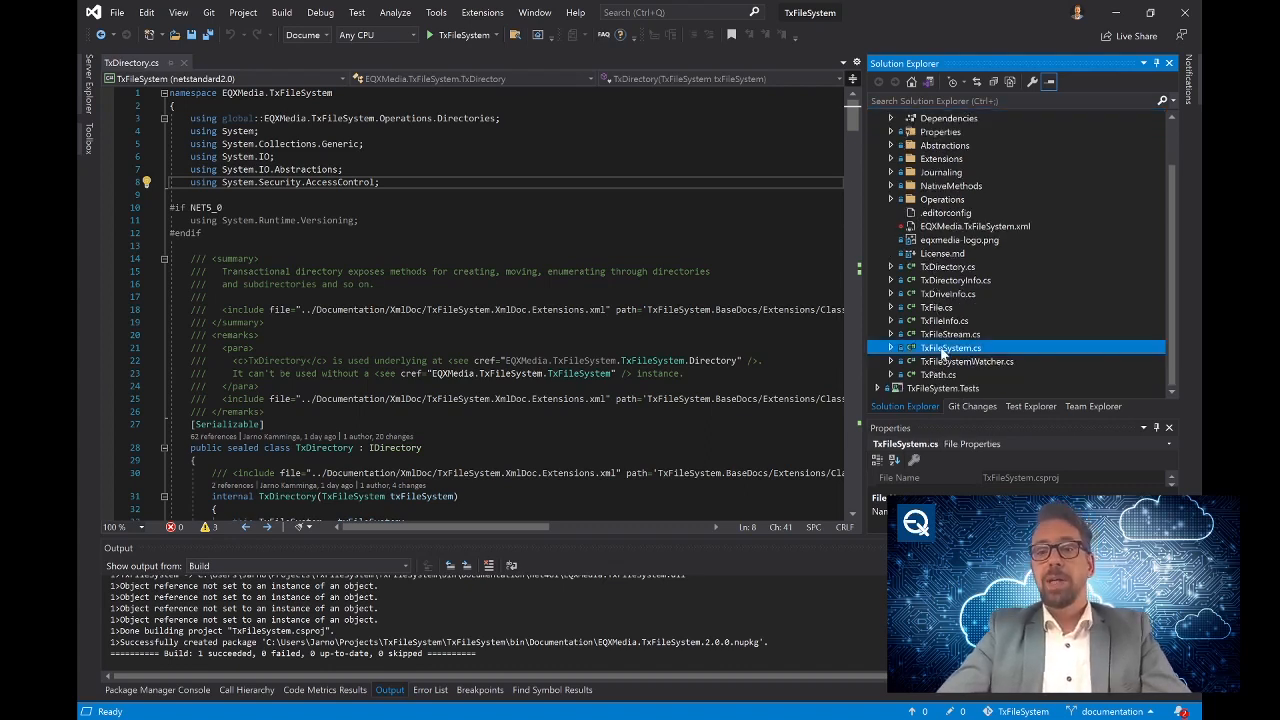
# Open TxFileSystem.cs and select text in its class-level XML documentation comments.
pyautogui.doubleClick(952, 348)
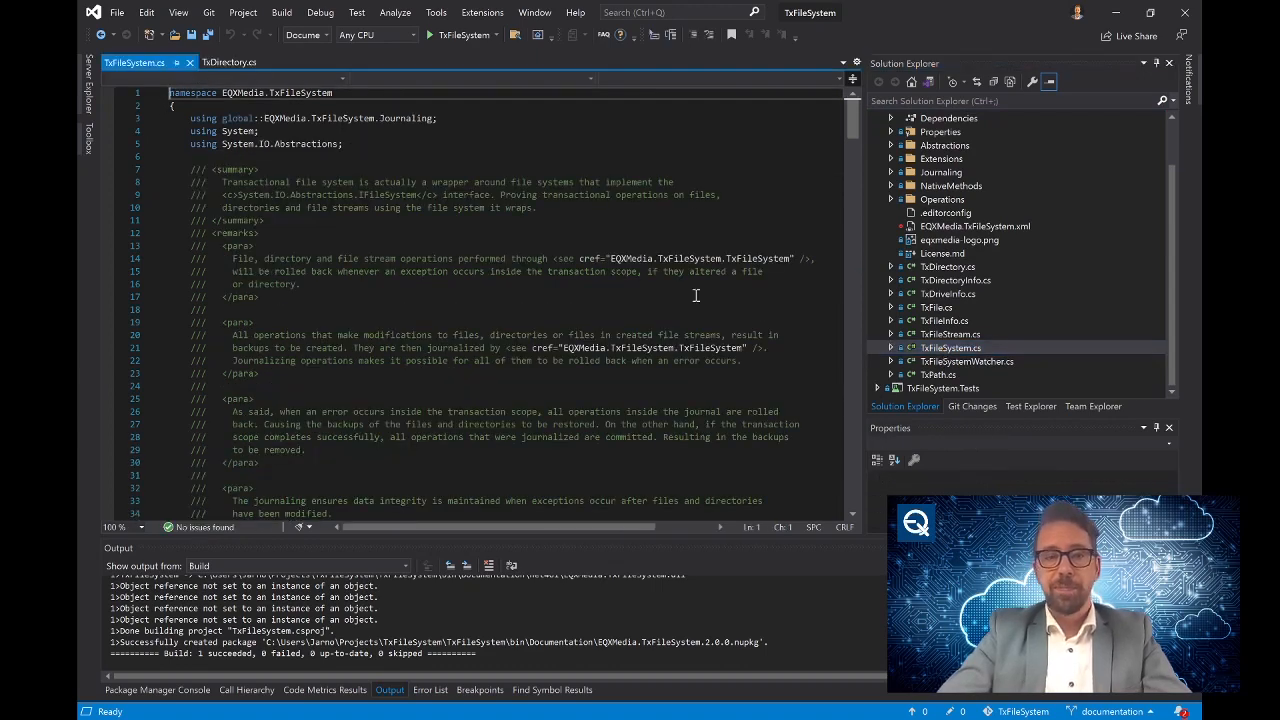
pyautogui.click(640, 206)
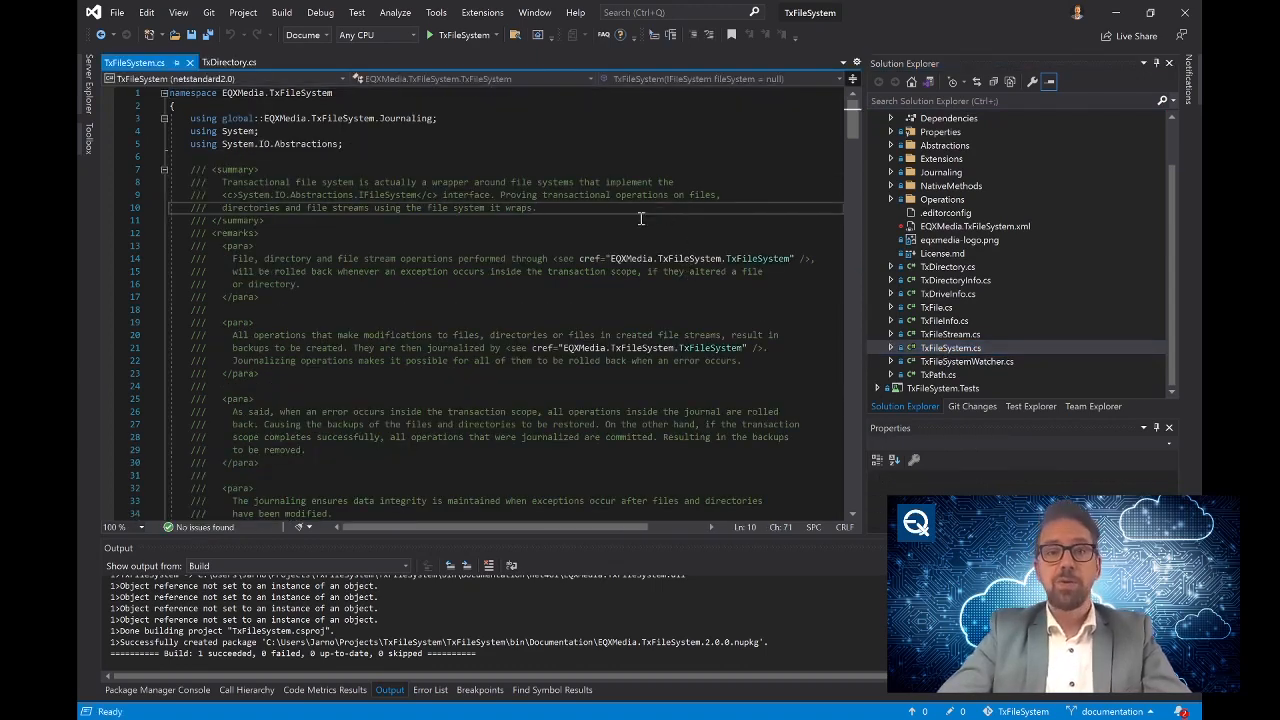
pyautogui.scroll(-3)
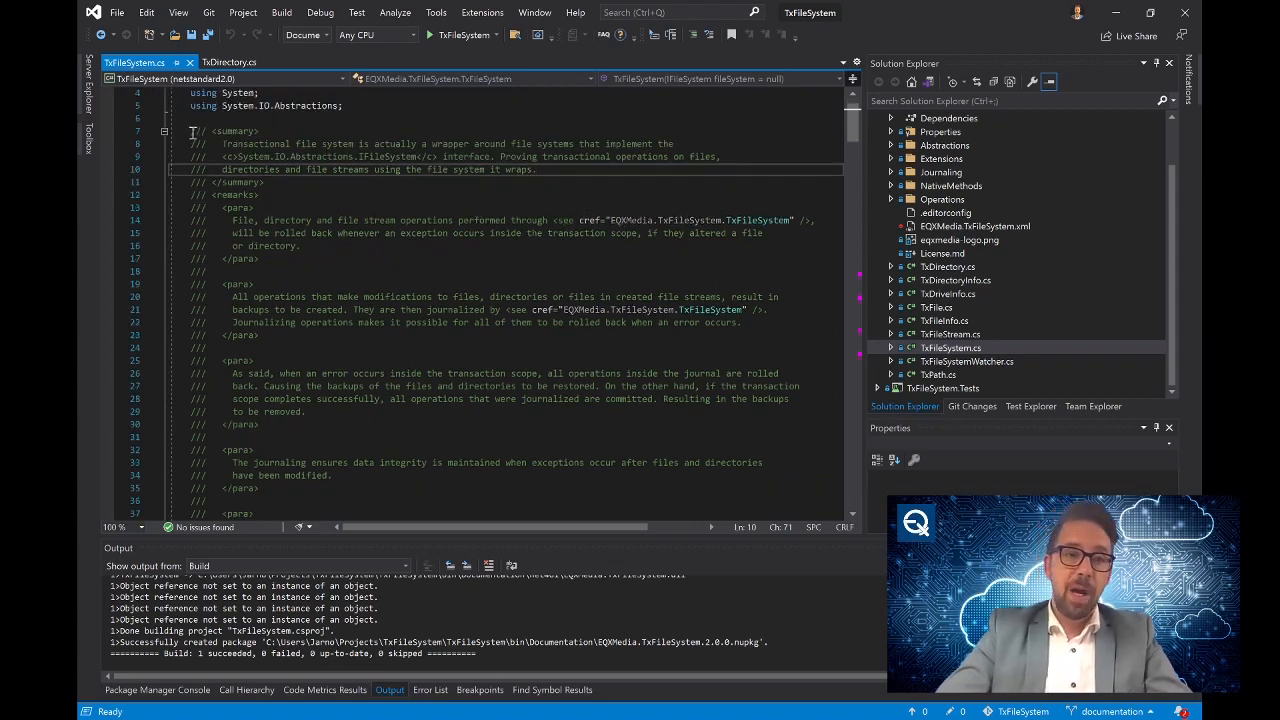
pyautogui.moveTo(190, 132); pyautogui.dragTo(450, 296)
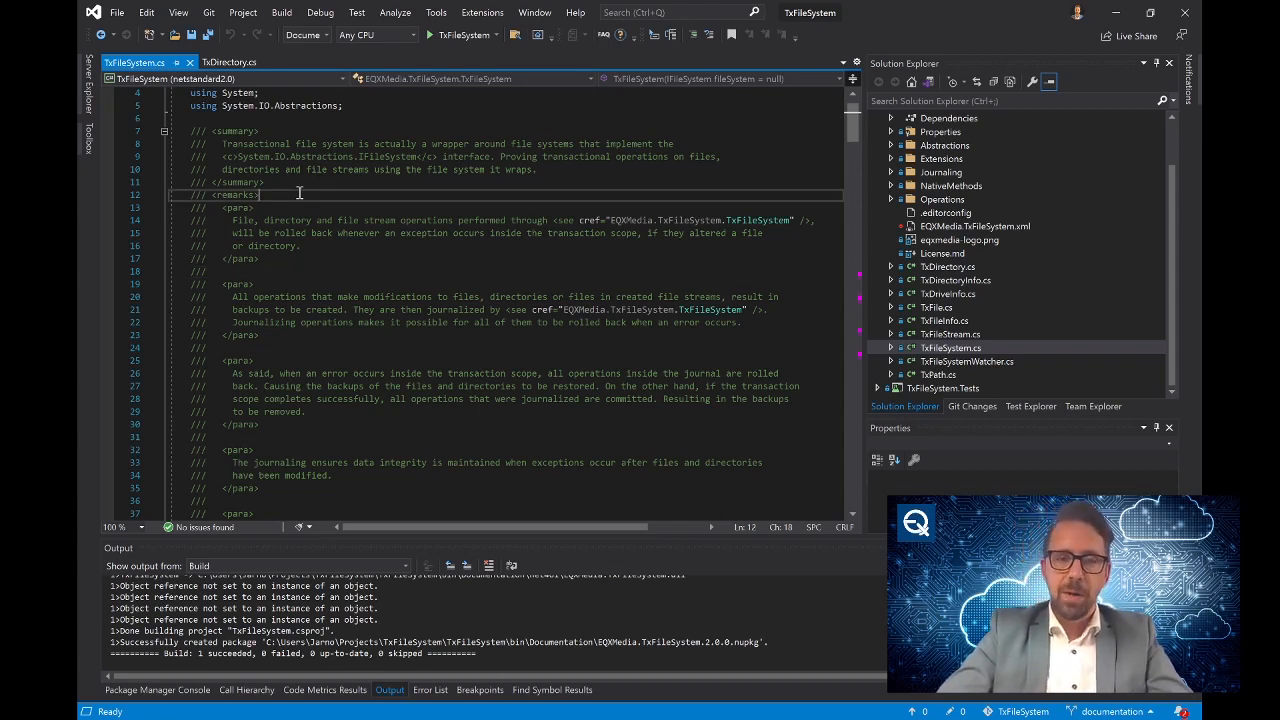
# Read down through the usage examples, constructor and File and Directory property docs.
pyautogui.scroll(-3)
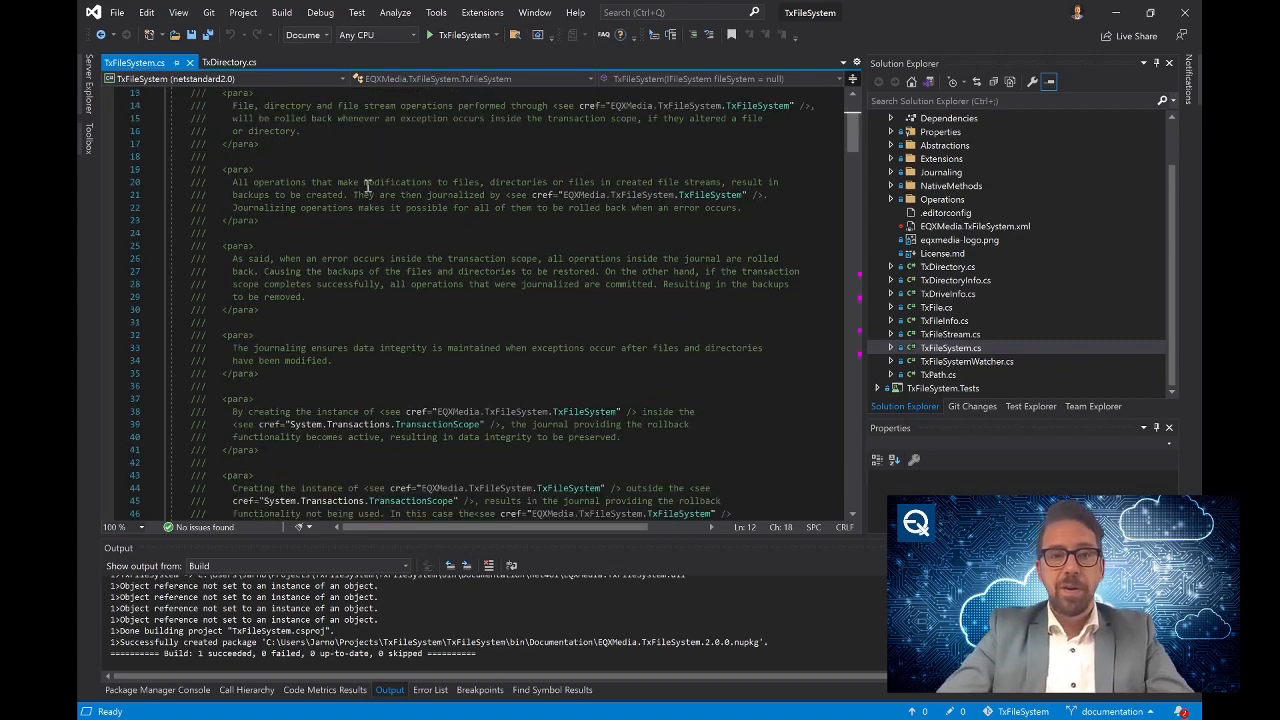
pyautogui.scroll(-3)
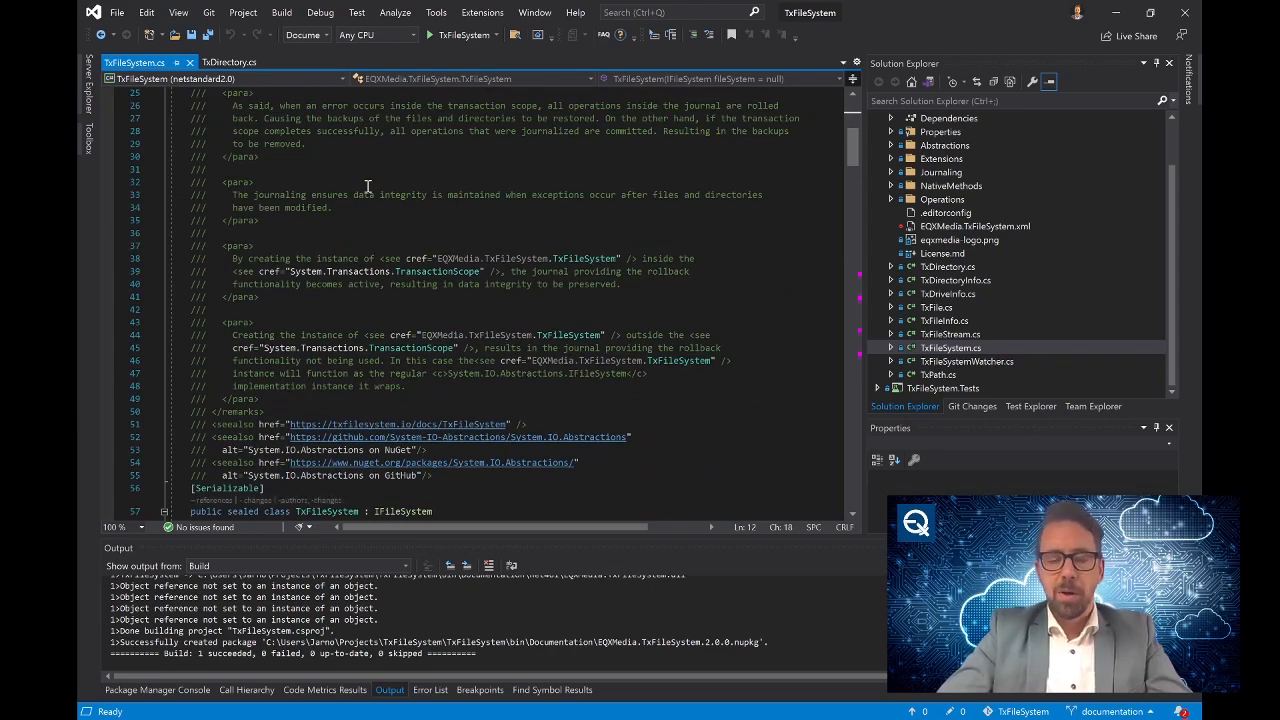
pyautogui.scroll(-3)
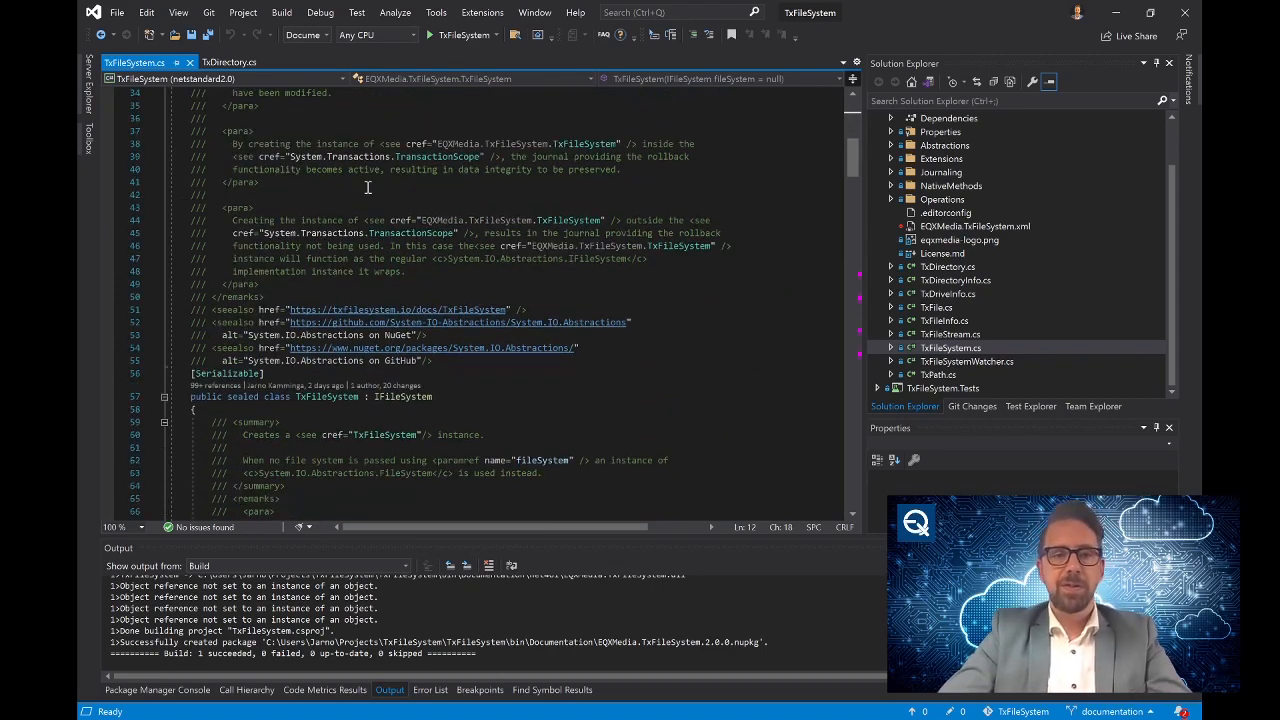
pyautogui.scroll(-3)
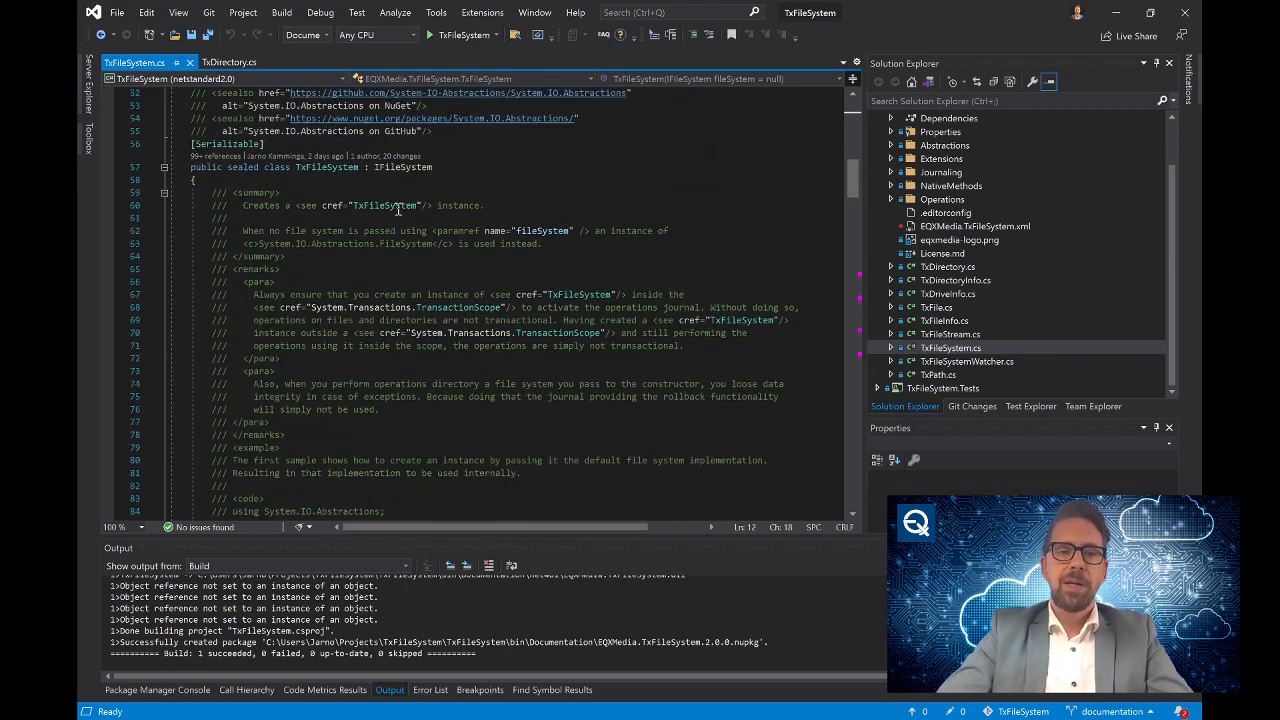
pyautogui.scroll(-3)
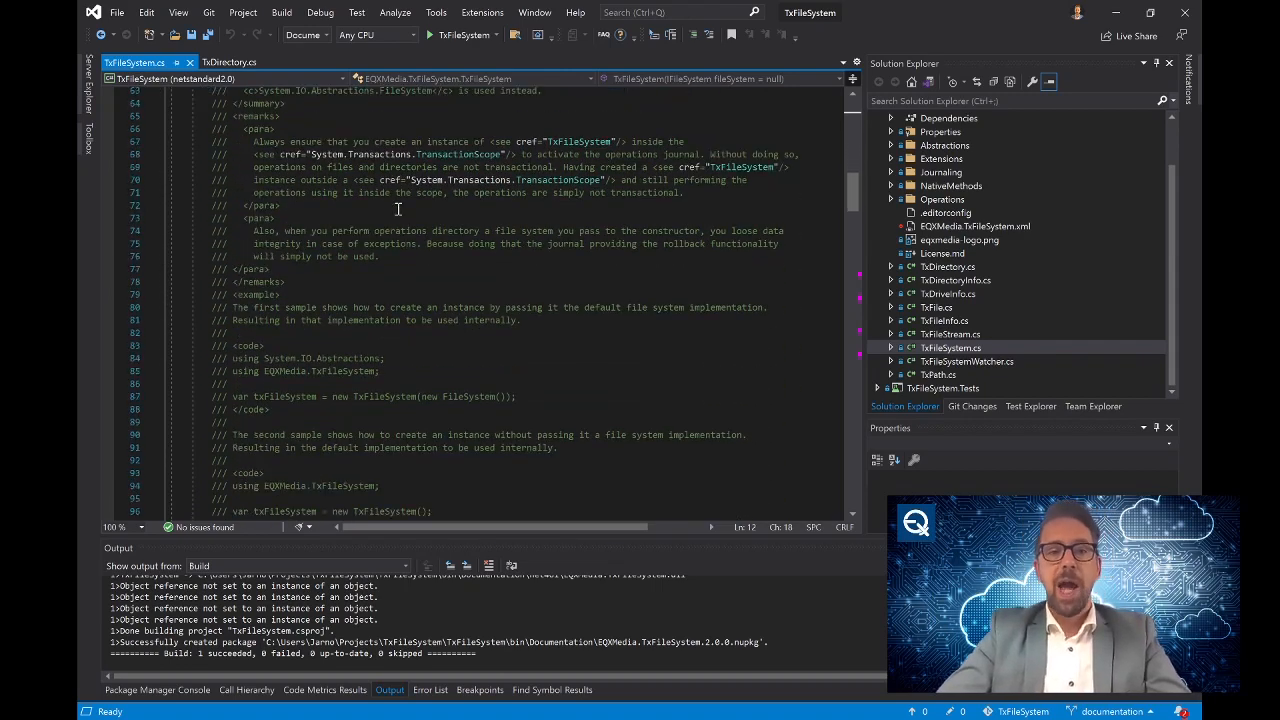
pyautogui.scroll(-3)
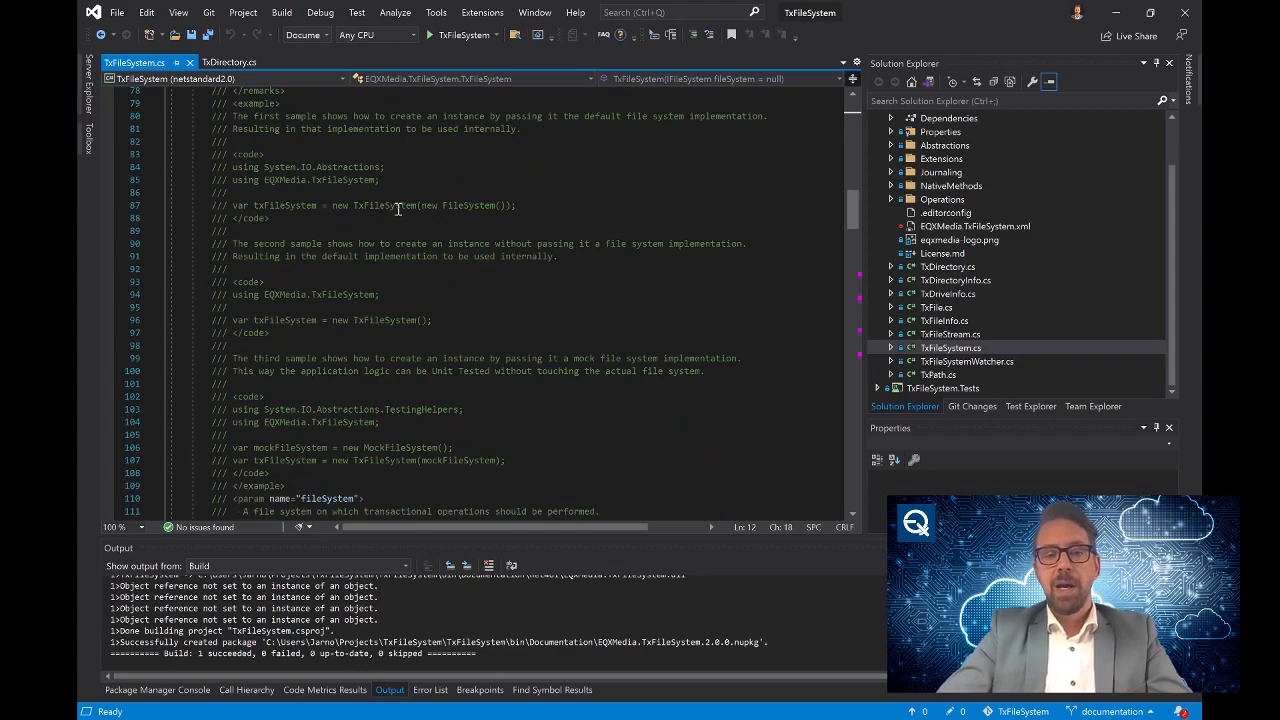
pyautogui.scroll(-3)
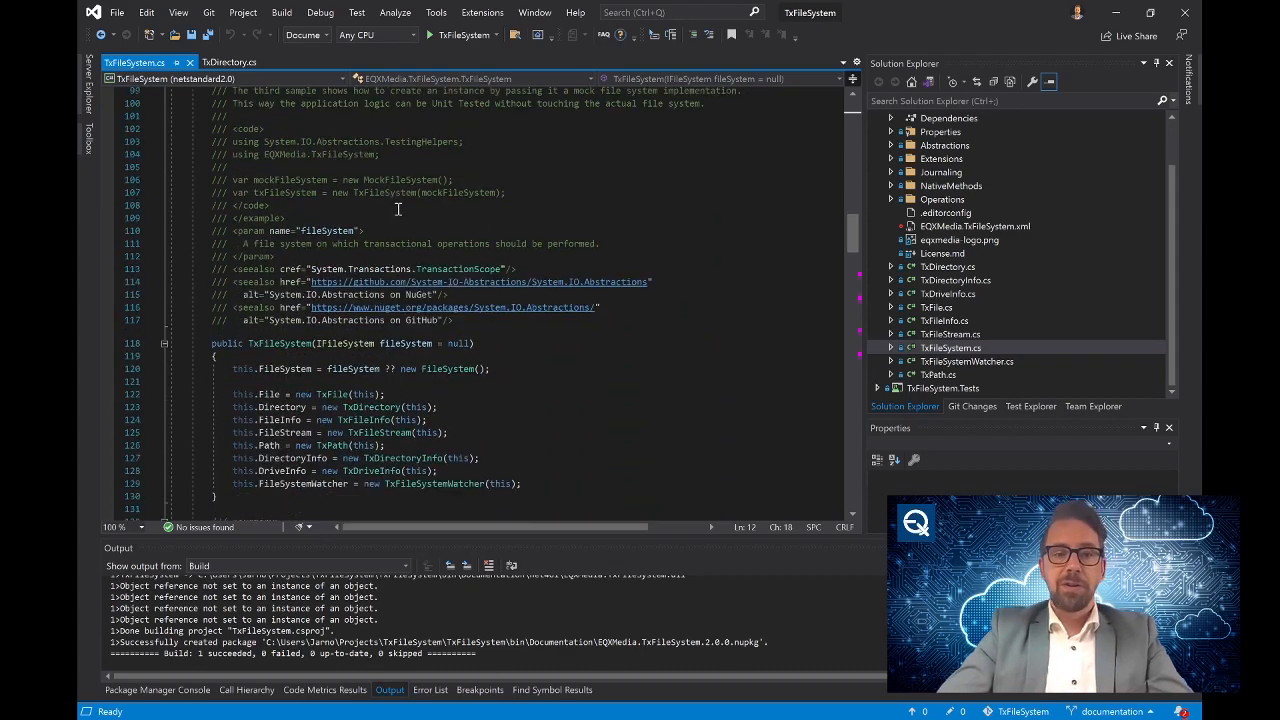
pyautogui.scroll(-3)
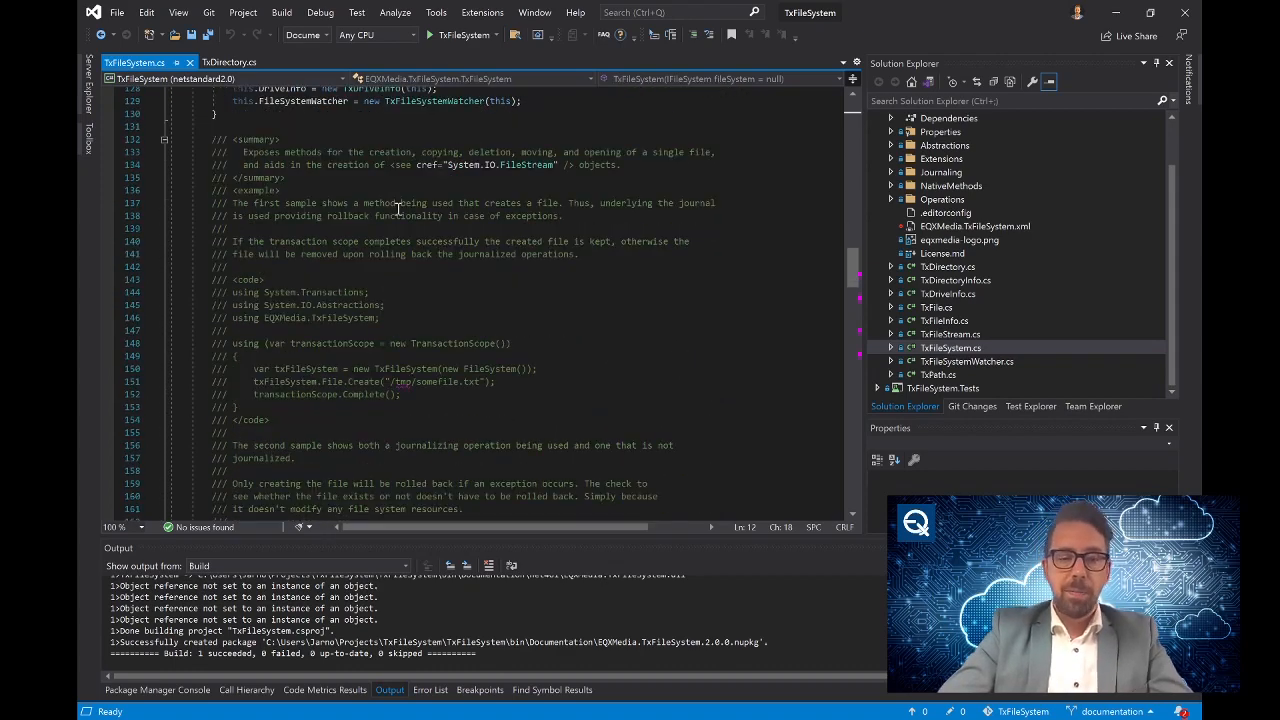
pyautogui.scroll(-3)
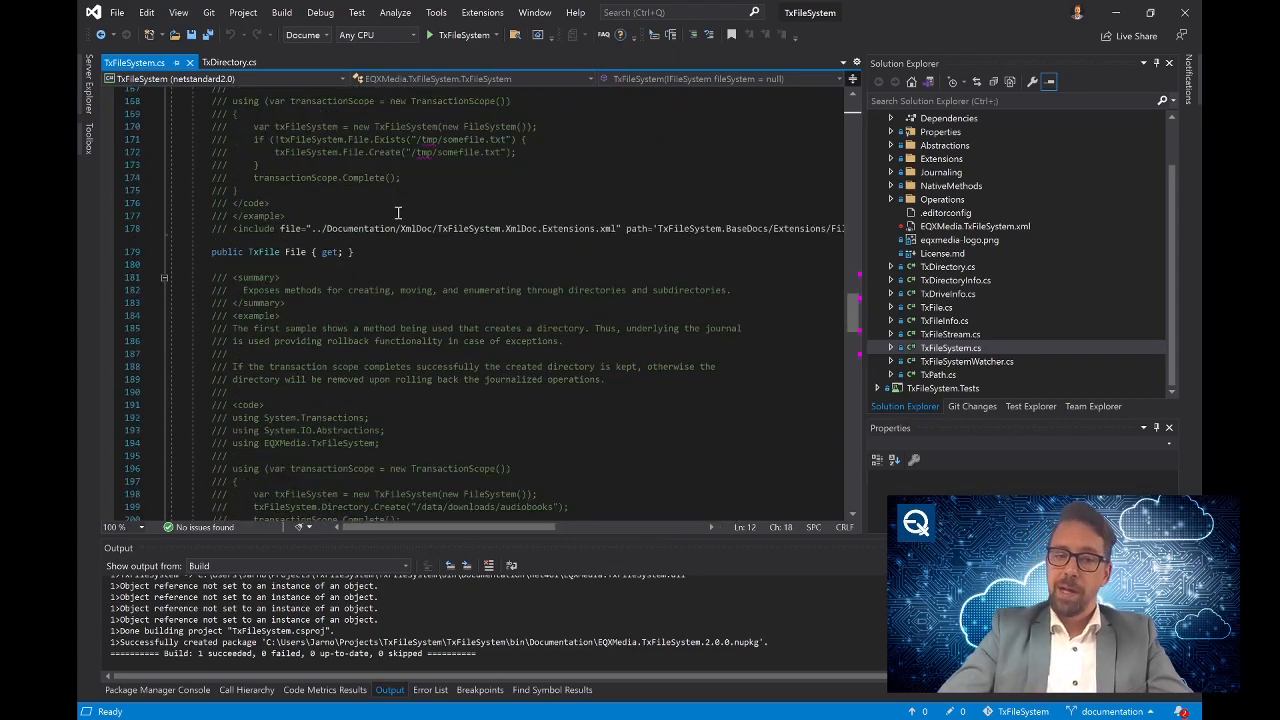
pyautogui.scroll(-3)
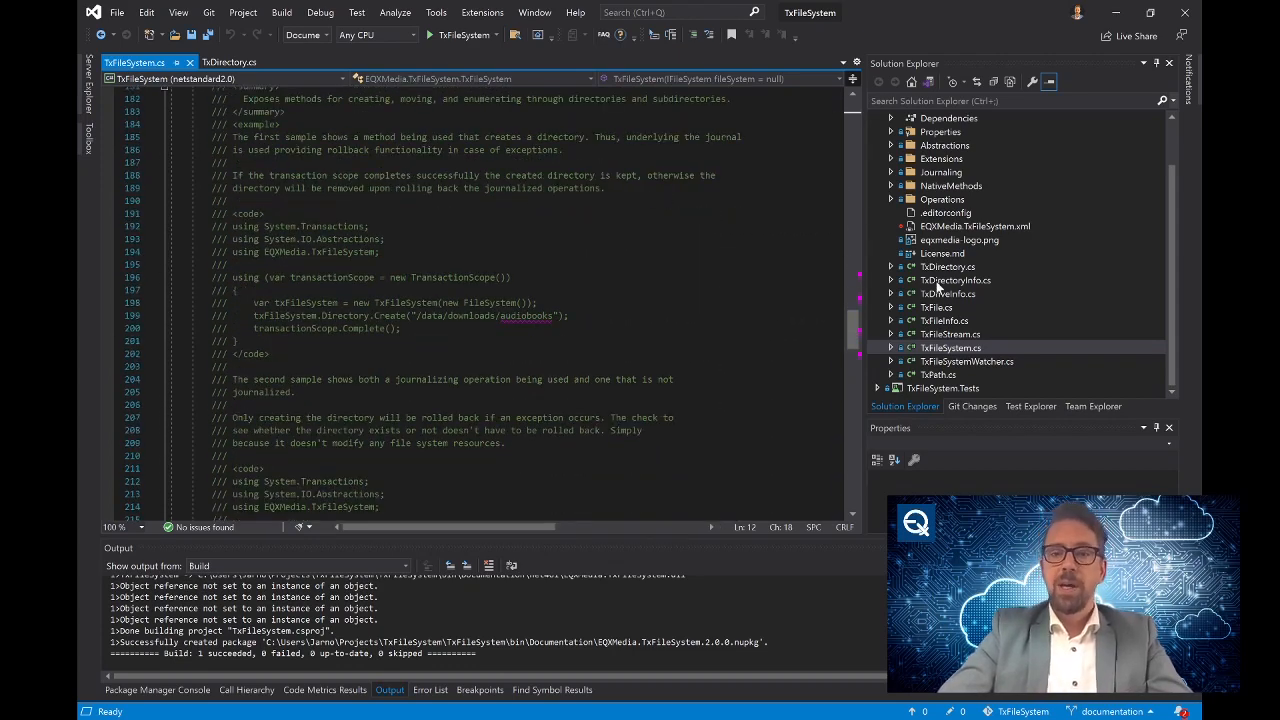
# Switch to TxDirectory.cs and review the include-based doc comments on its CreateDirectory methods.
pyautogui.click(944, 266)
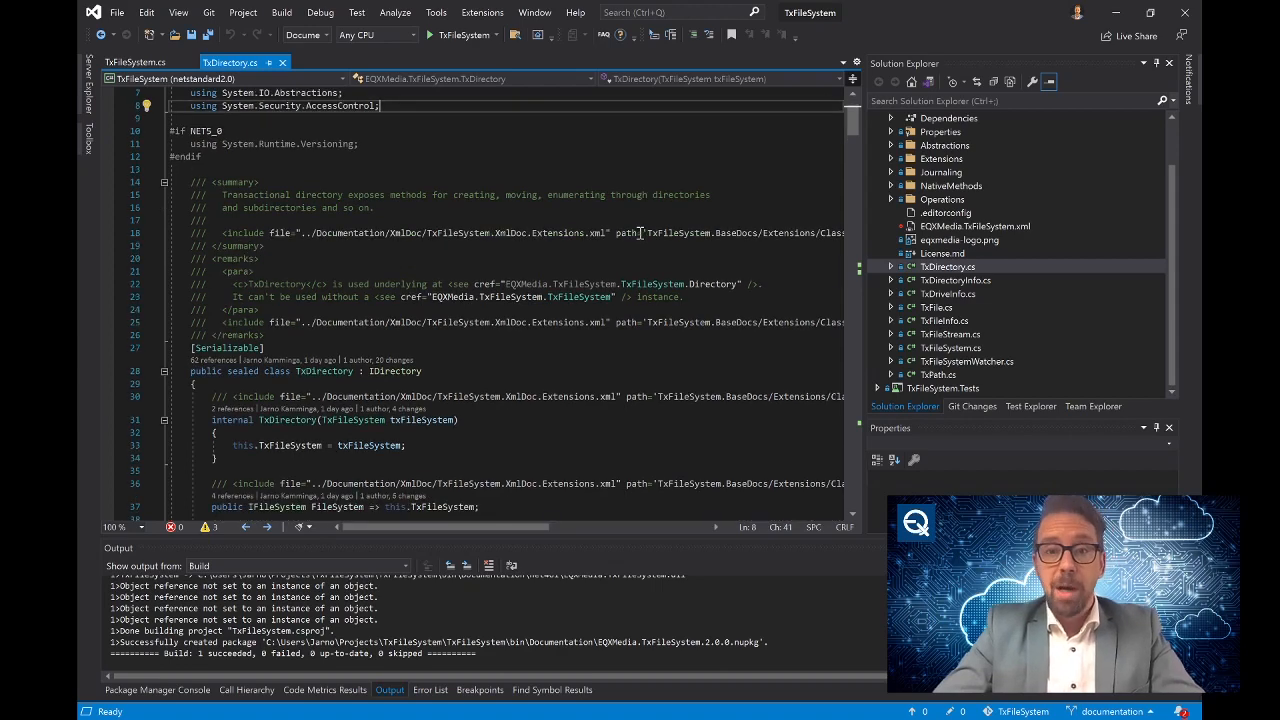
pyautogui.scroll(-3)
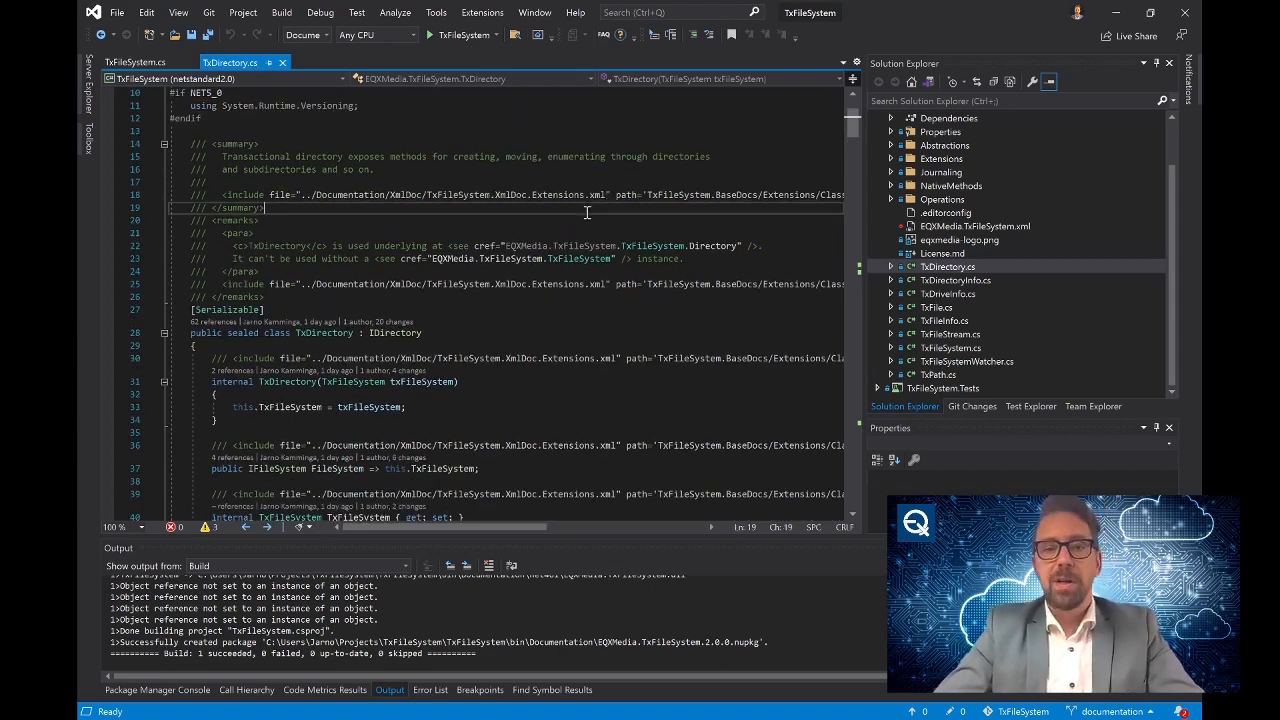
pyautogui.scroll(-3)
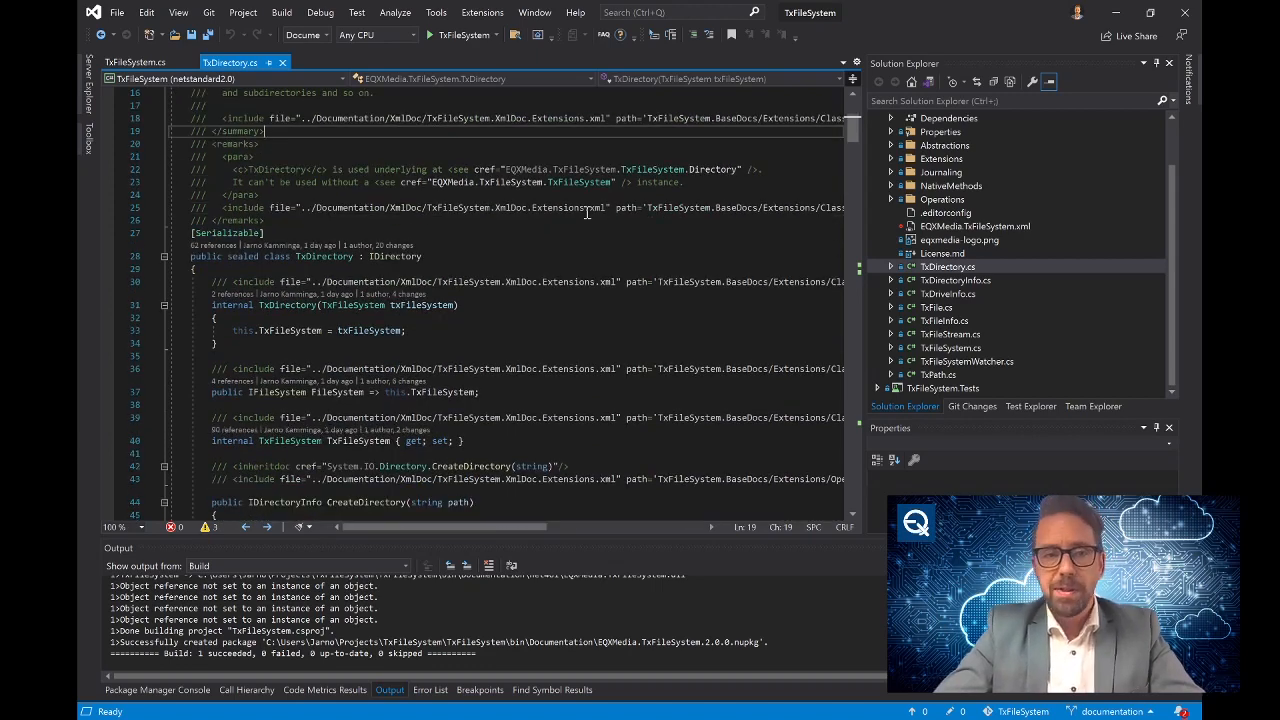
pyautogui.scroll(-3)
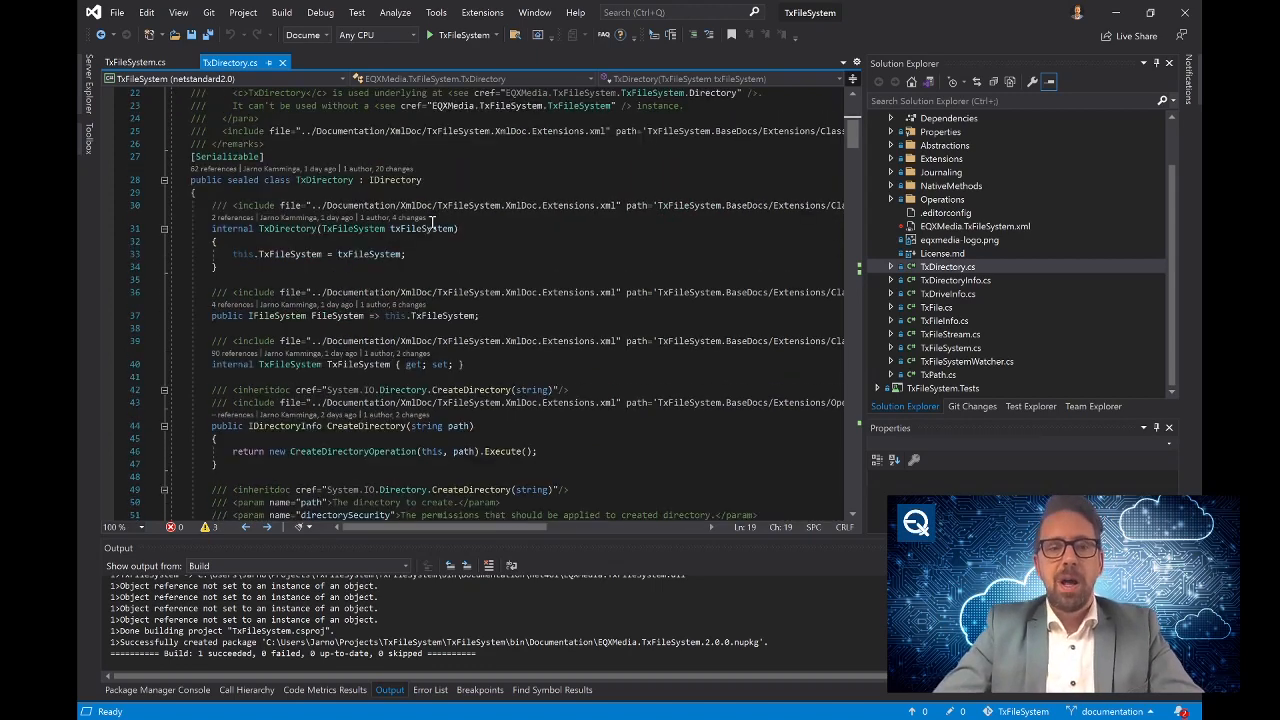
pyautogui.scroll(-3)
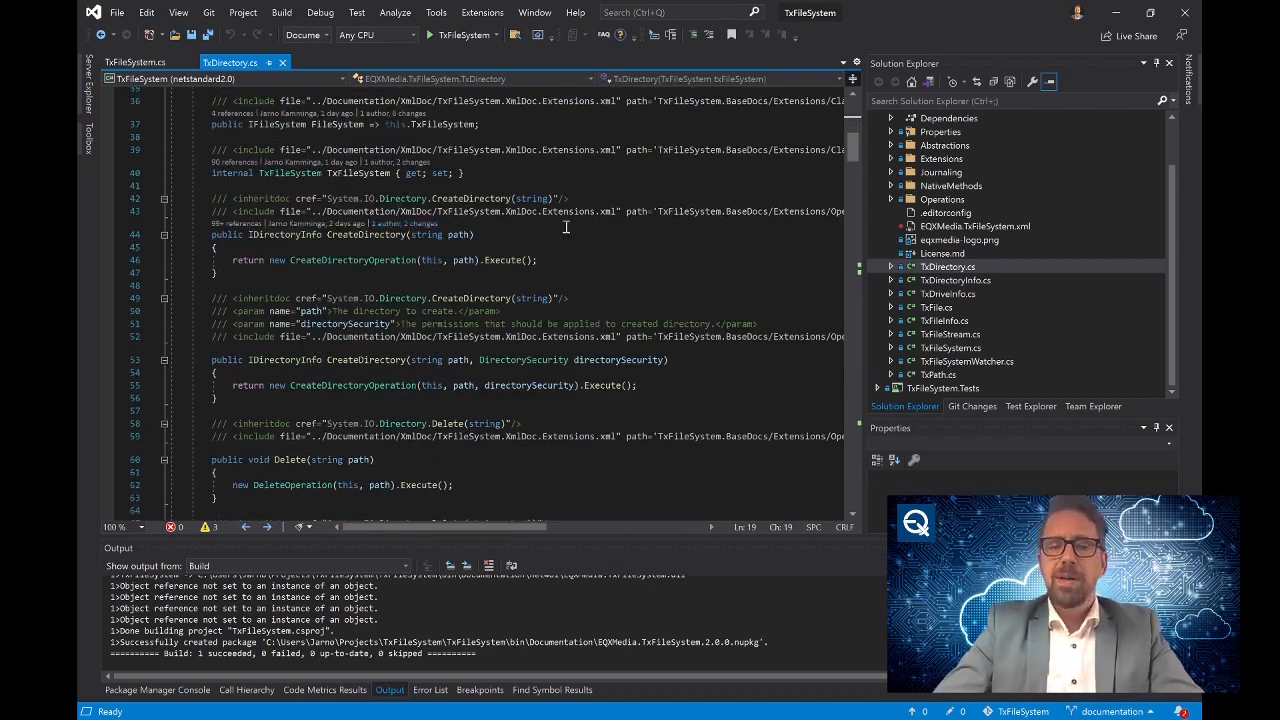
pyautogui.click(614, 272)
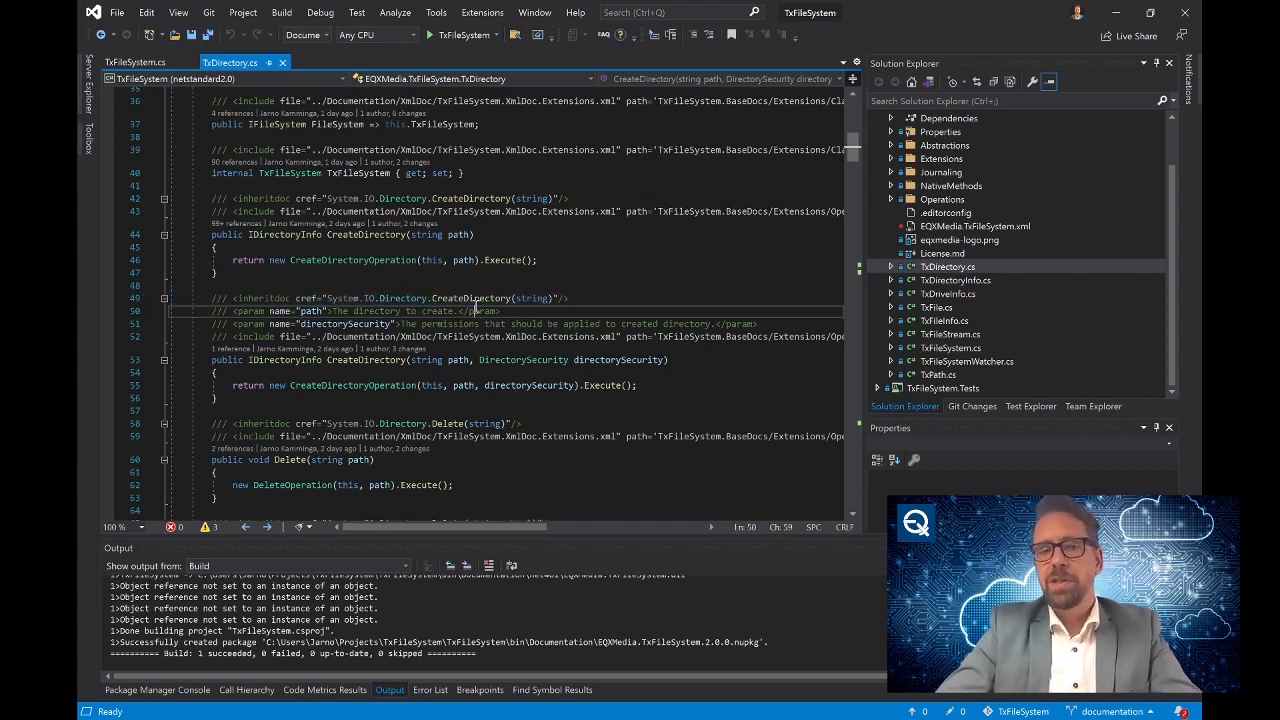
pyautogui.moveTo(604, 254)
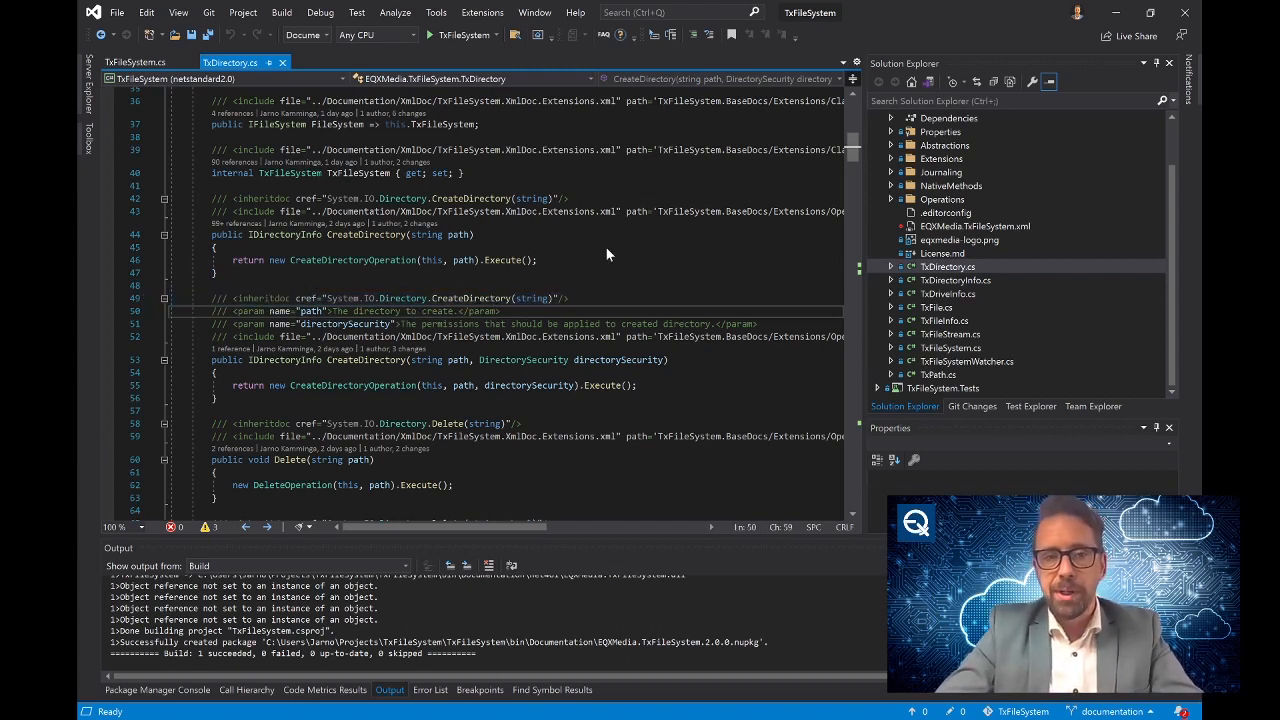
pyautogui.click(618, 248)
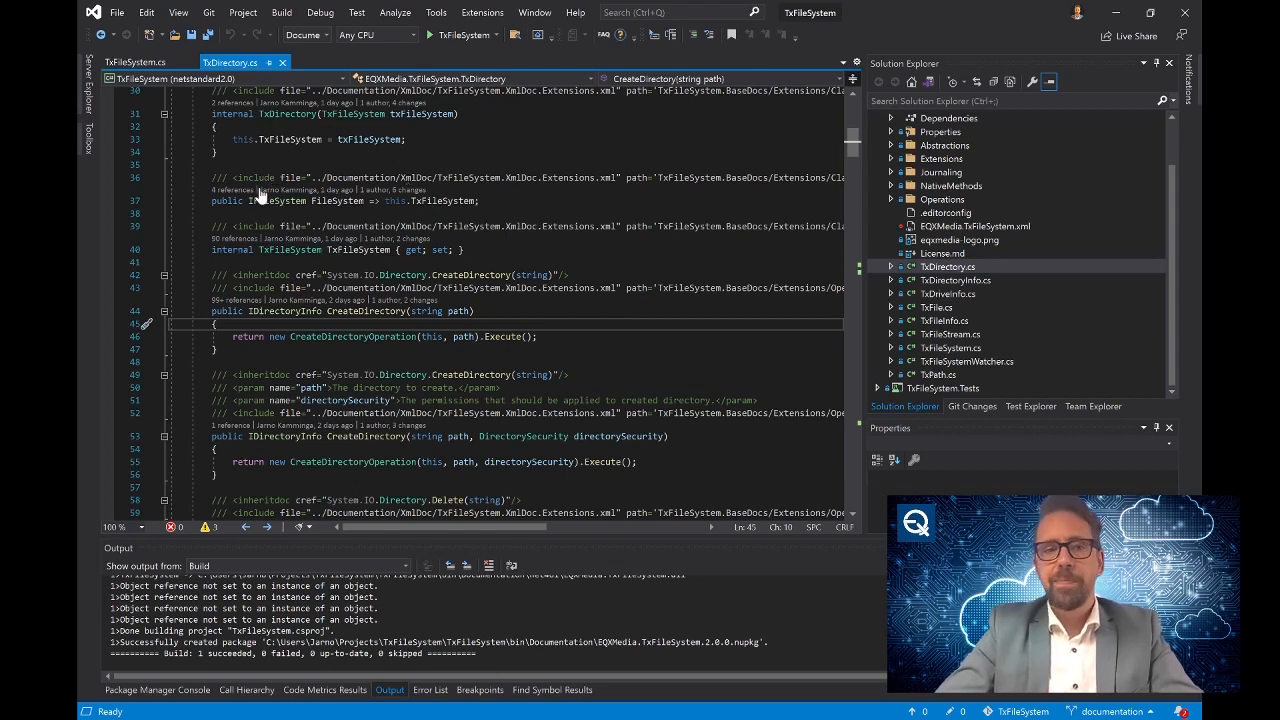
# Select and read the full XmlDoc include path on the FileSystem property line.
pyautogui.doubleClick(256, 178)
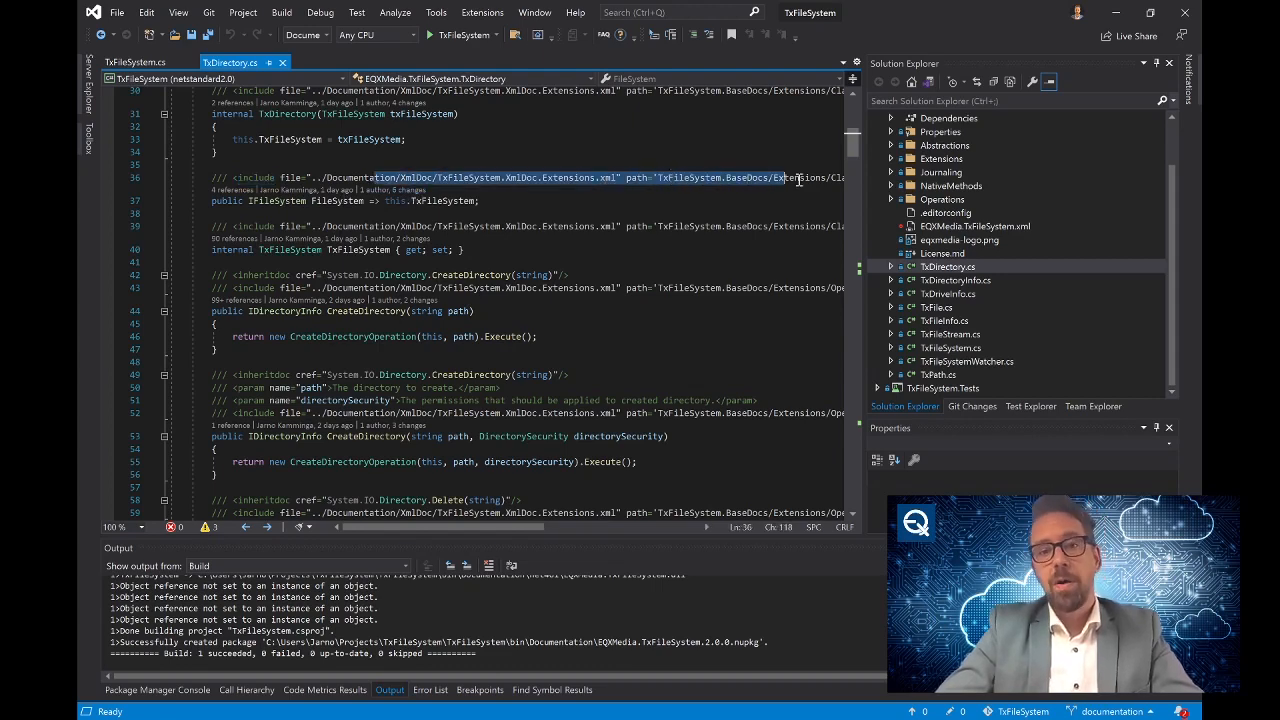
pyautogui.hscroll(3)
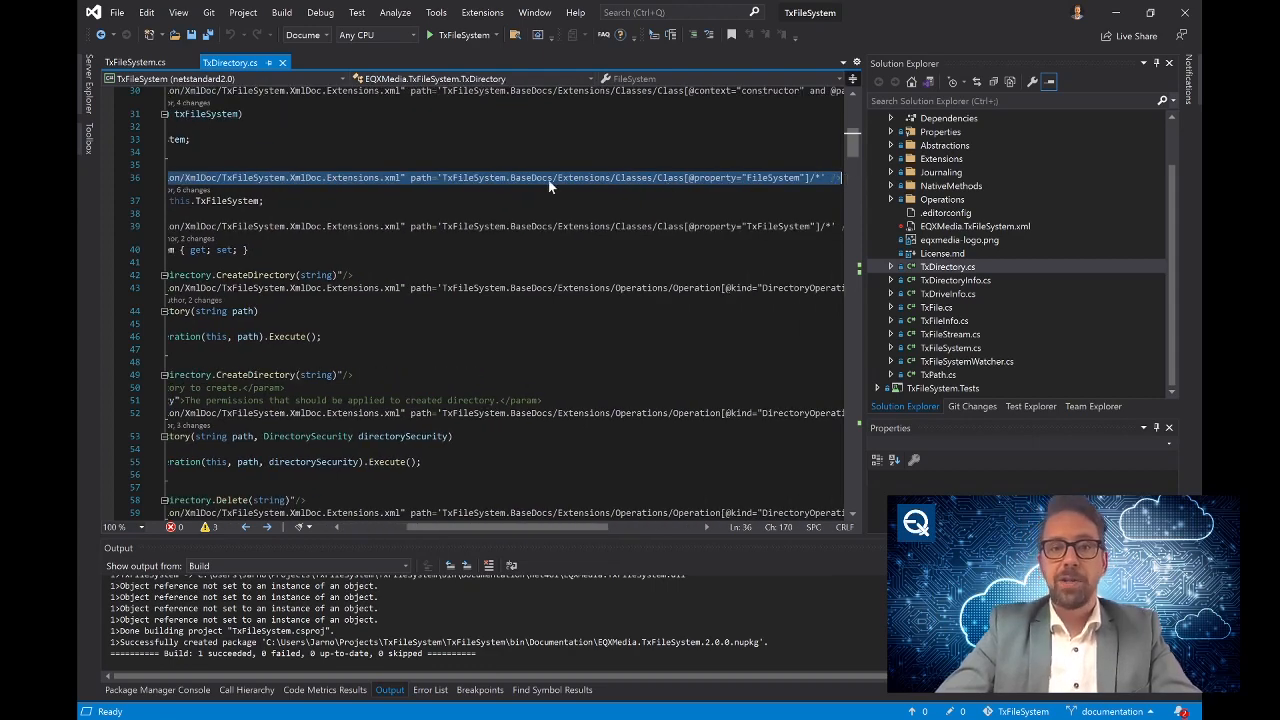
pyautogui.click(444, 178)
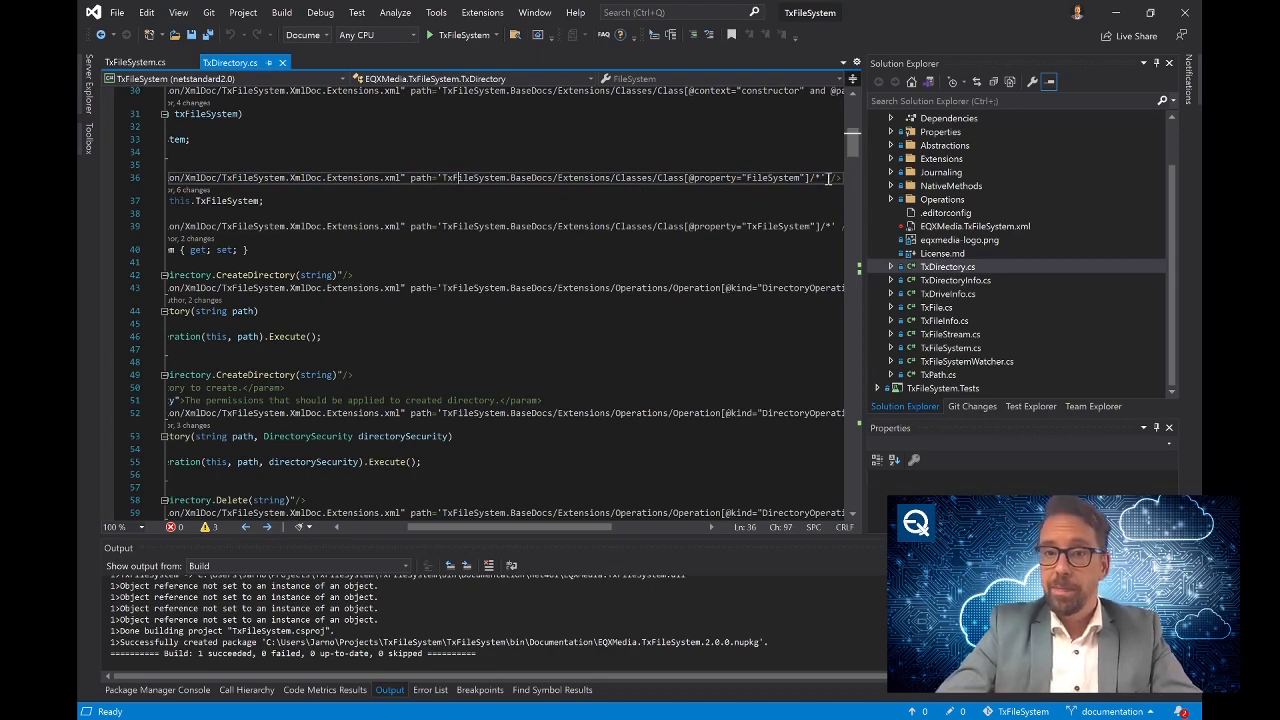
pyautogui.doubleClick(776, 178)
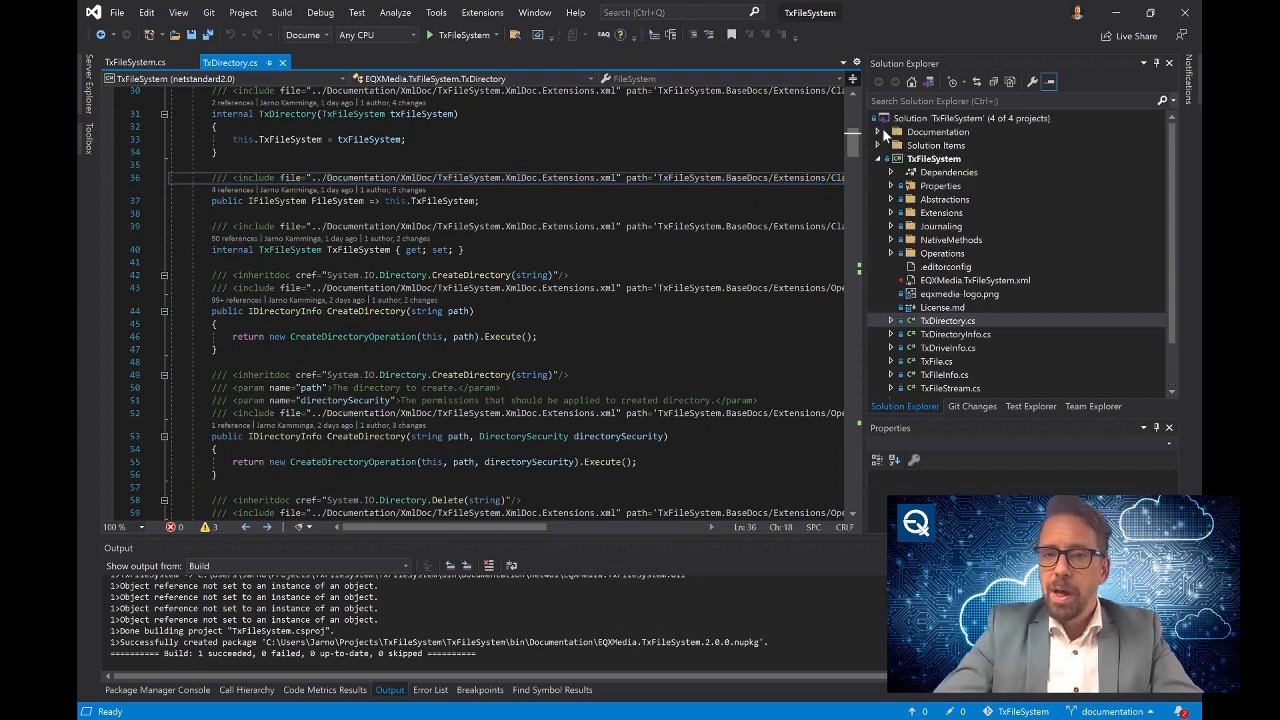
# Open TxFileSystem.XmlDoc.Extensions.xml from Documentation > XmlDoc and read its documentation entries.
pyautogui.click(890, 132)
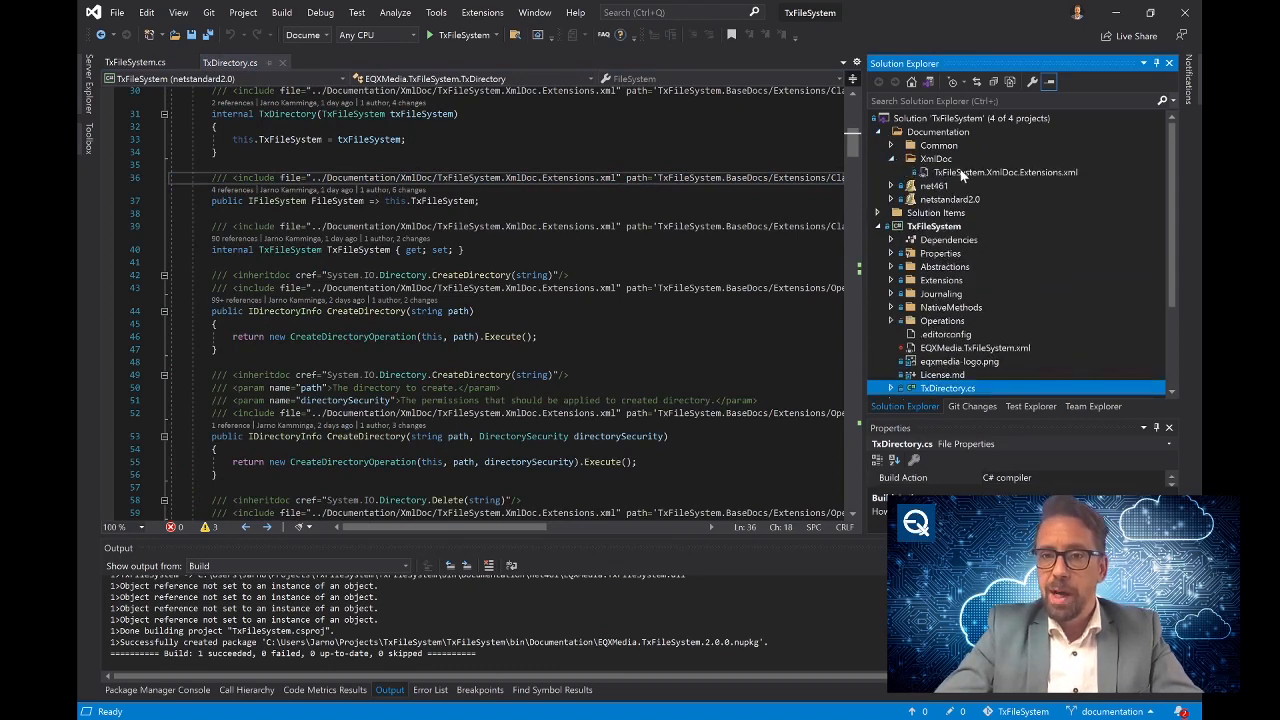
pyautogui.click(1004, 172)
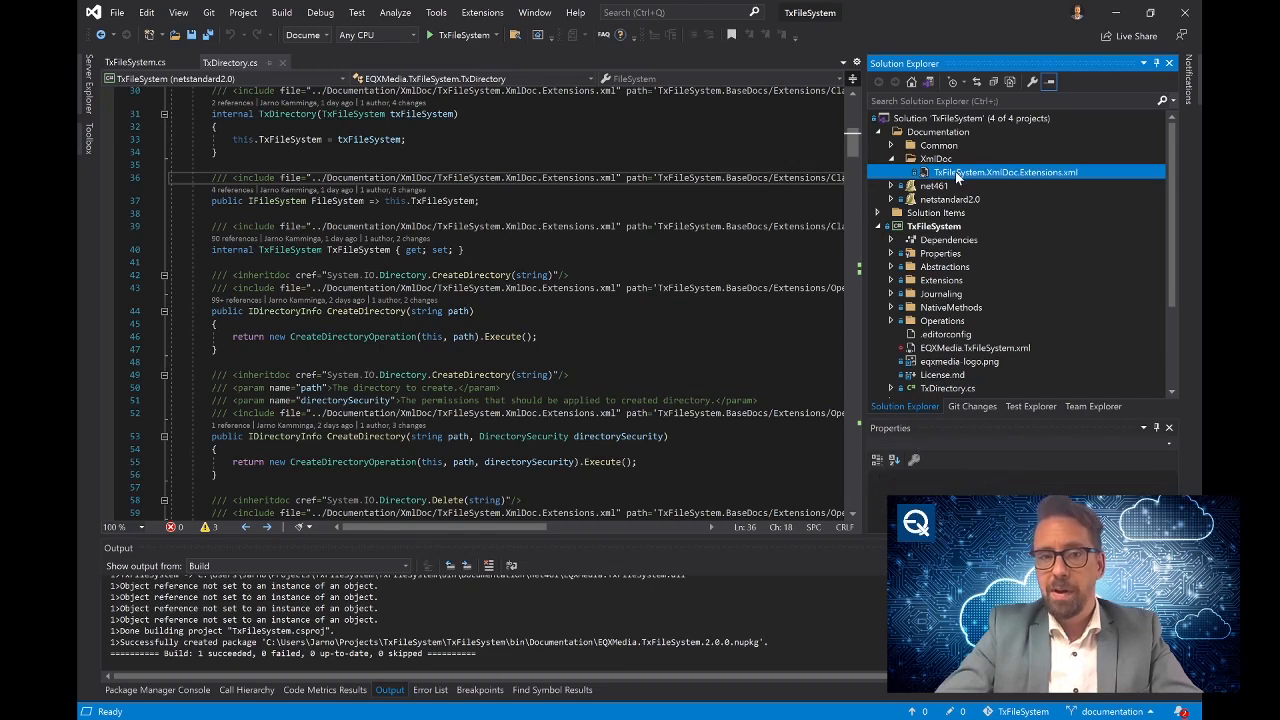
pyautogui.doubleClick(1004, 172)
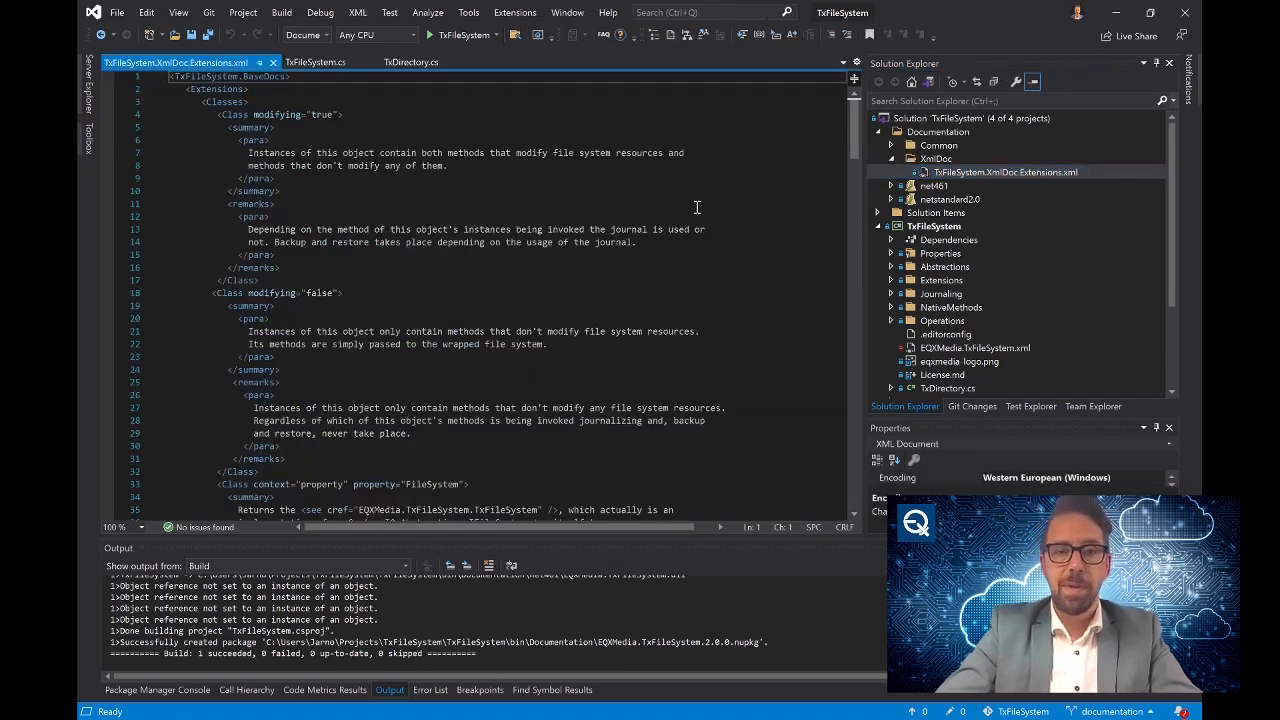
pyautogui.scroll(-3)
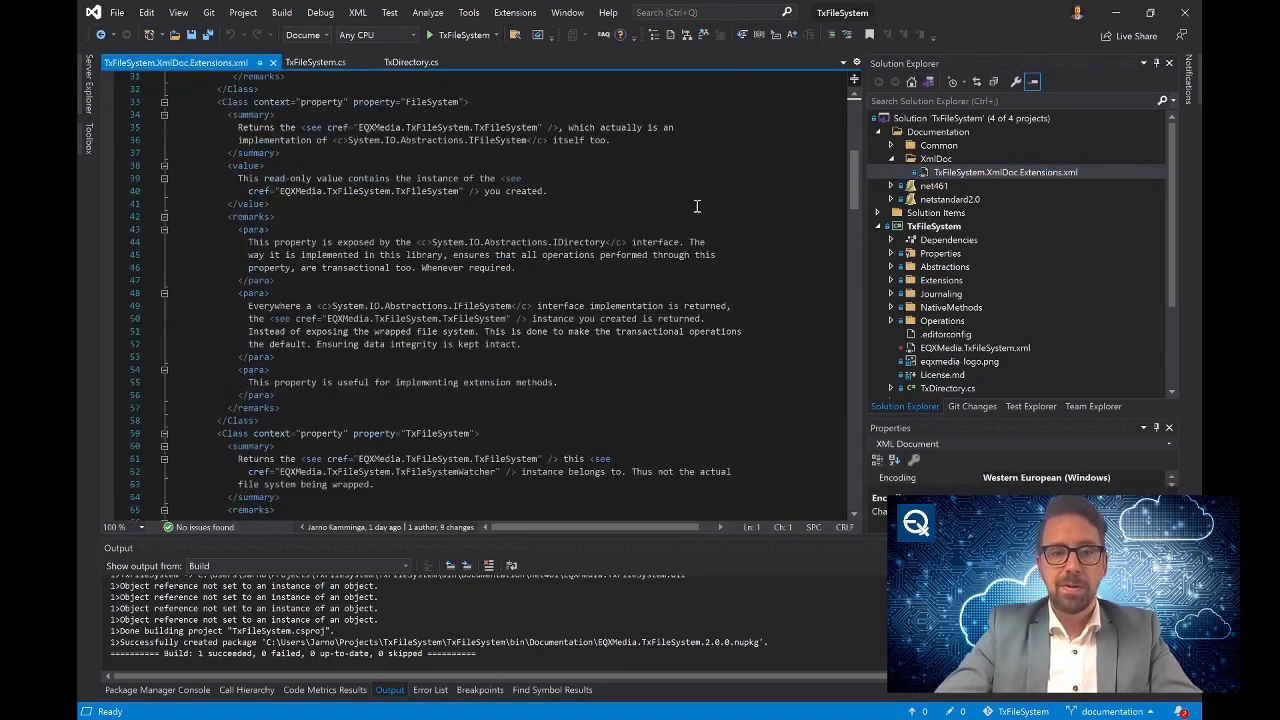
pyautogui.scroll(-3)
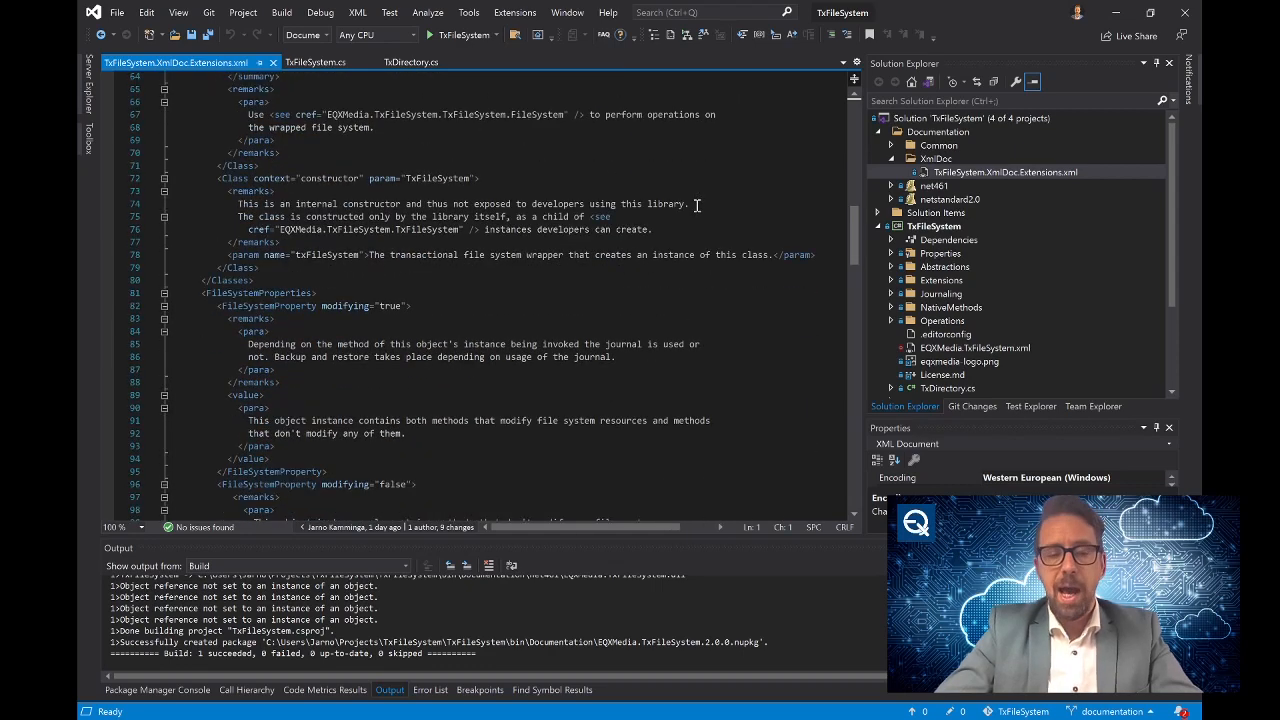
pyautogui.scroll(-3)
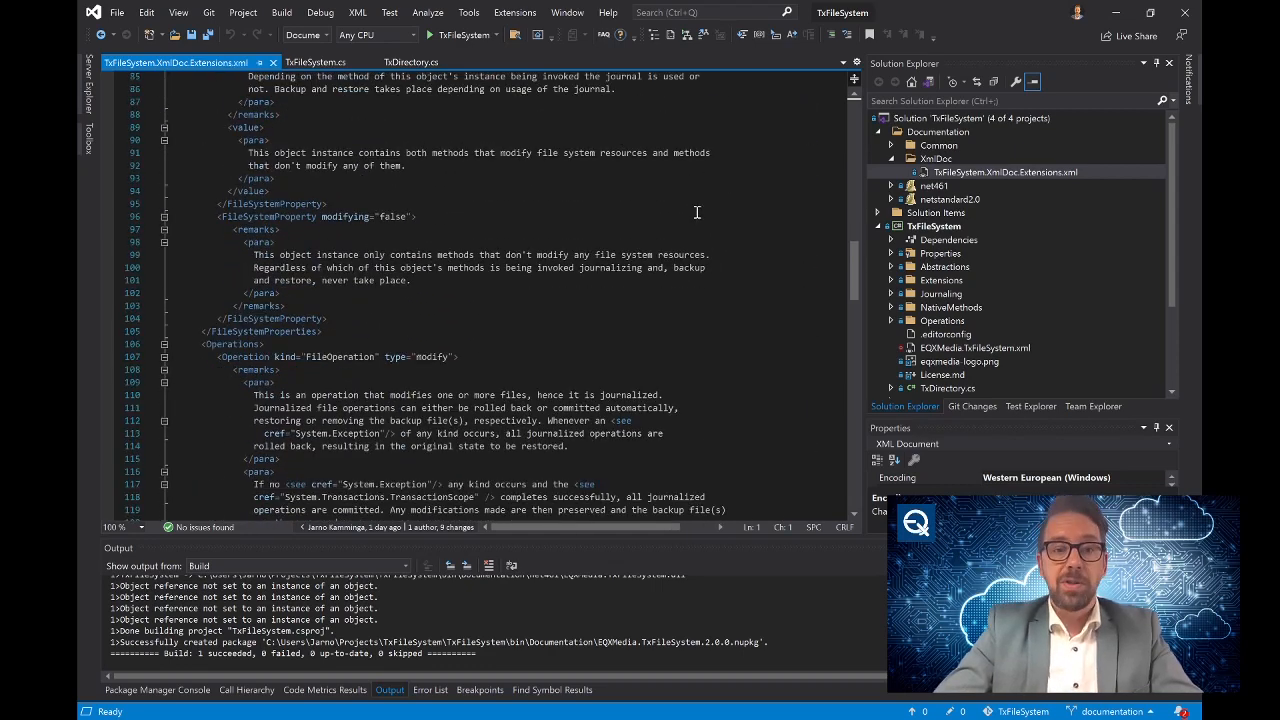
pyautogui.scroll(-3)
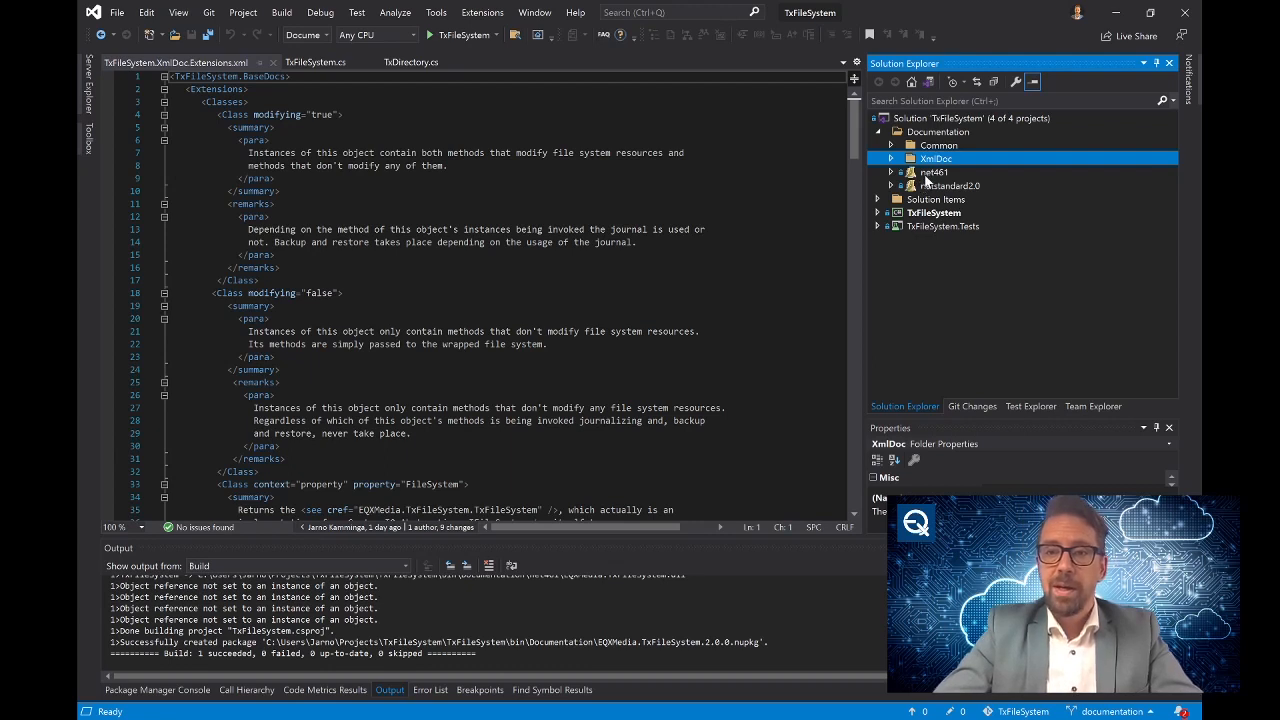
pyautogui.click(936, 172)
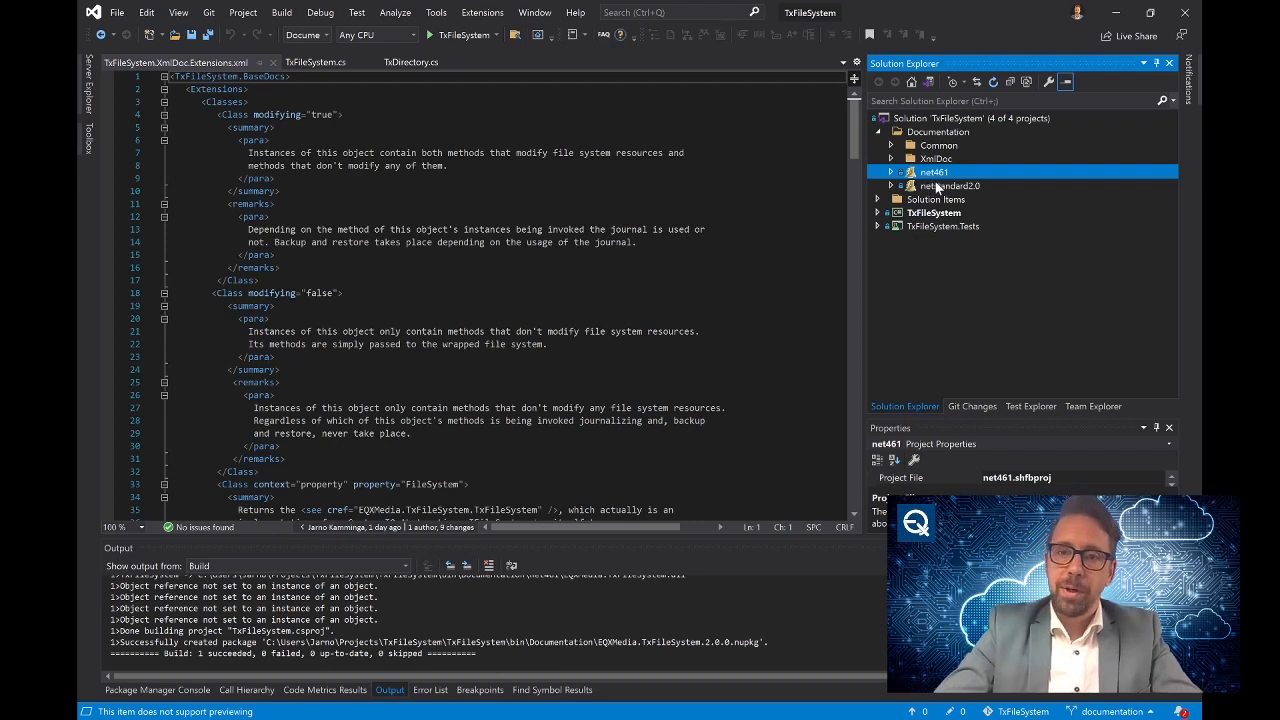
pyautogui.moveTo(924, 184)
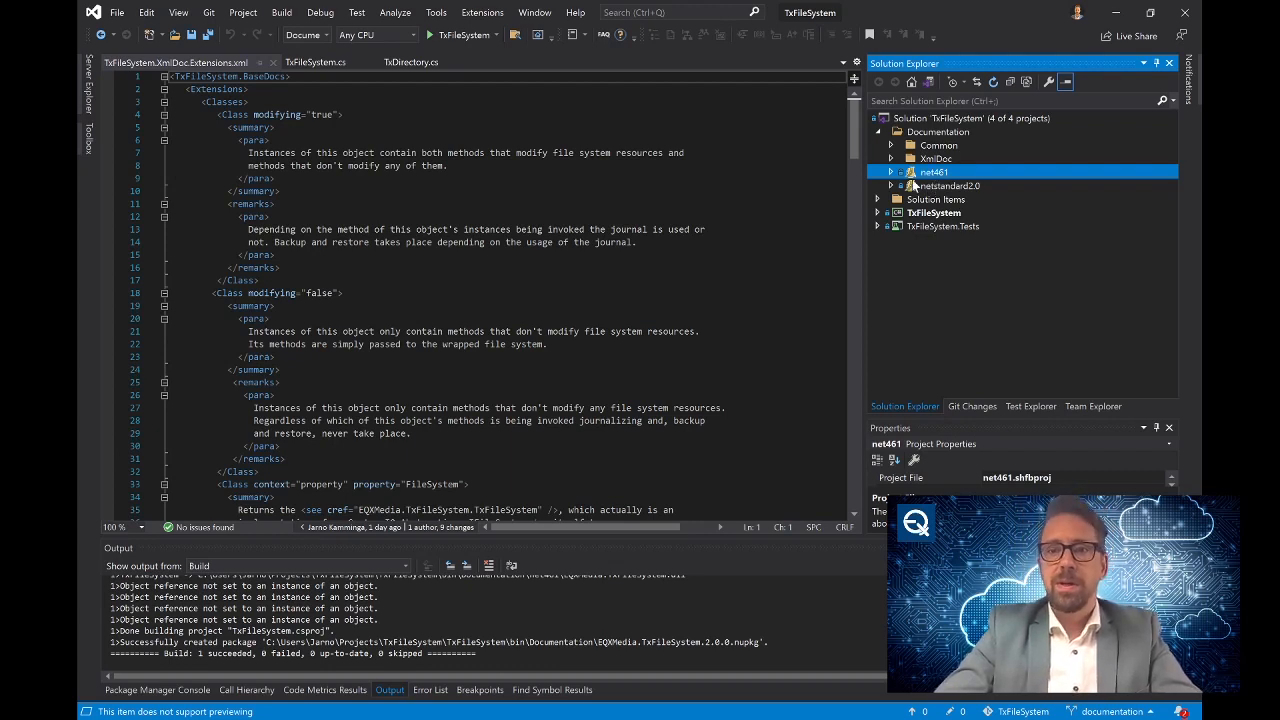
pyautogui.moveTo(952, 172)
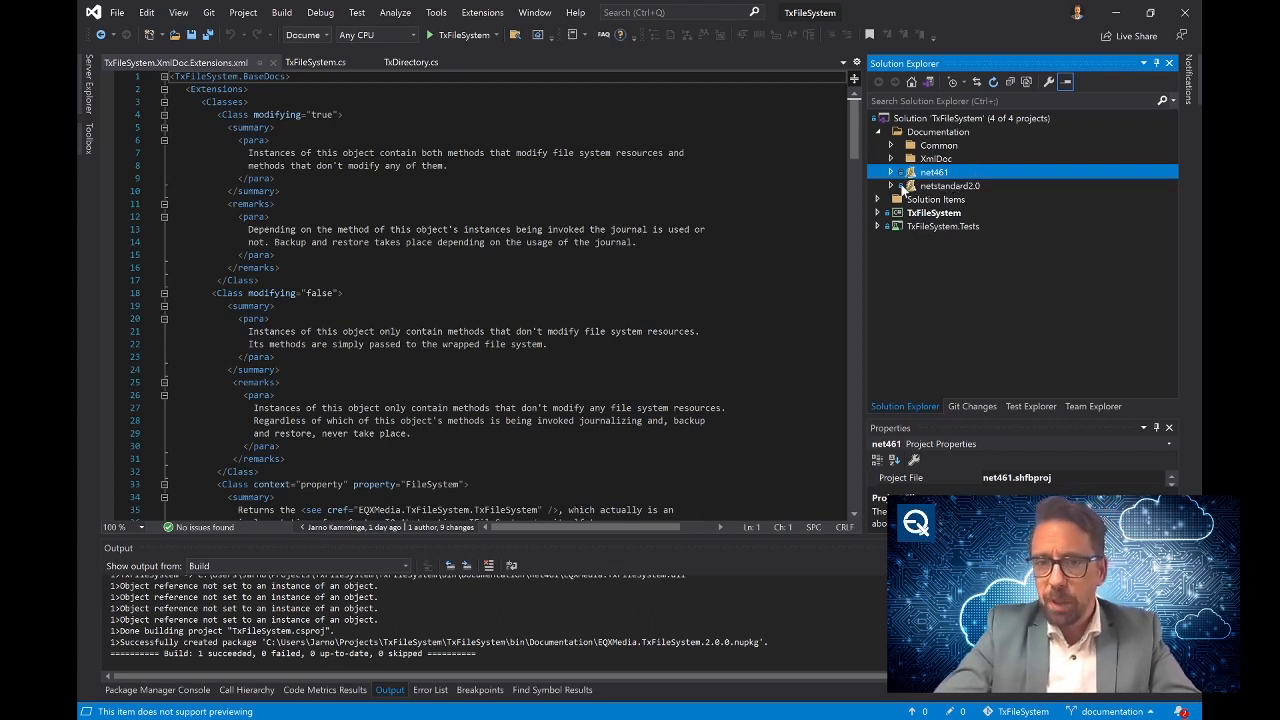
pyautogui.moveTo(600, 220)
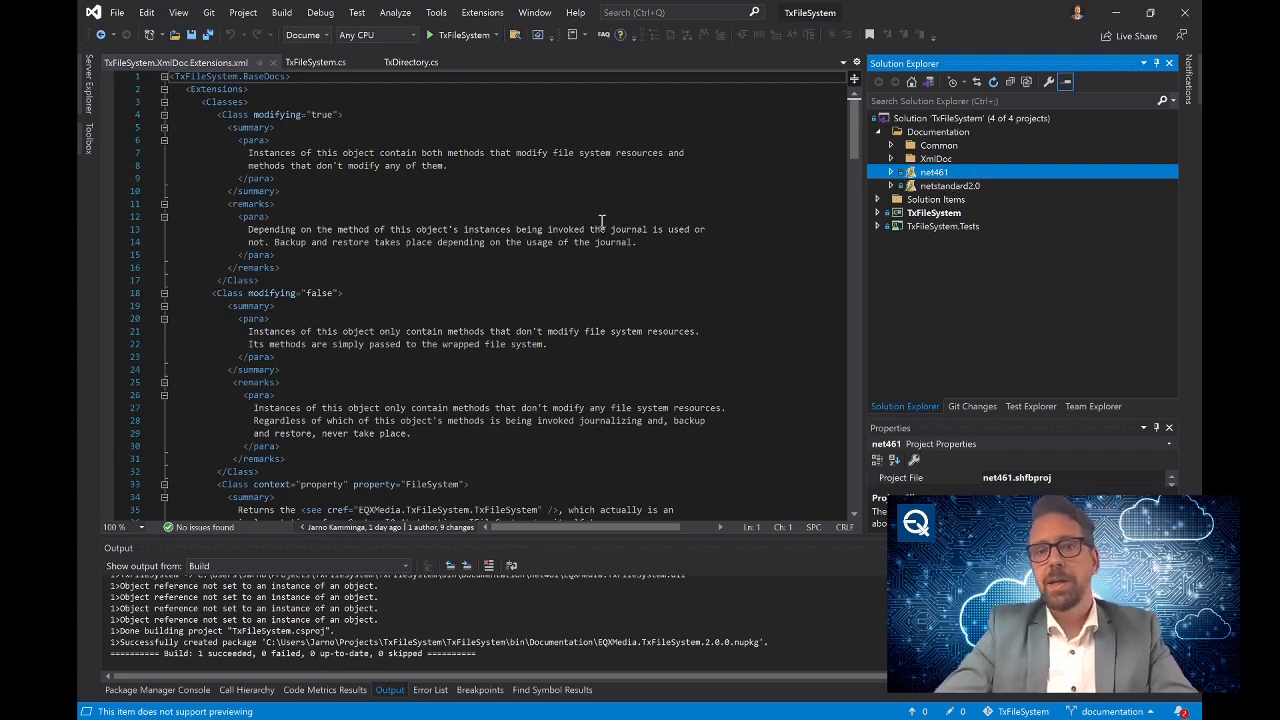
pyautogui.moveTo(664, 168)
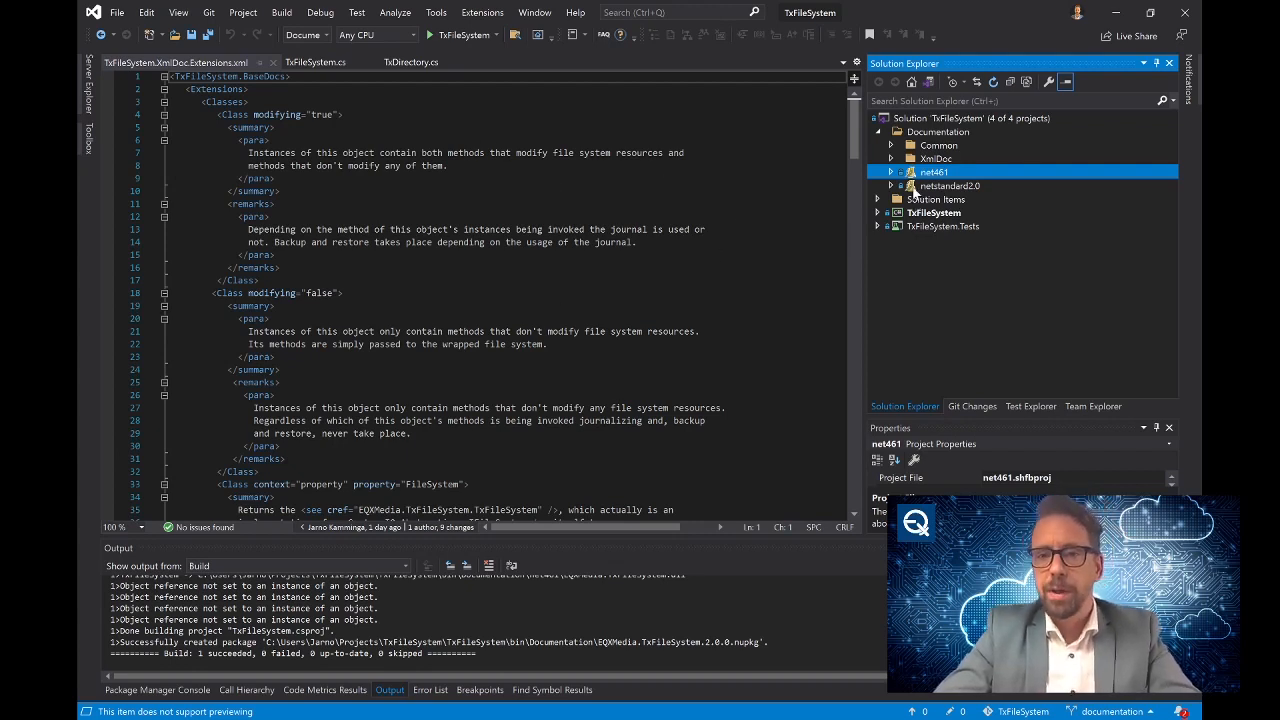
pyautogui.click(948, 184)
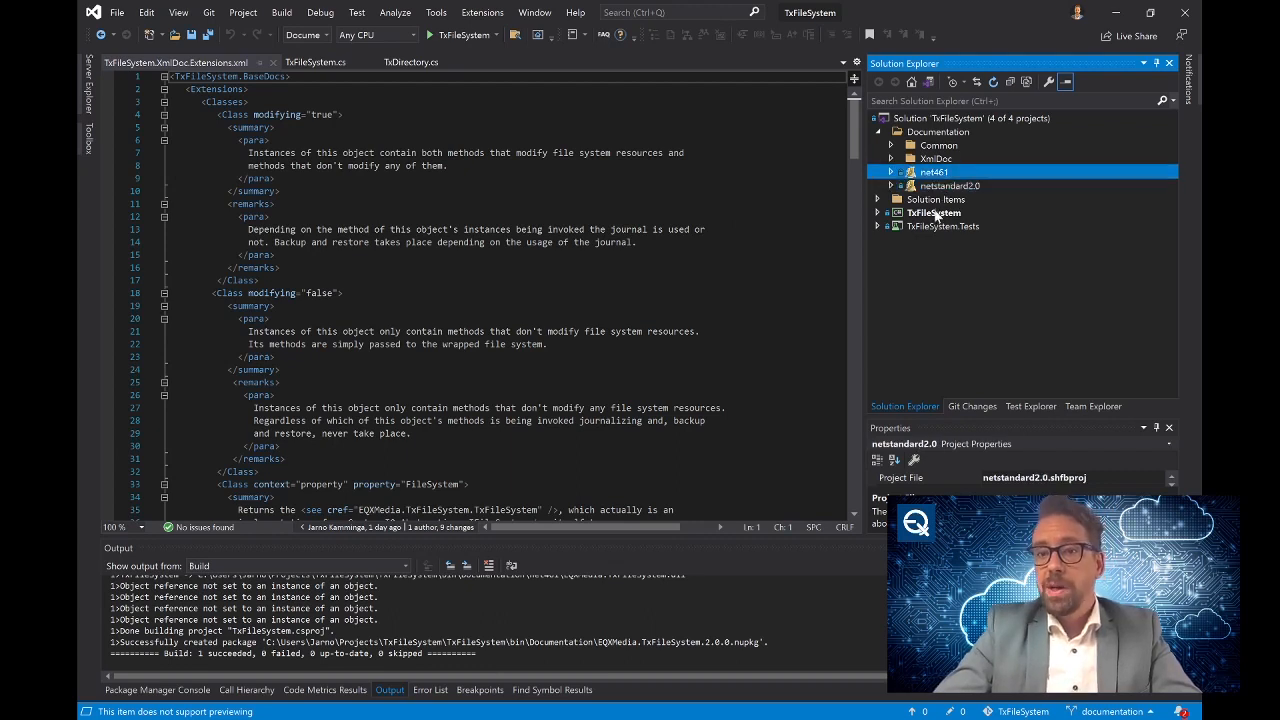
pyautogui.click(932, 212)
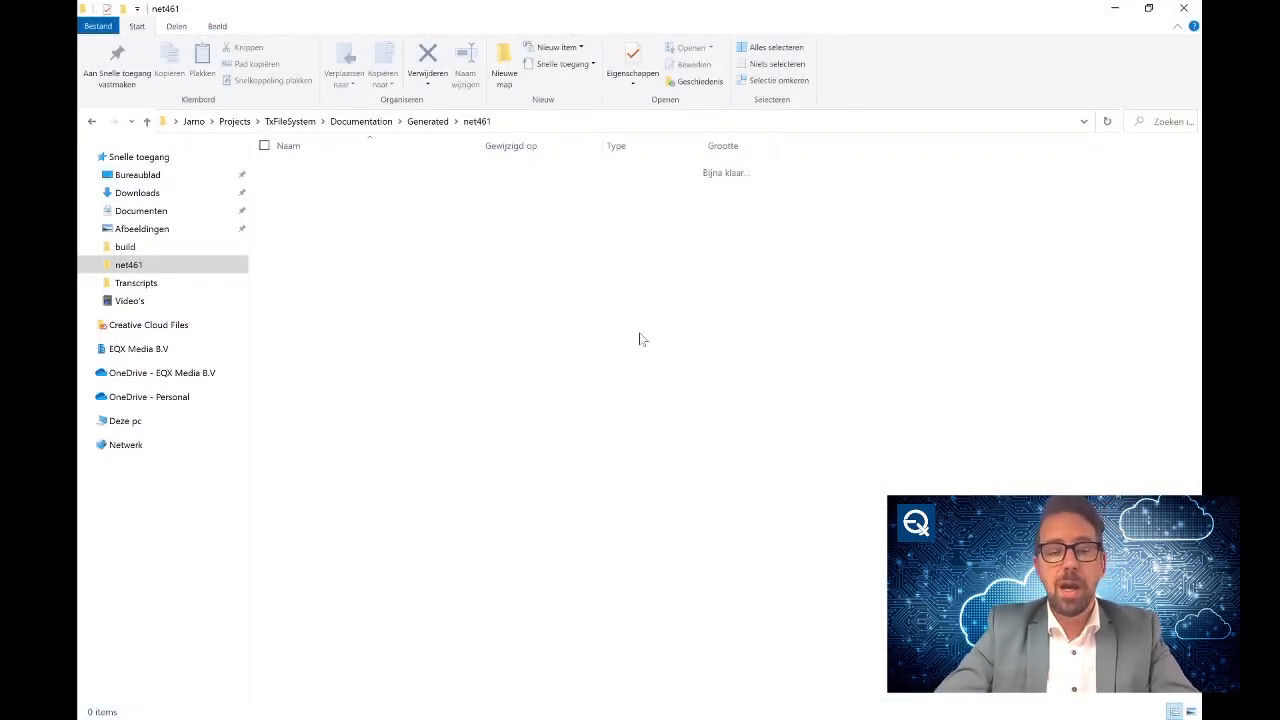
pyautogui.moveTo(700, 264)
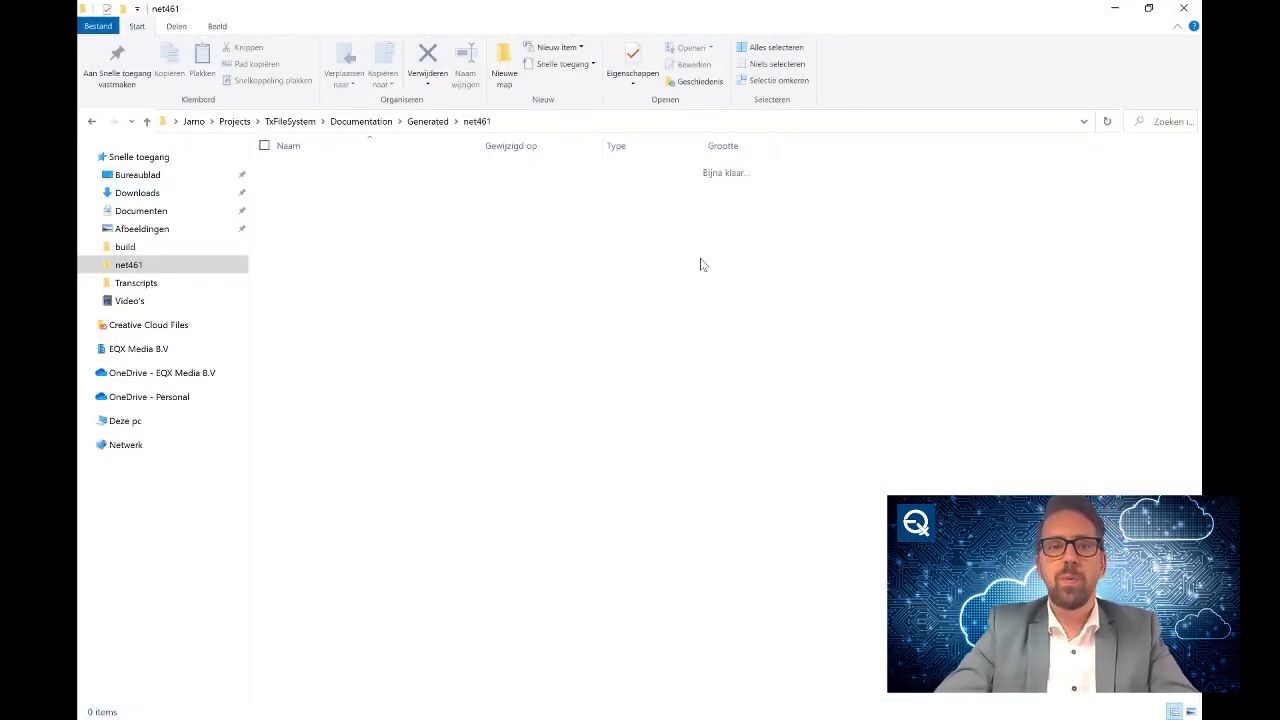
pyautogui.moveTo(688, 204)
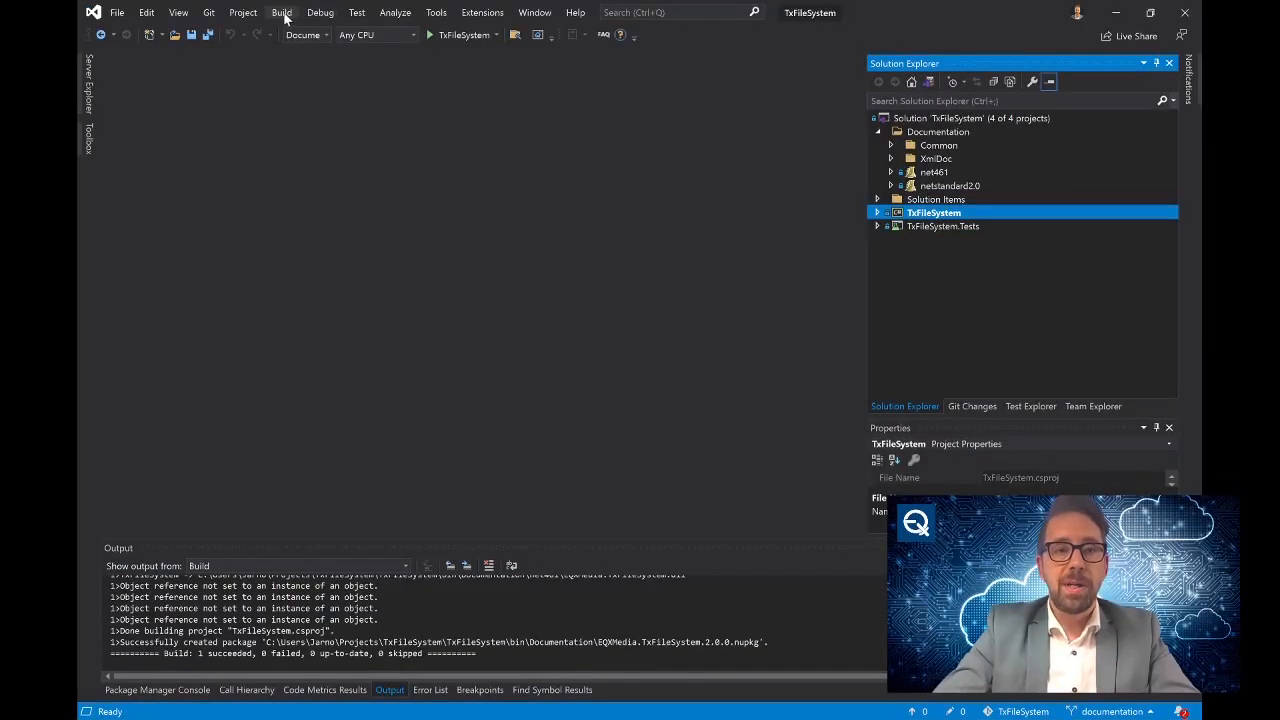
# Start a build and select the net461 Sandcastle documentation project in Solution Explorer.
pyautogui.click(280, 12)
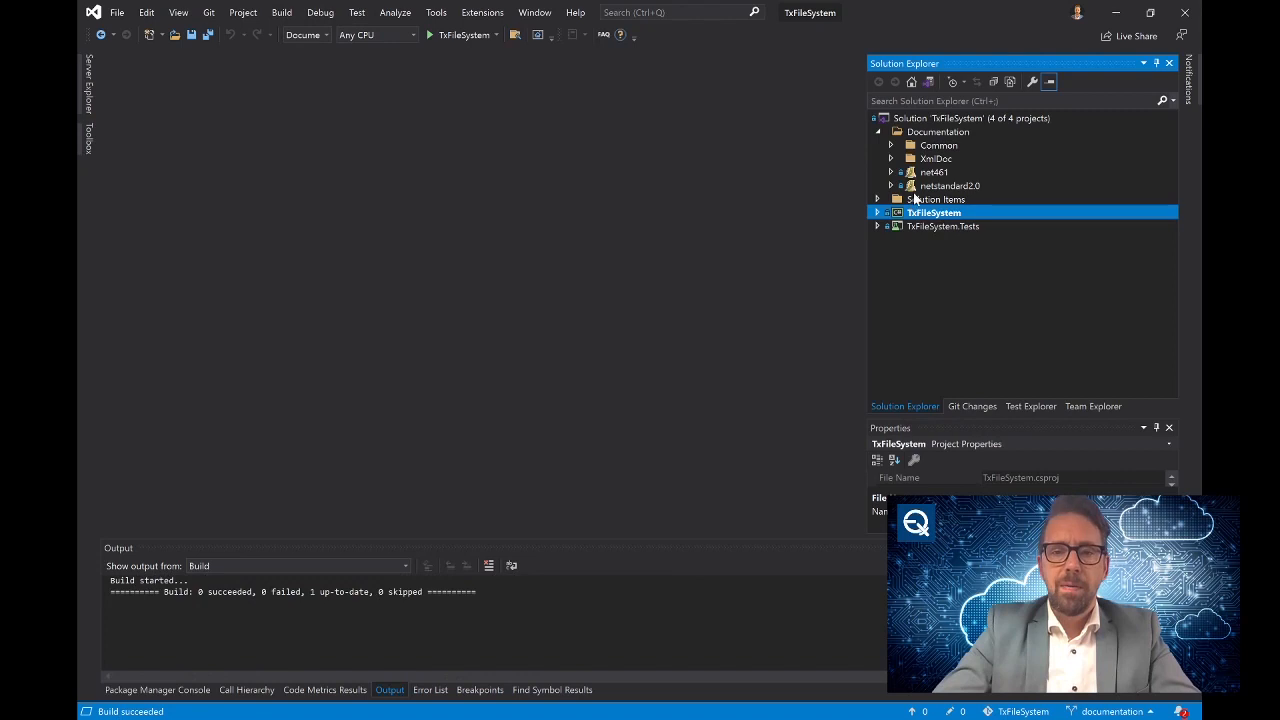
pyautogui.click(936, 172)
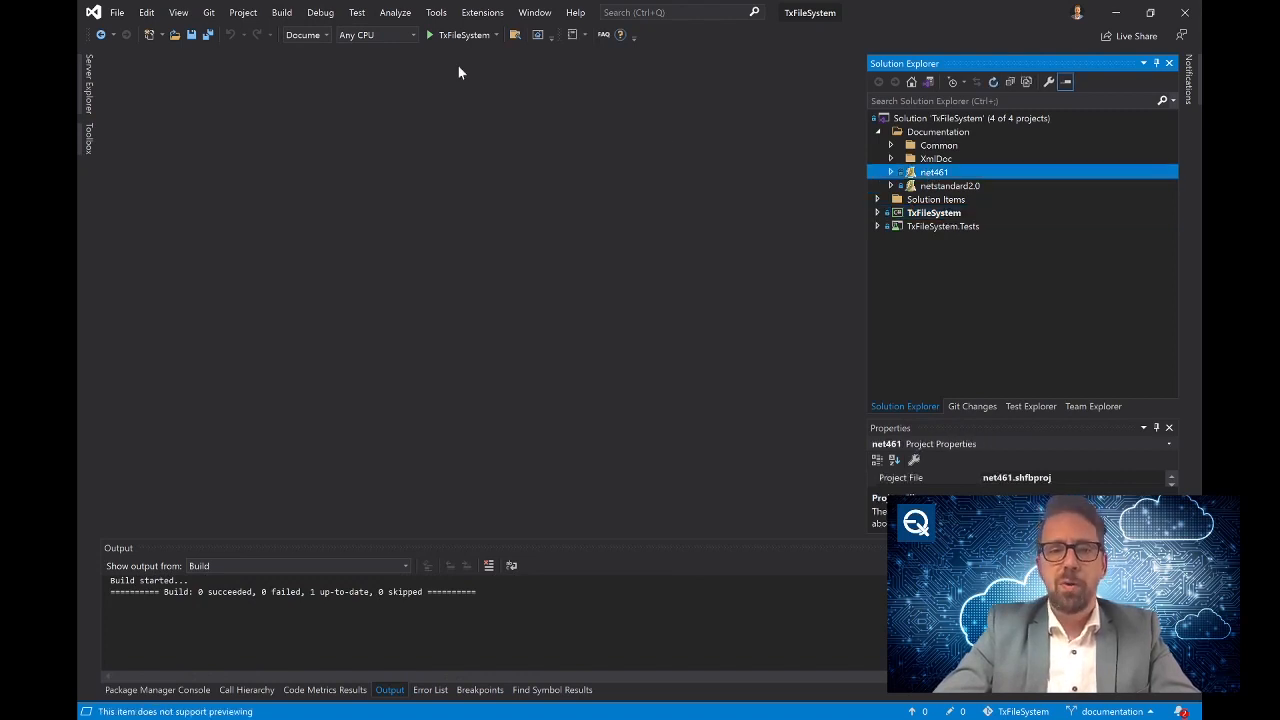
pyautogui.moveTo(238, 74)
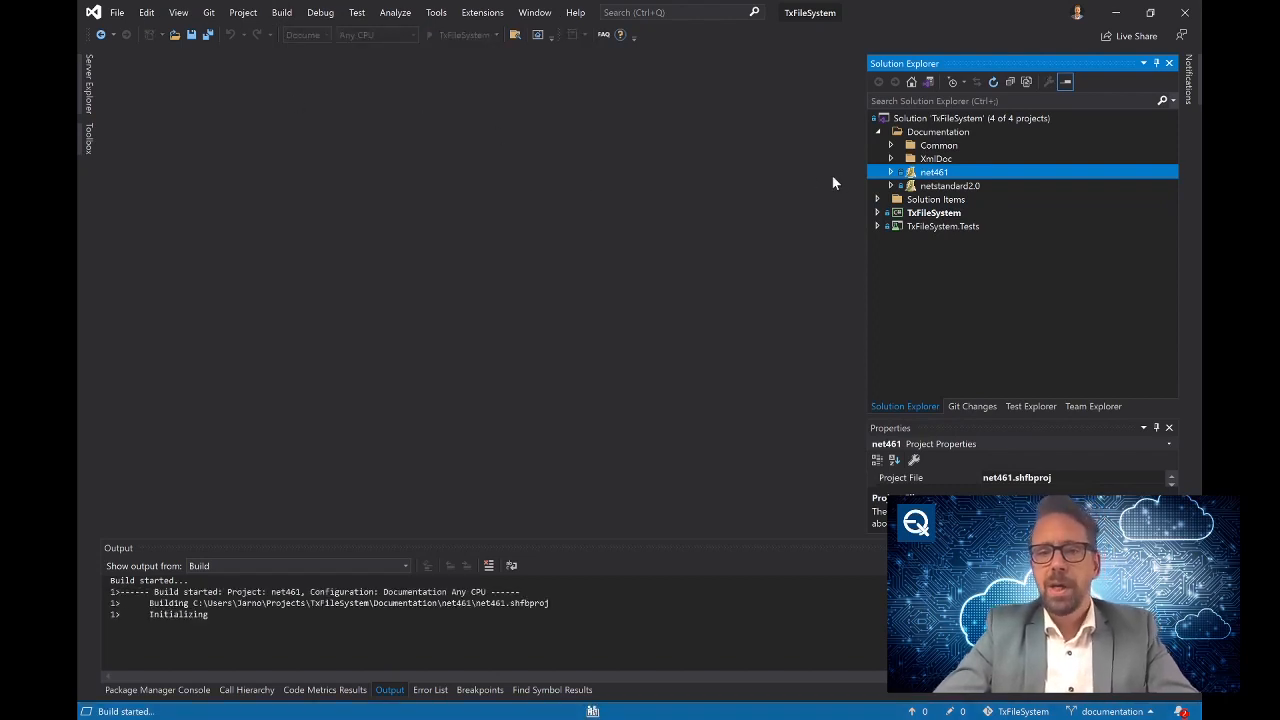
pyautogui.moveTo(696, 248)
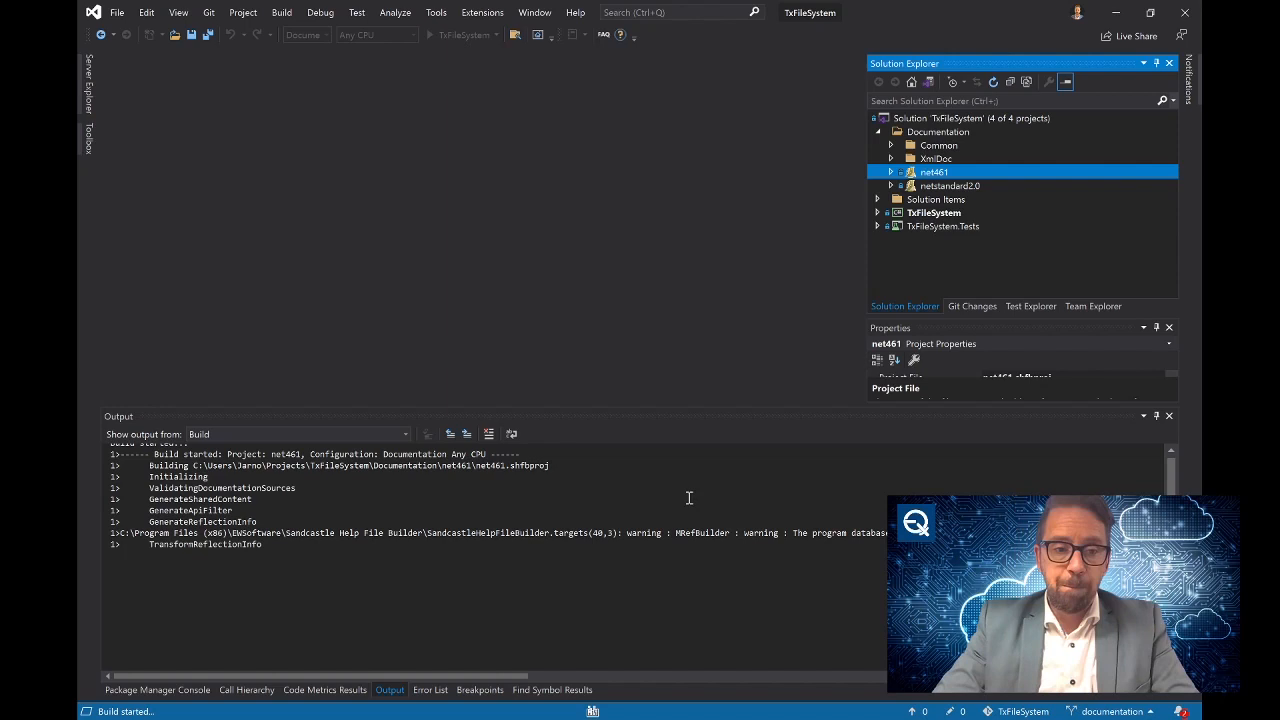
pyautogui.moveTo(630, 504)
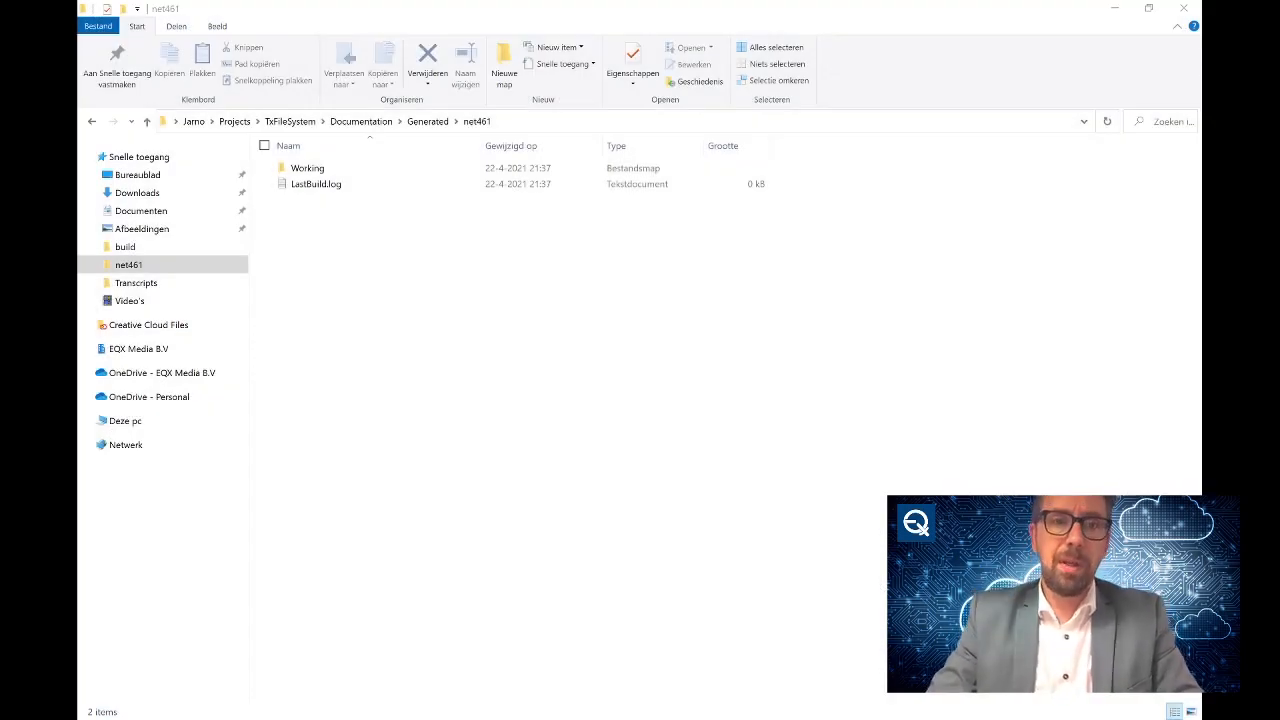
pyautogui.moveTo(244, 276)
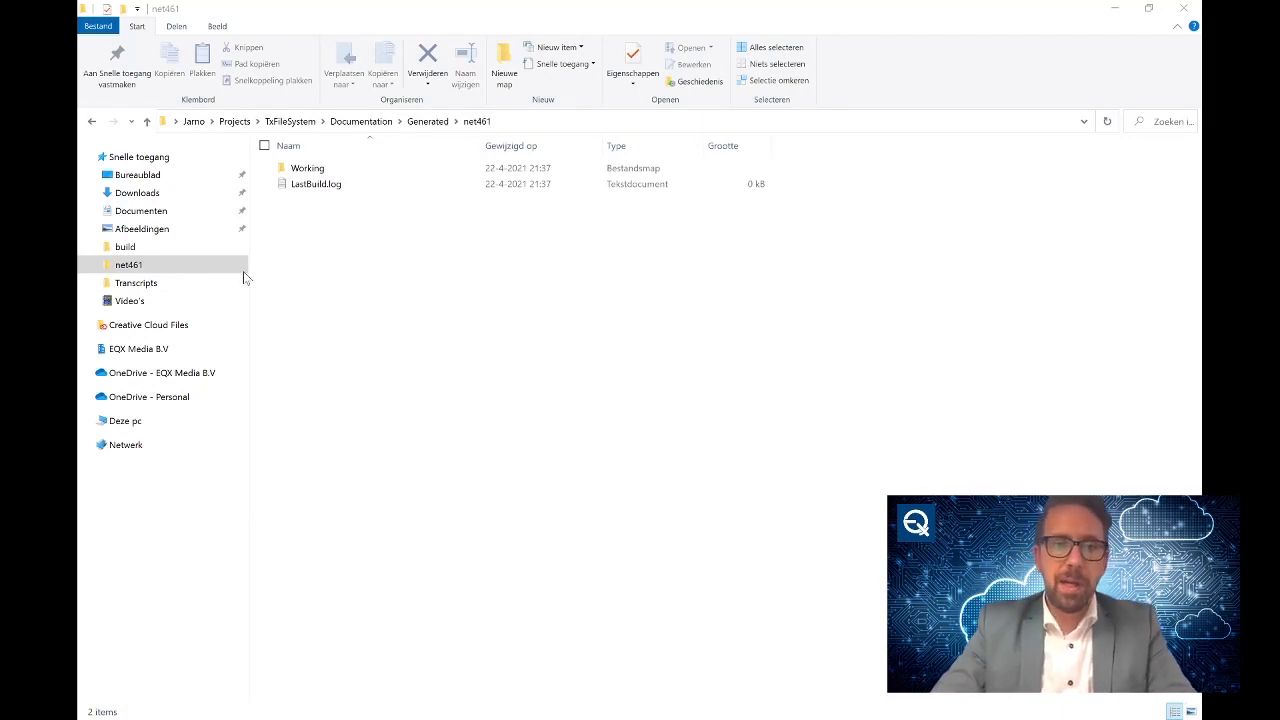
# Open index.html from Documentation\Generated\net461 in Chrome.
pyautogui.click(316, 184)
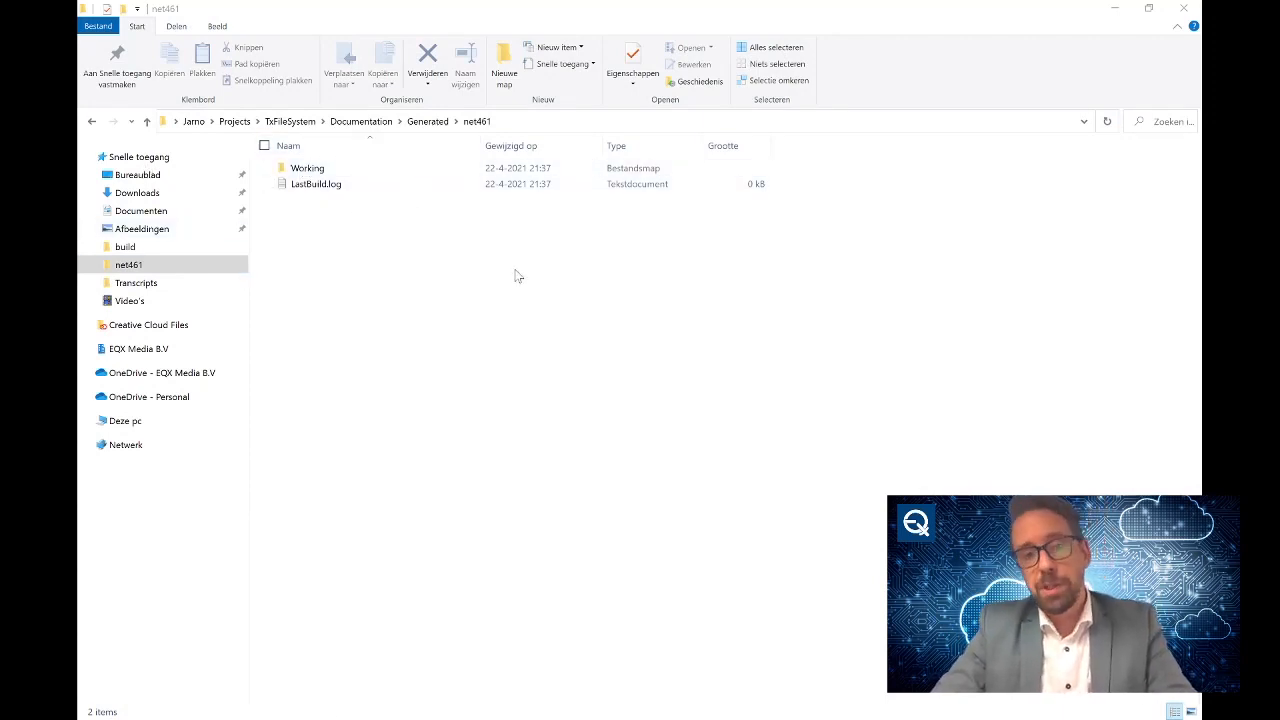
pyautogui.moveTo(500, 322)
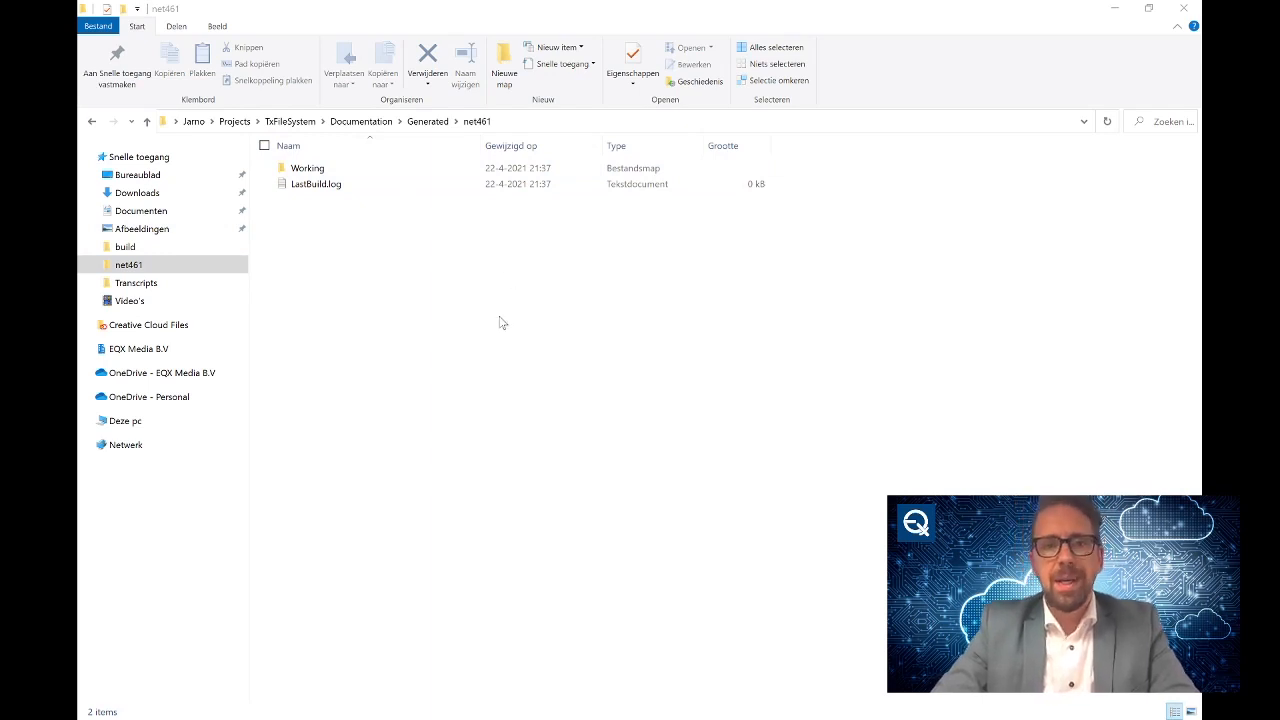
pyautogui.moveTo(488, 358)
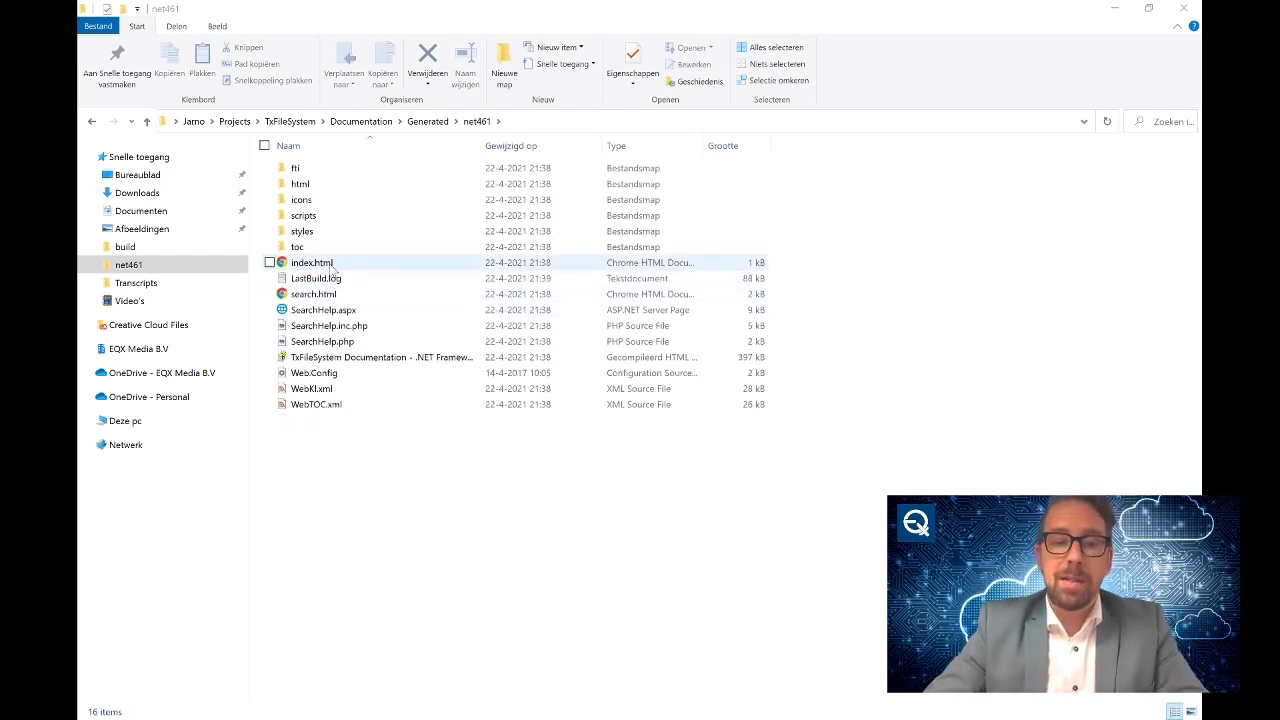
pyautogui.click(312, 262)
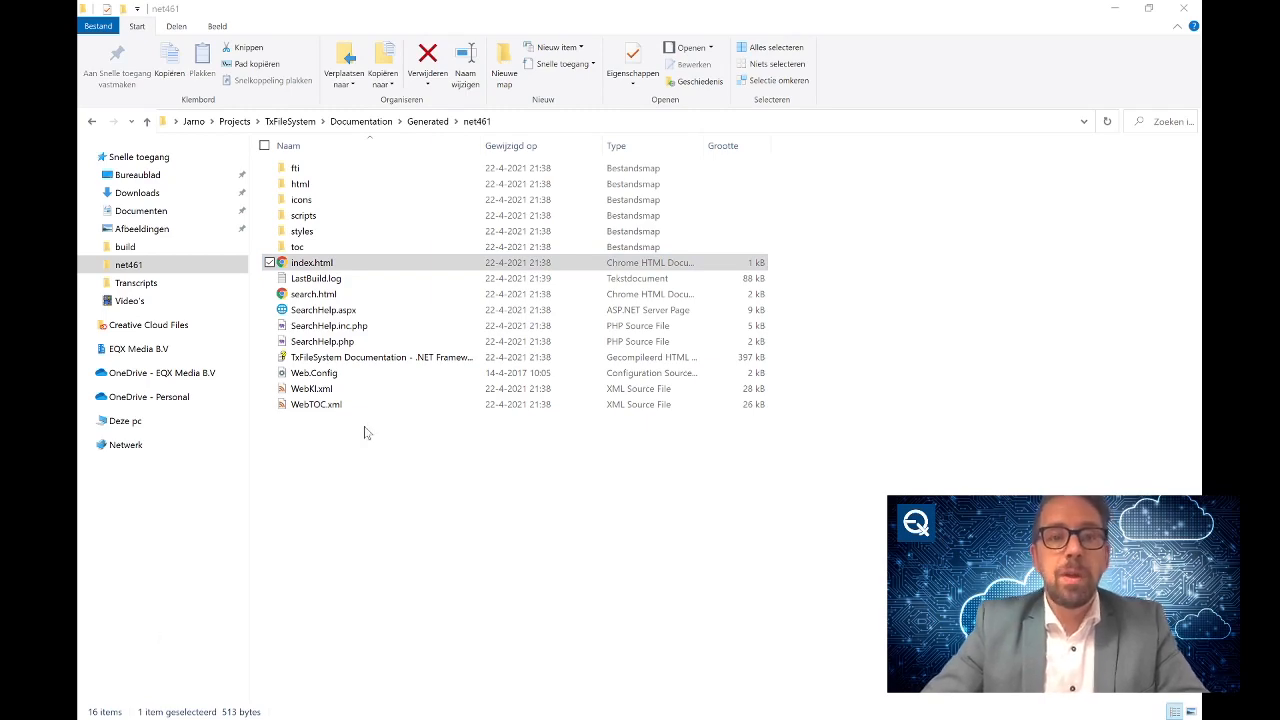
pyautogui.doubleClick(312, 260)
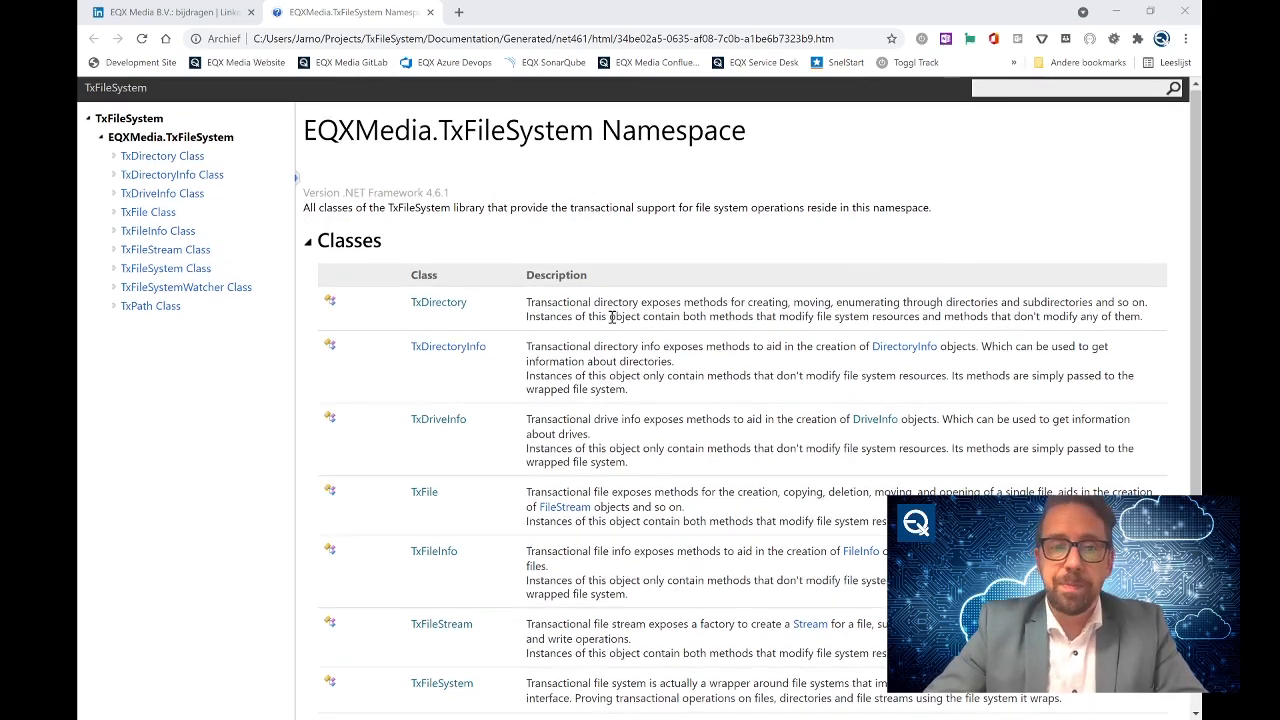
# Open the TxFileSystem class page from the Classes table and read its properties, methods and remarks.
pyautogui.scroll(-3)
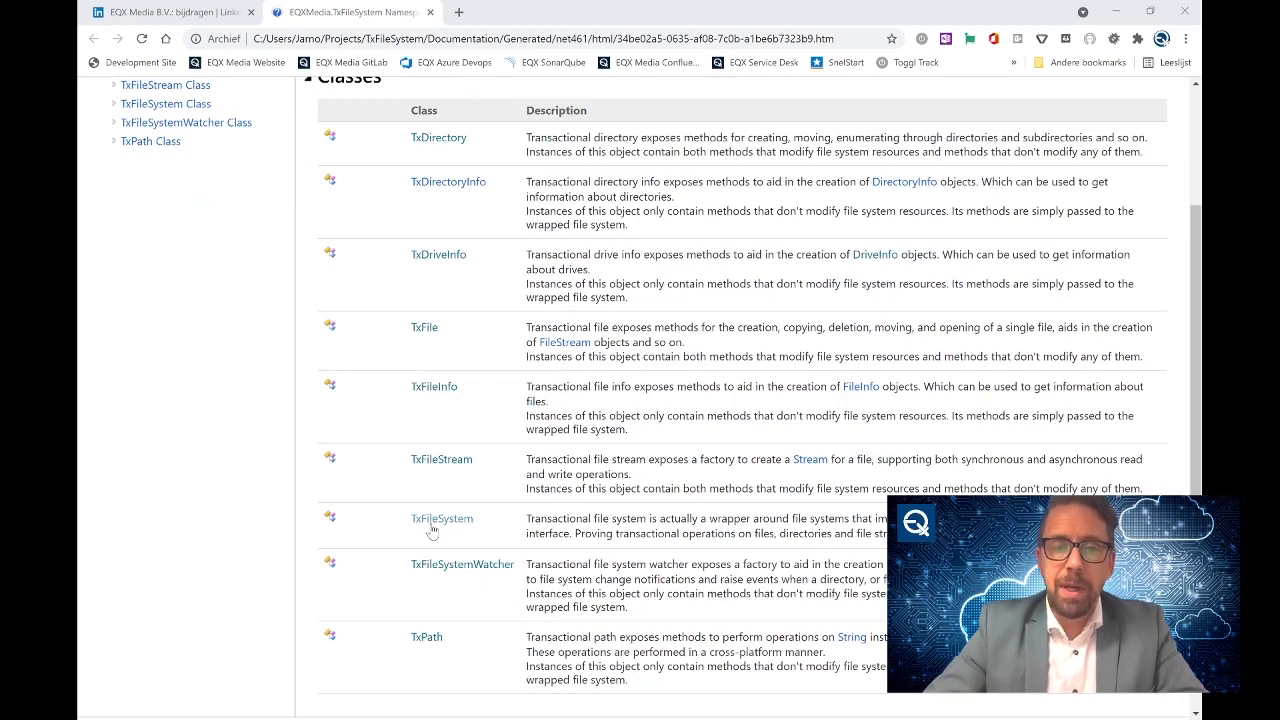
pyautogui.click(440, 518)
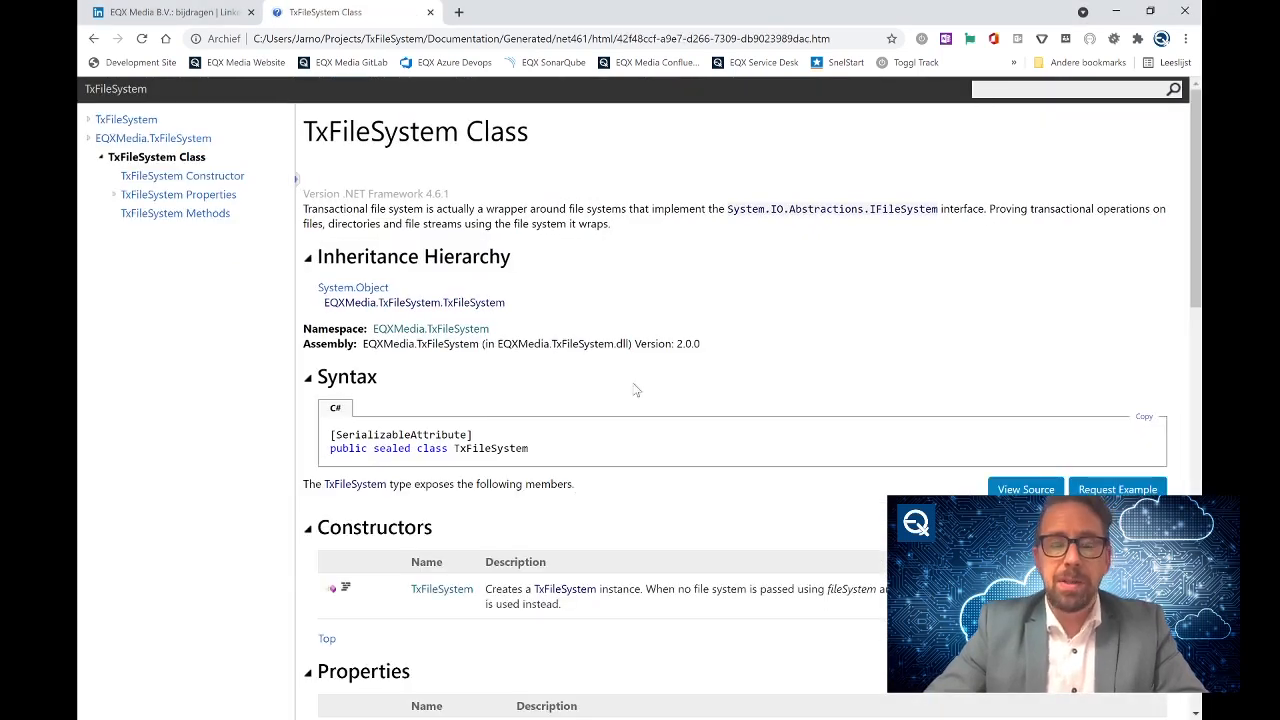
pyautogui.scroll(-3)
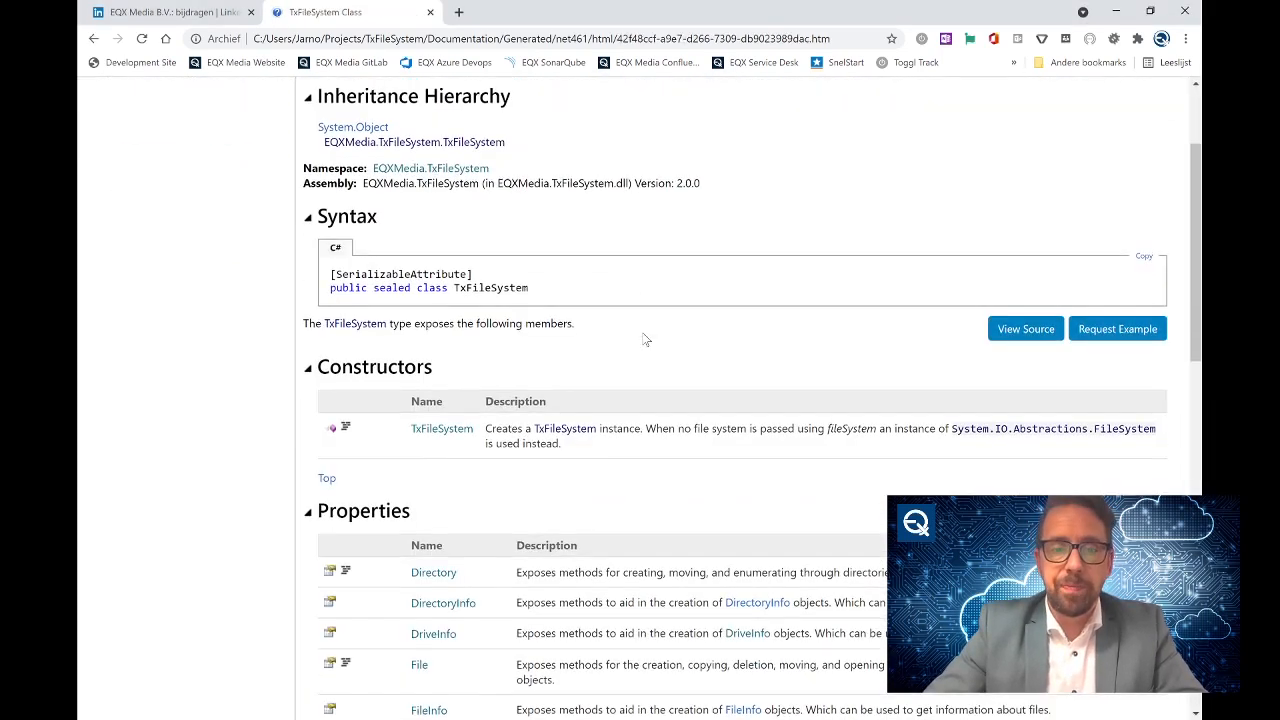
pyautogui.scroll(-3)
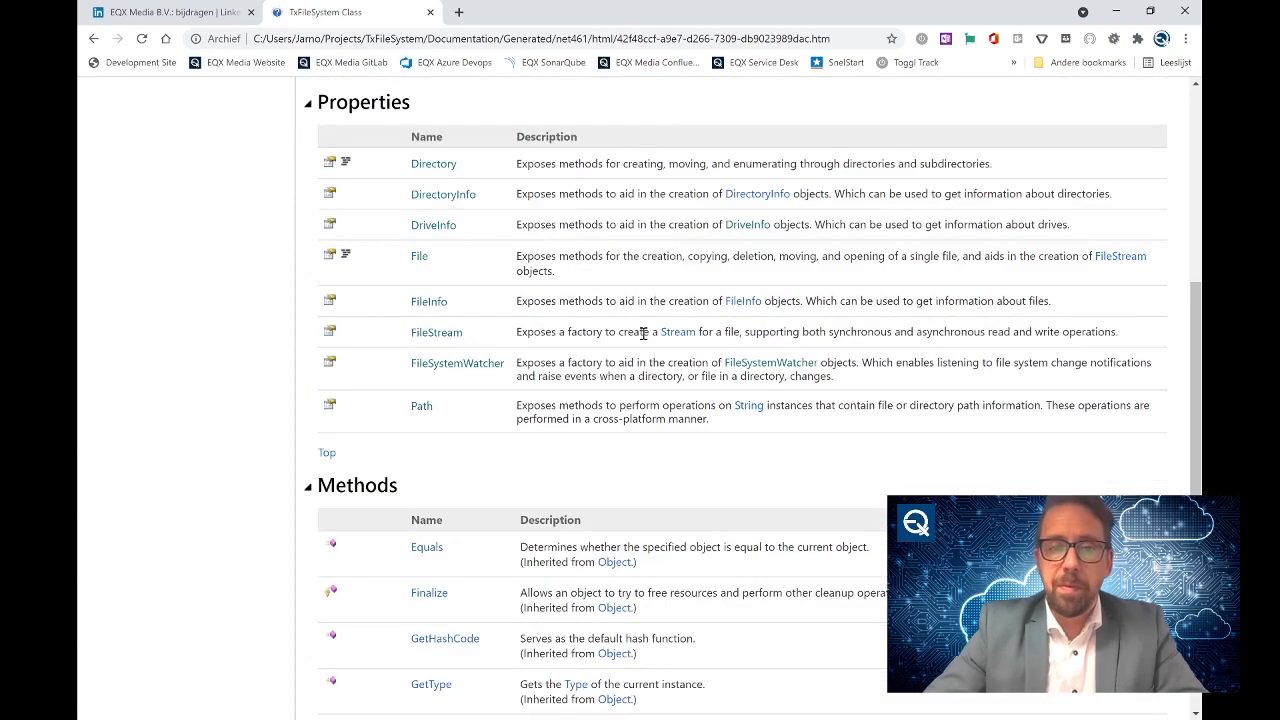
pyautogui.scroll(-3)
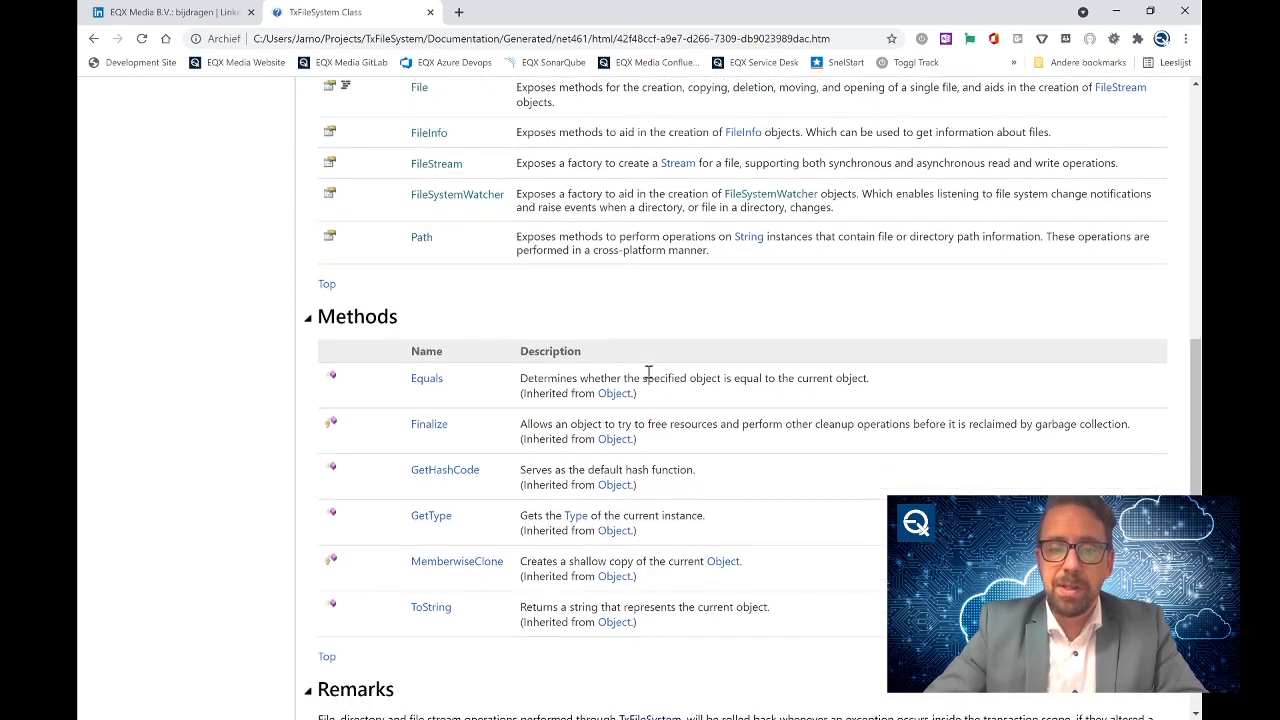
pyautogui.scroll(-3)
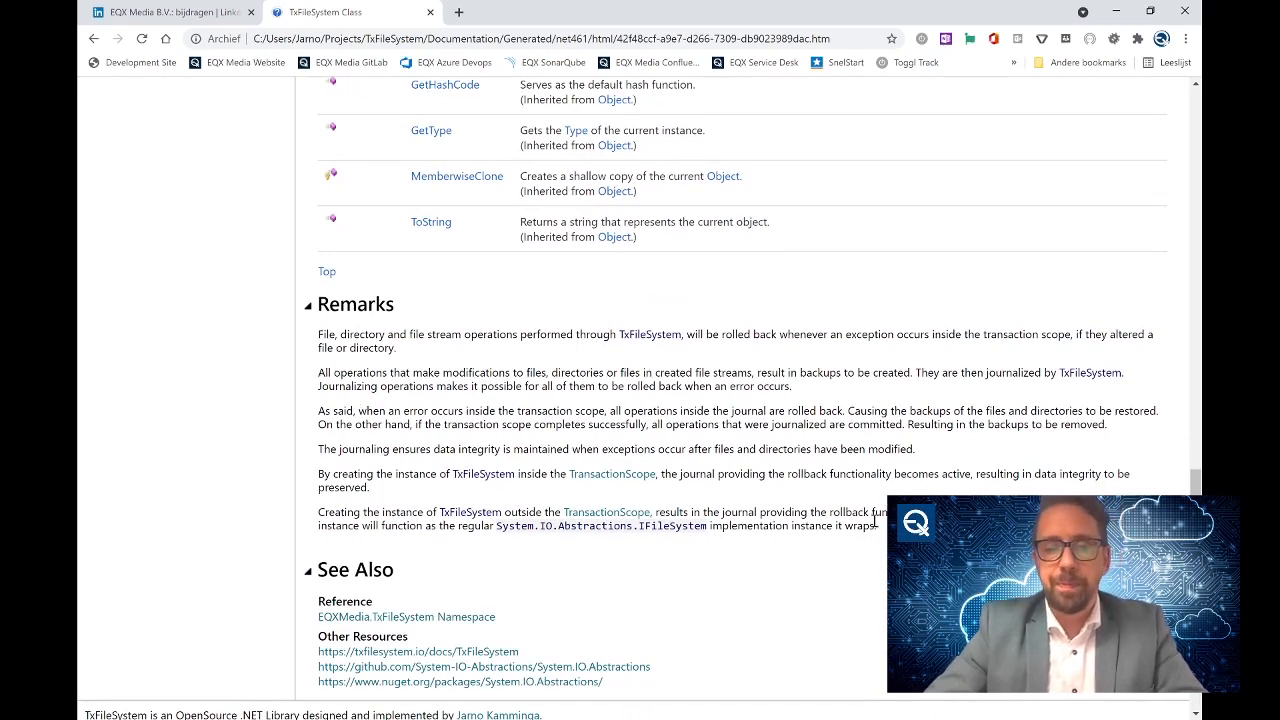
pyautogui.scroll(-3)
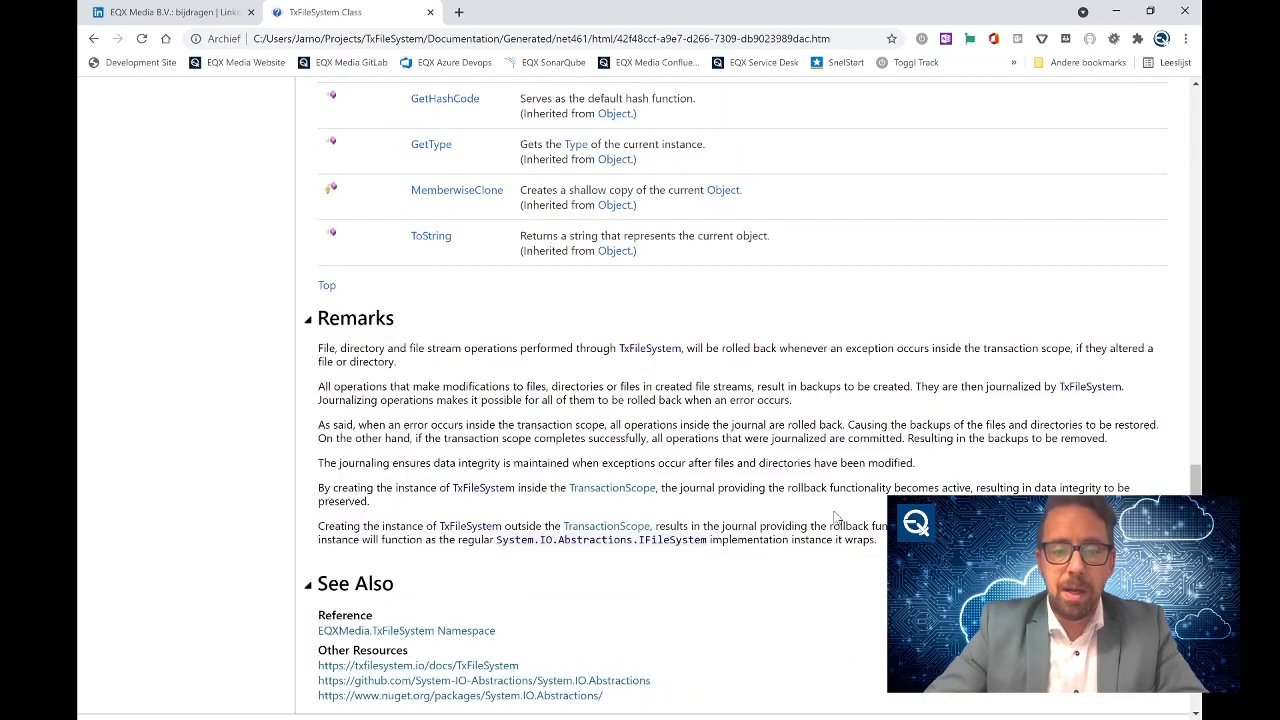
pyautogui.scroll(-3)
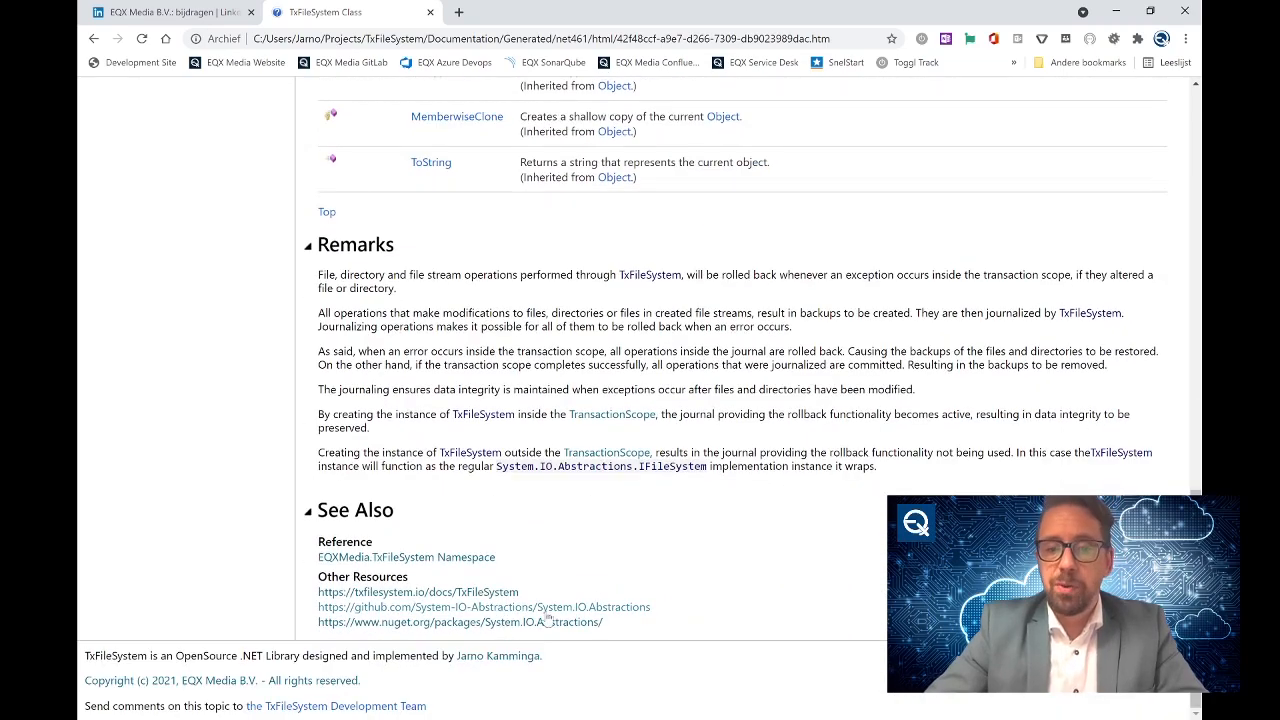
pyautogui.scroll(3)
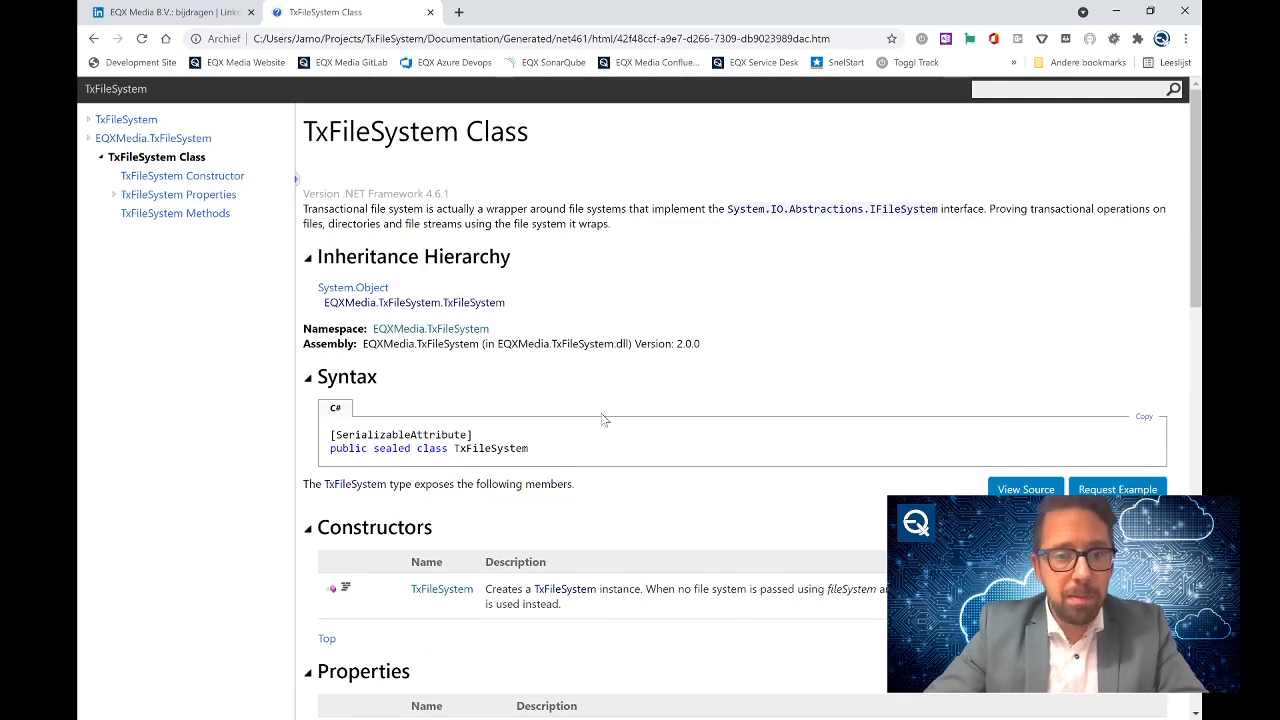
pyautogui.moveTo(442, 588)
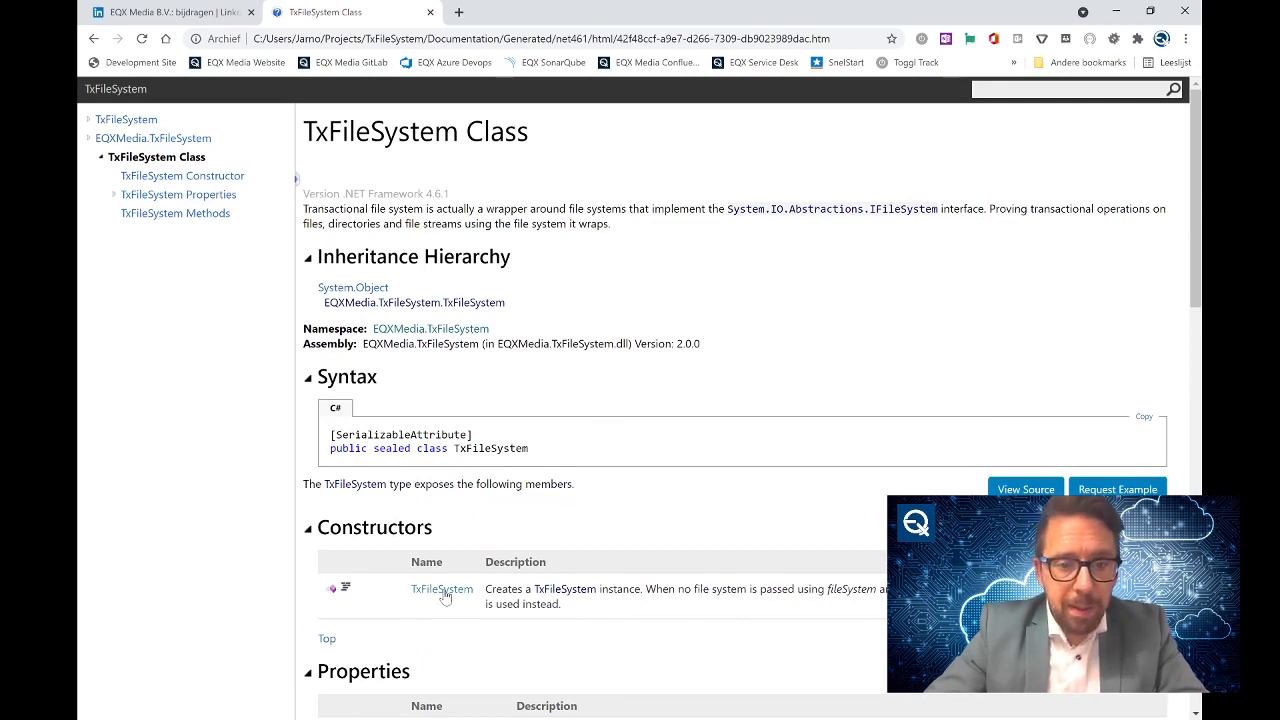
# Read the TxFileSystem constructor page, then the TxFileSystem Properties list.
pyautogui.click(440, 588)
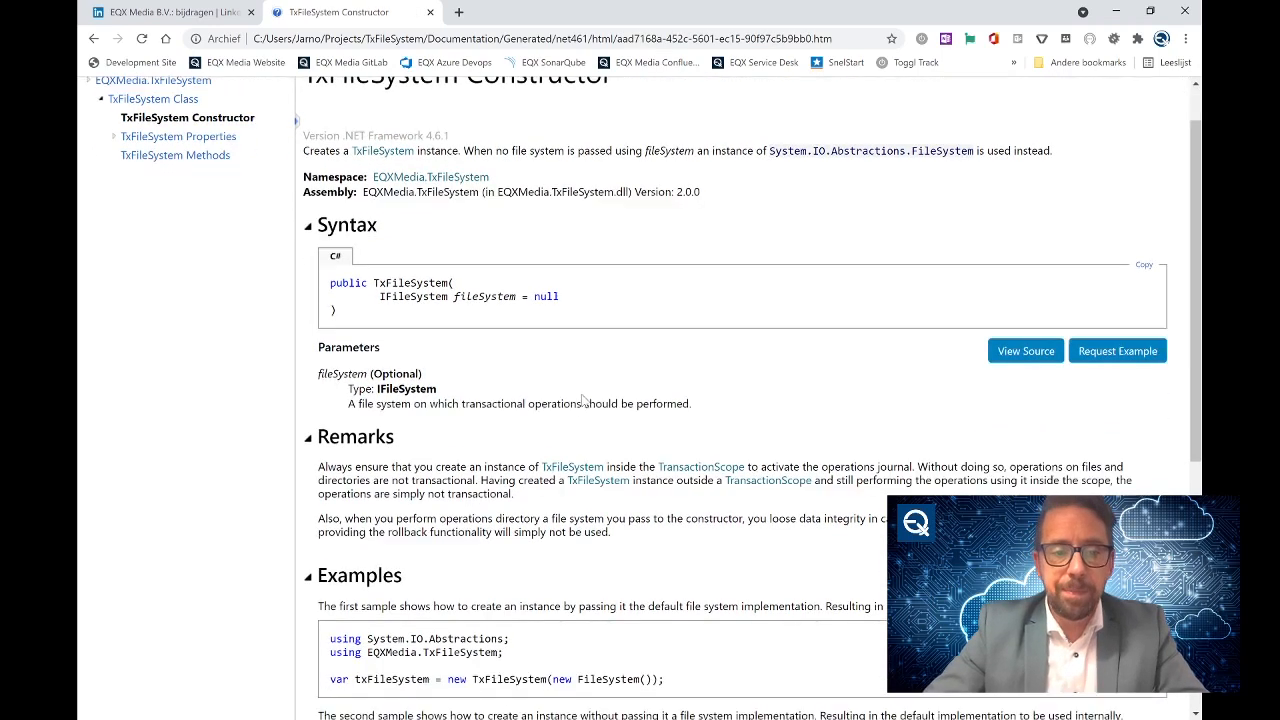
pyautogui.scroll(-3)
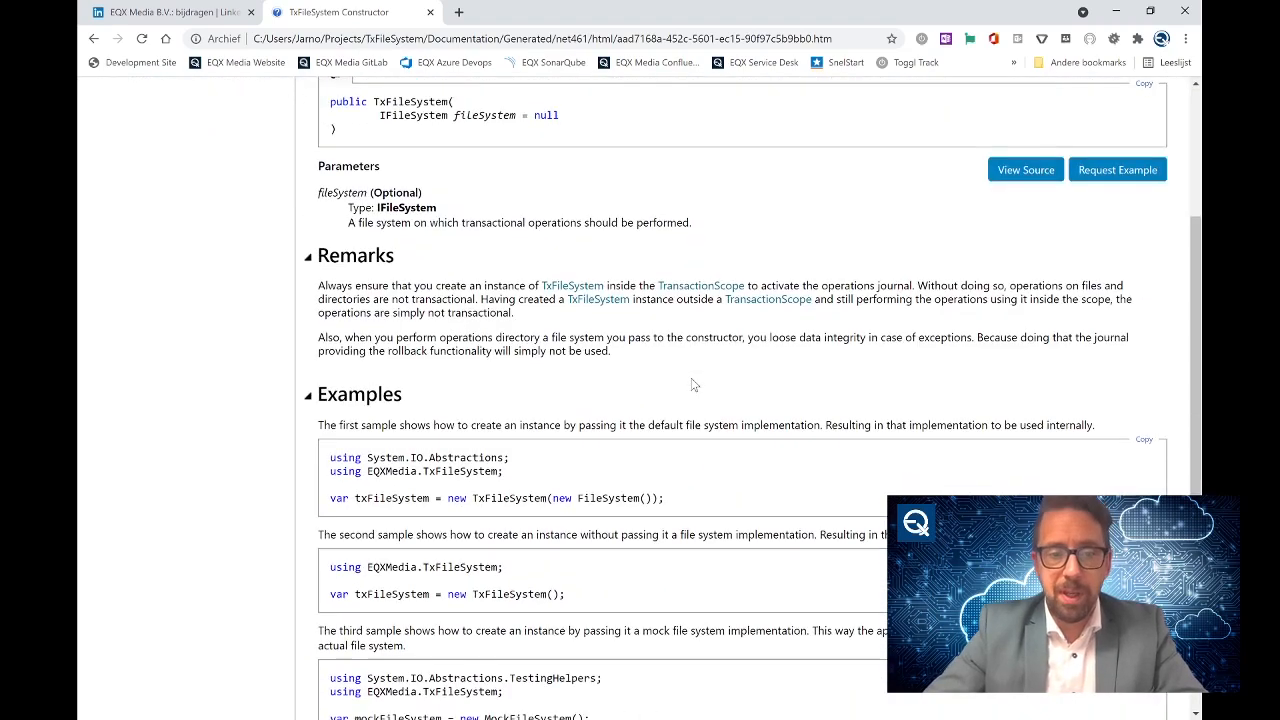
pyautogui.scroll(-3)
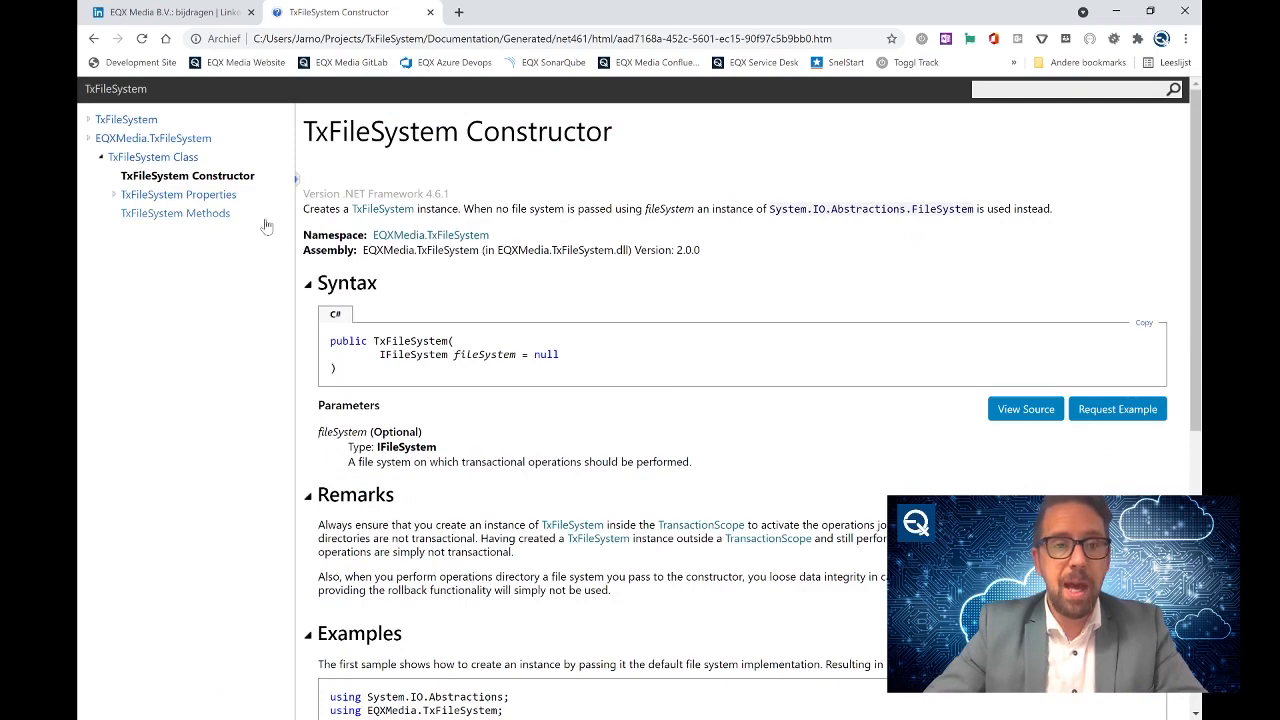
pyautogui.click(178, 194)
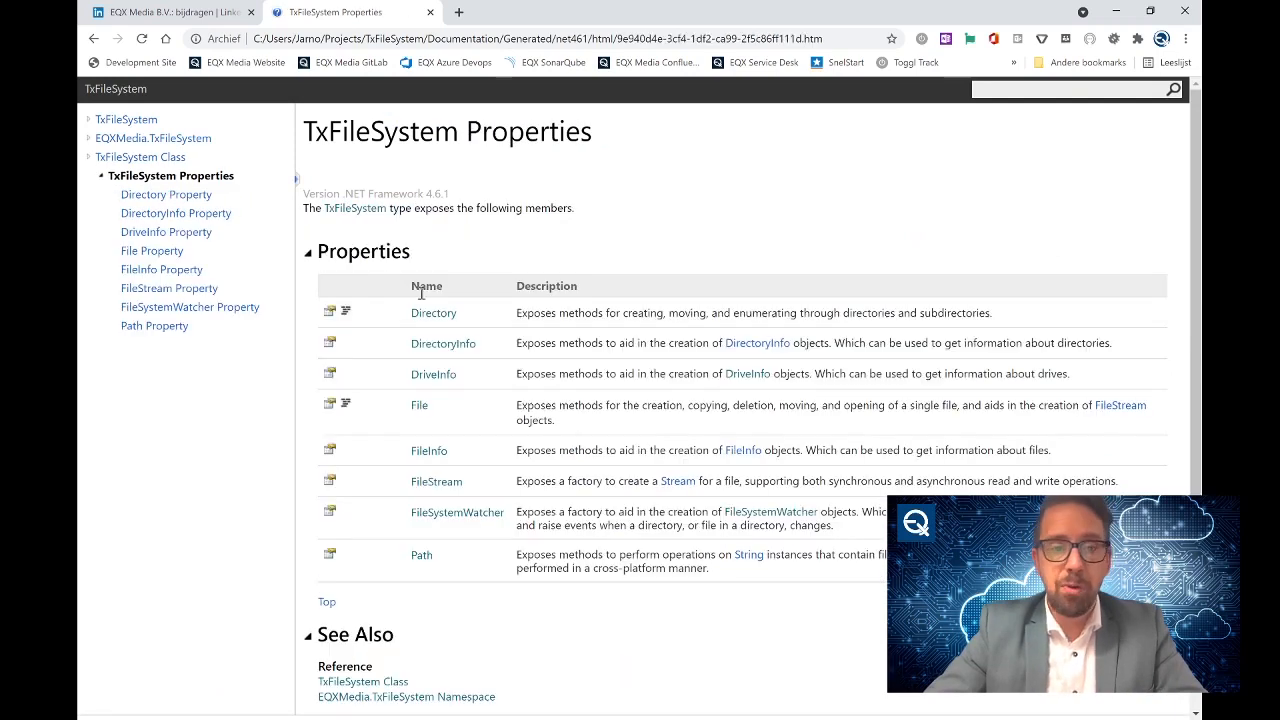
pyautogui.scroll(-3)
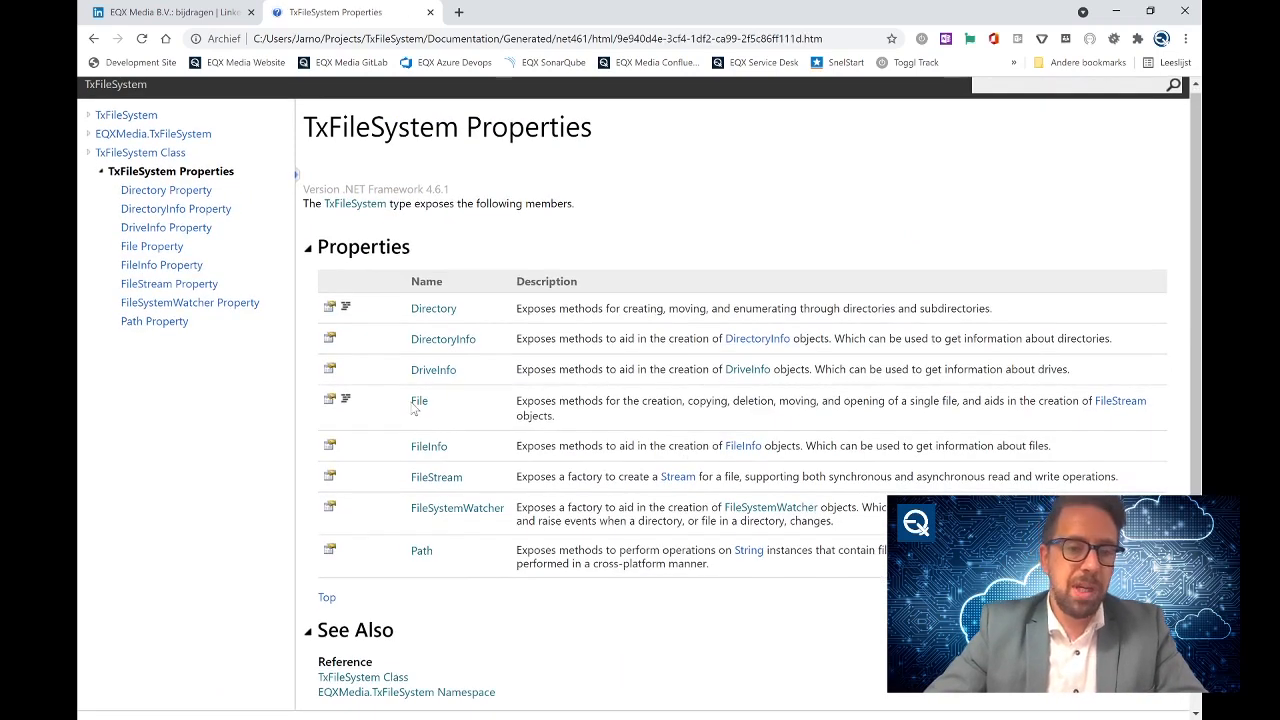
# Open the File property documentation and read down to the TxFile class details.
pyautogui.click(418, 400)
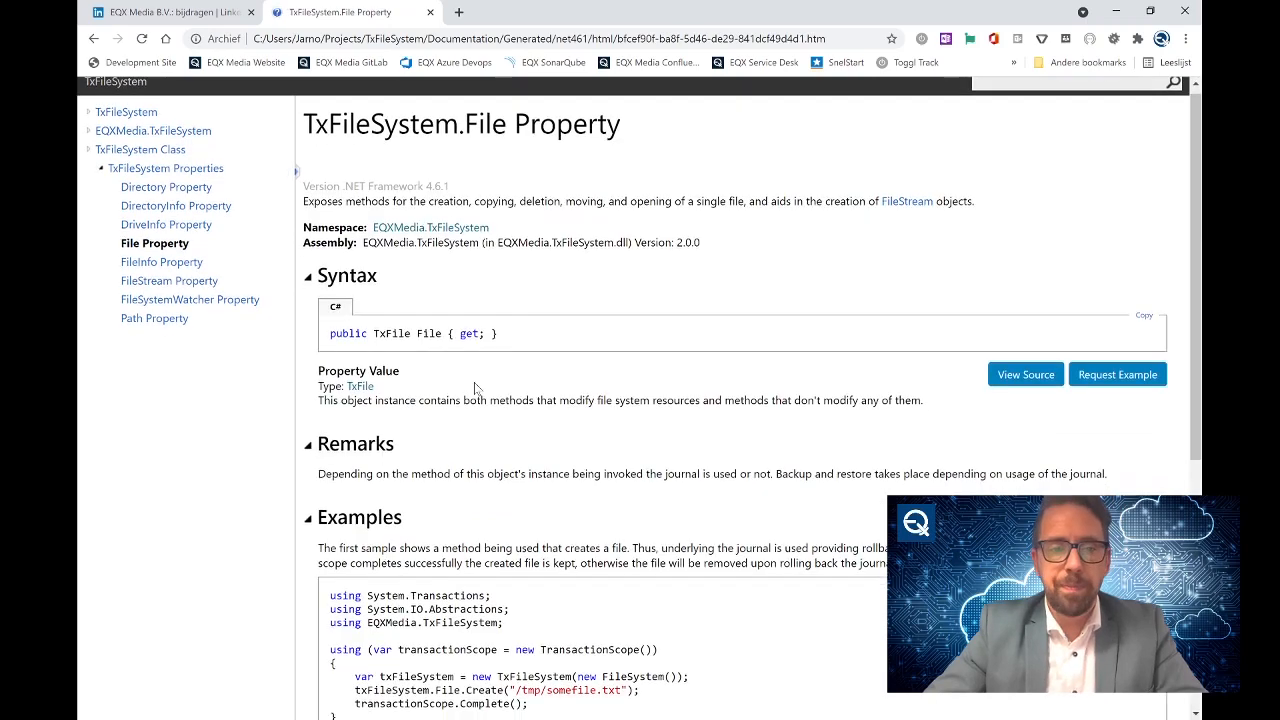
pyautogui.scroll(-3)
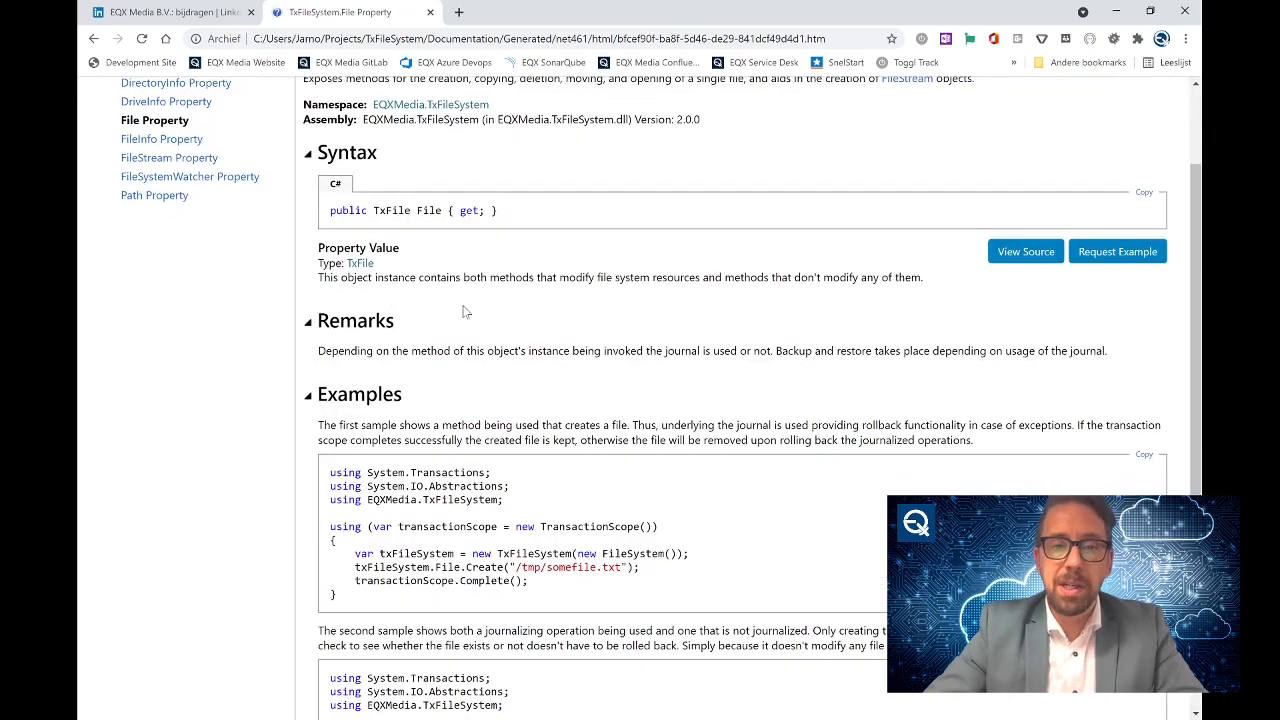
pyautogui.scroll(-3)
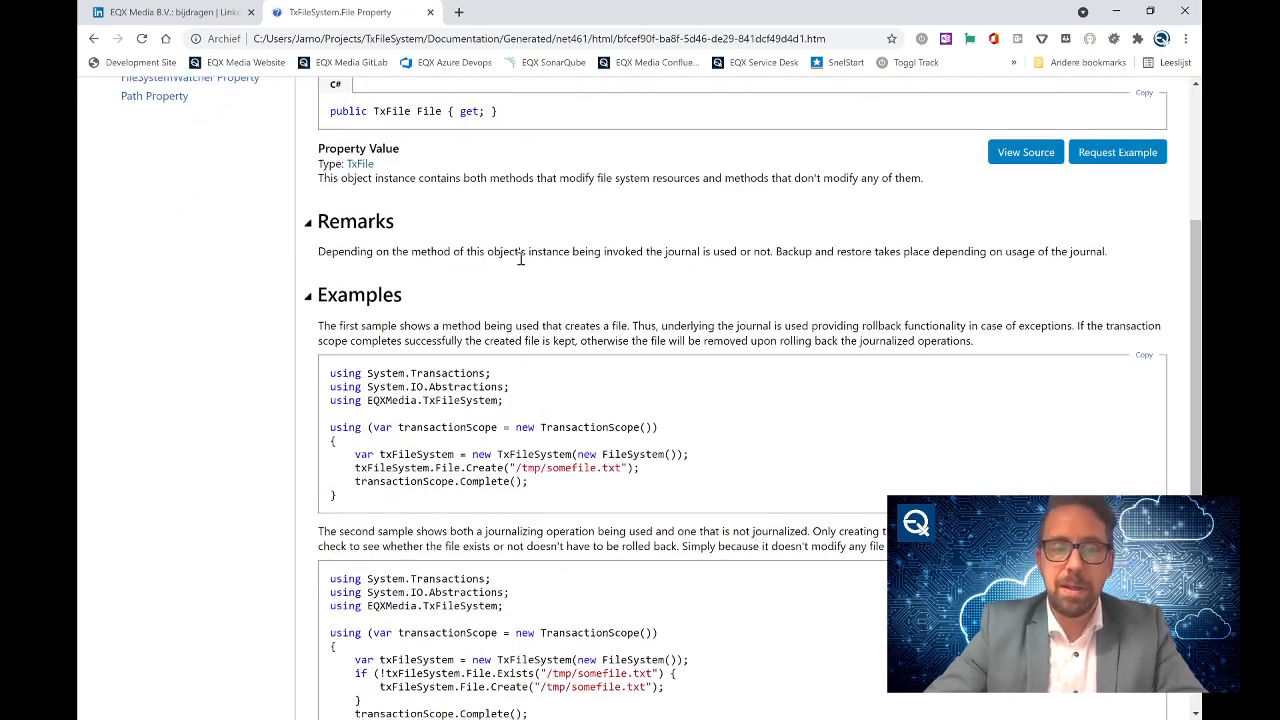
pyautogui.scroll(-3)
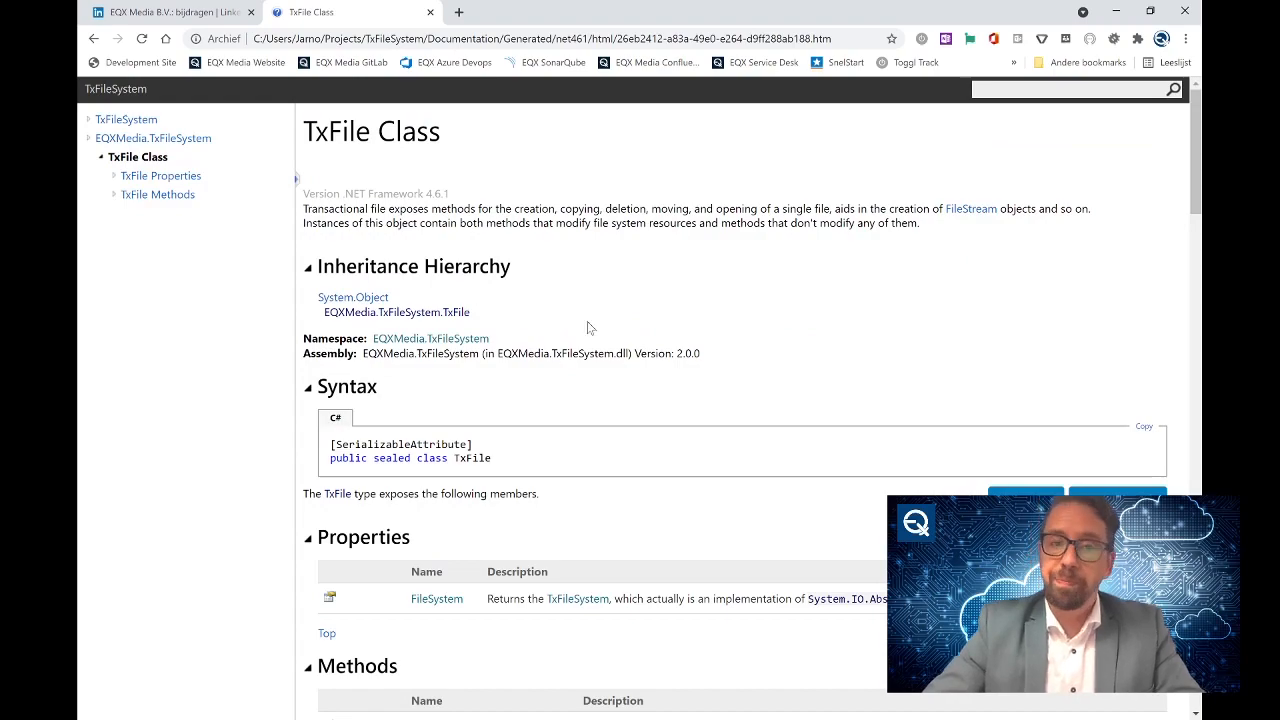
# Read the TxFile.CreateText method page, then return to the TxFile Class page.
pyautogui.scroll(-3)
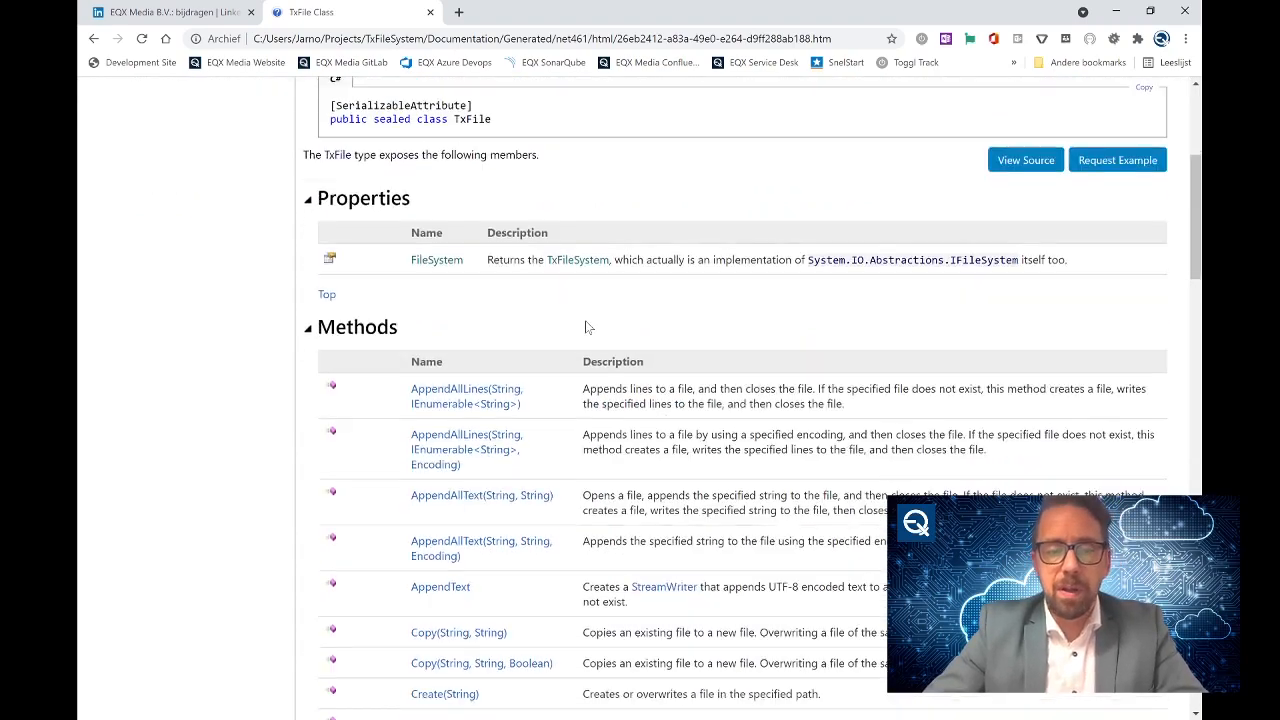
pyautogui.scroll(-3)
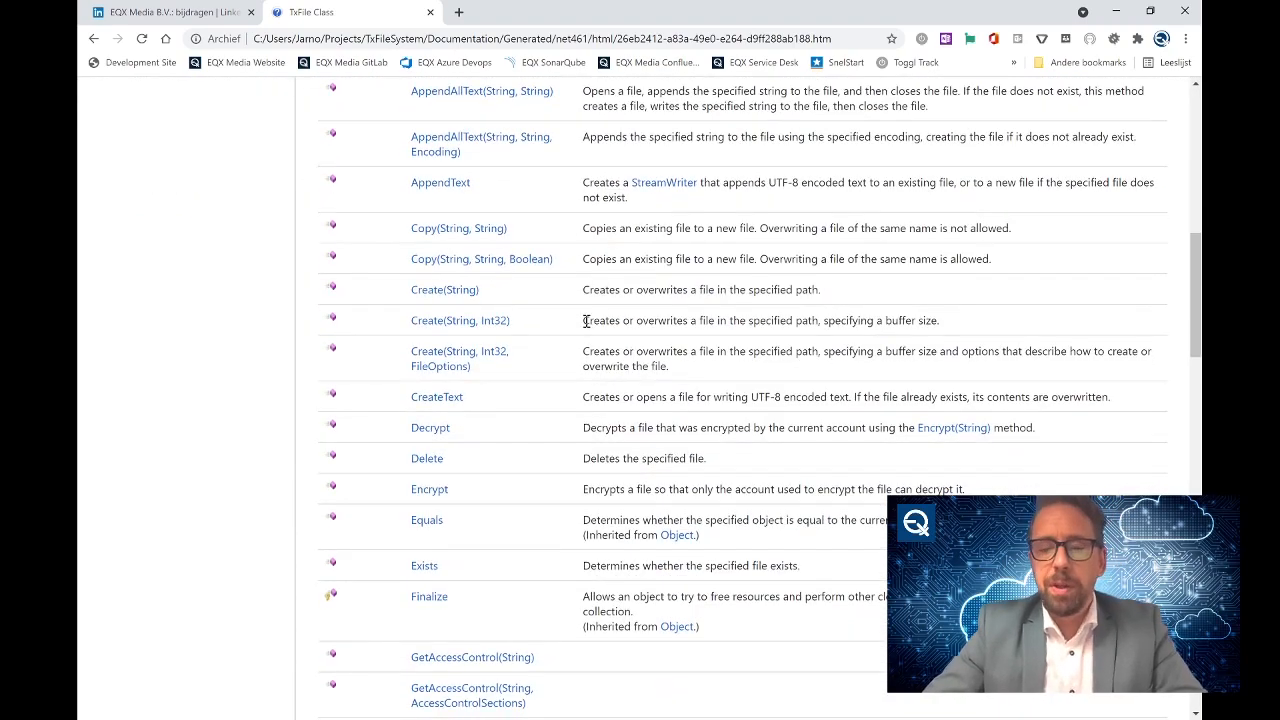
pyautogui.scroll(-3)
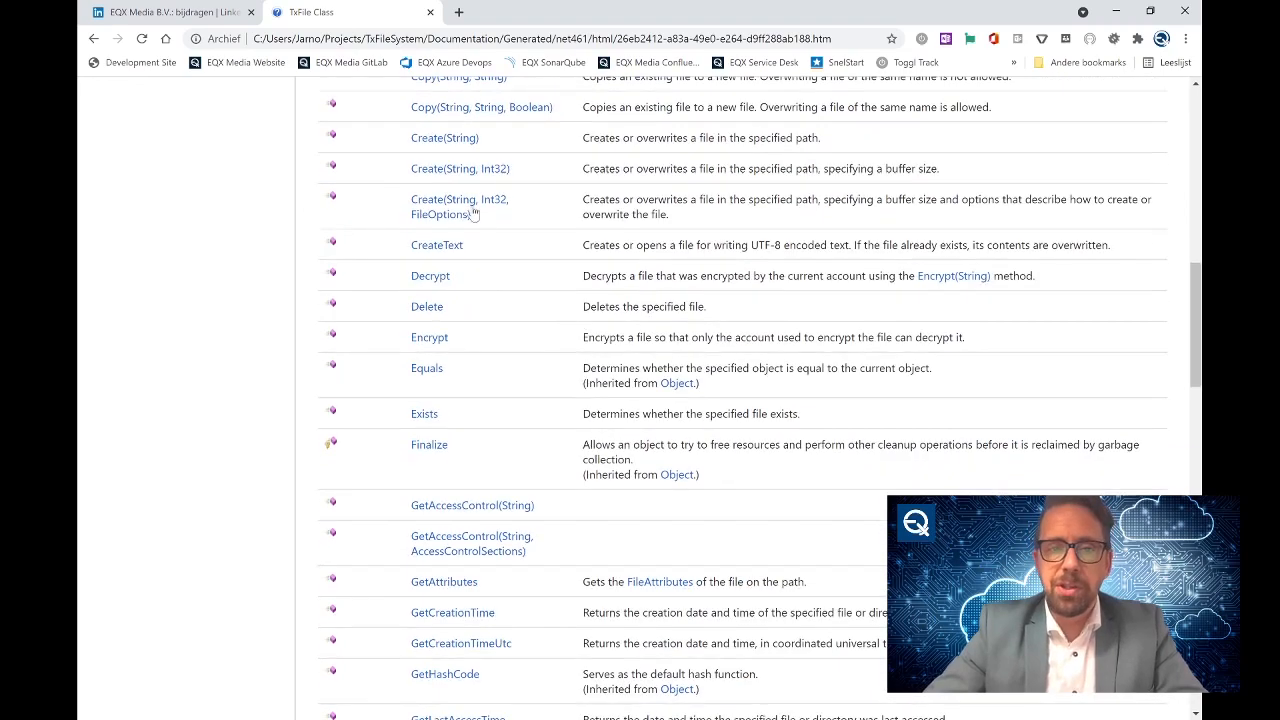
pyautogui.click(436, 244)
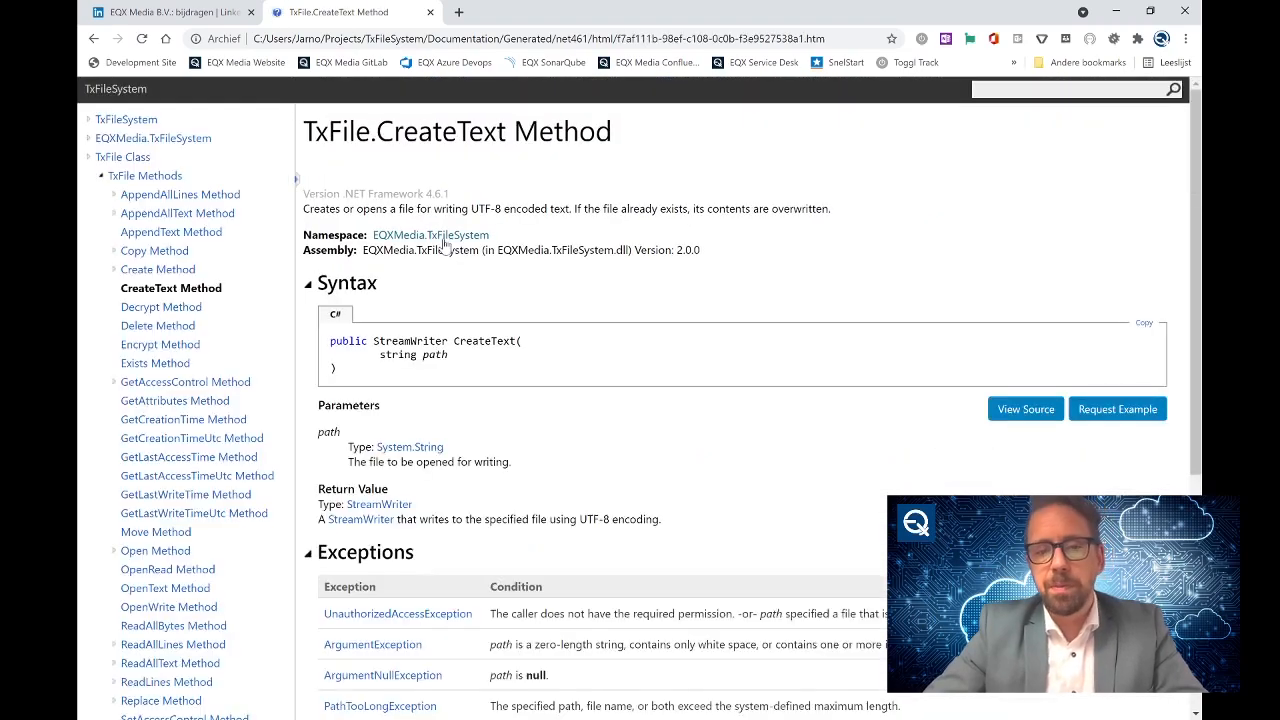
pyautogui.scroll(-3)
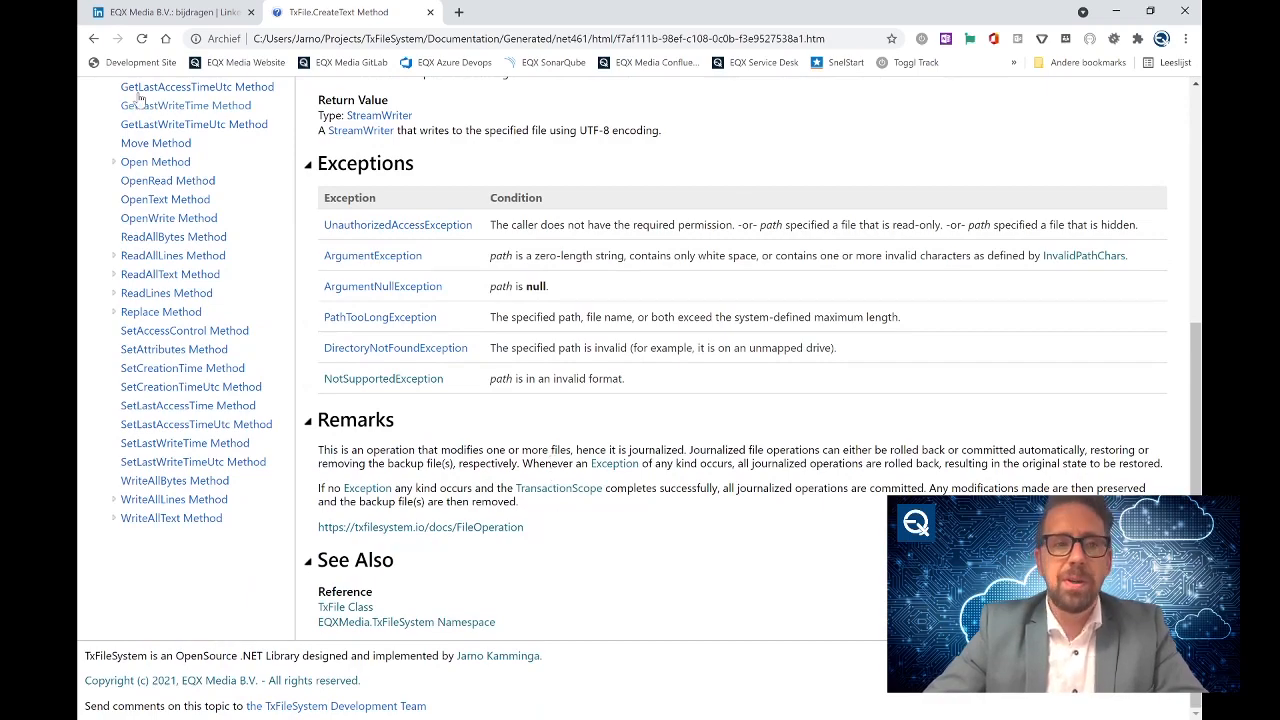
pyautogui.click(92, 38)
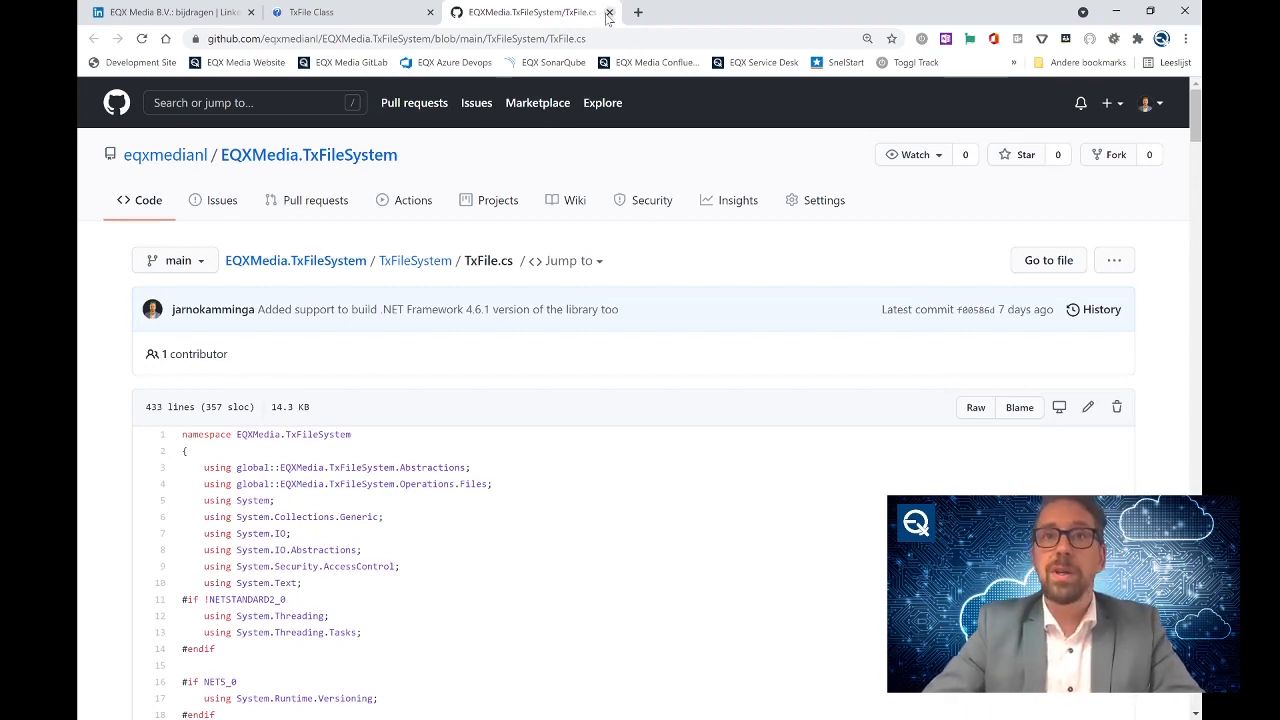
# Close the GitHub TxFile.cs source page, returning to the TxFile Class documentation.
pyautogui.click(608, 12)
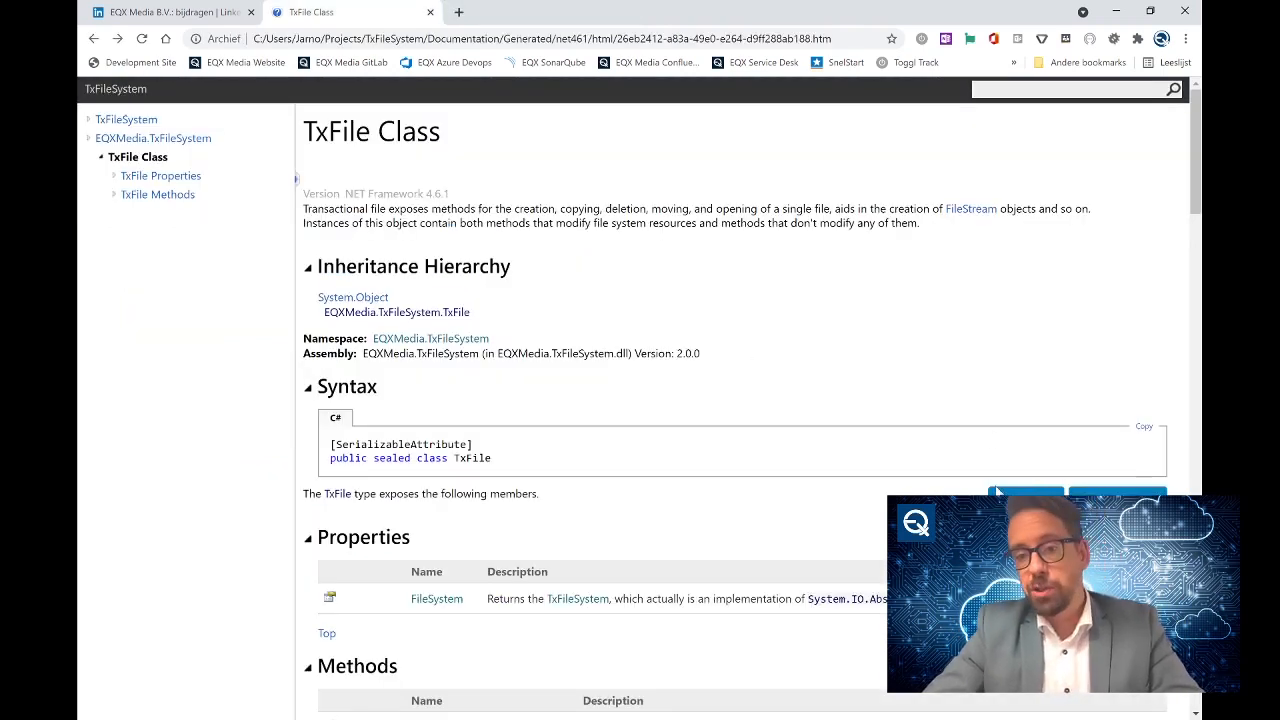